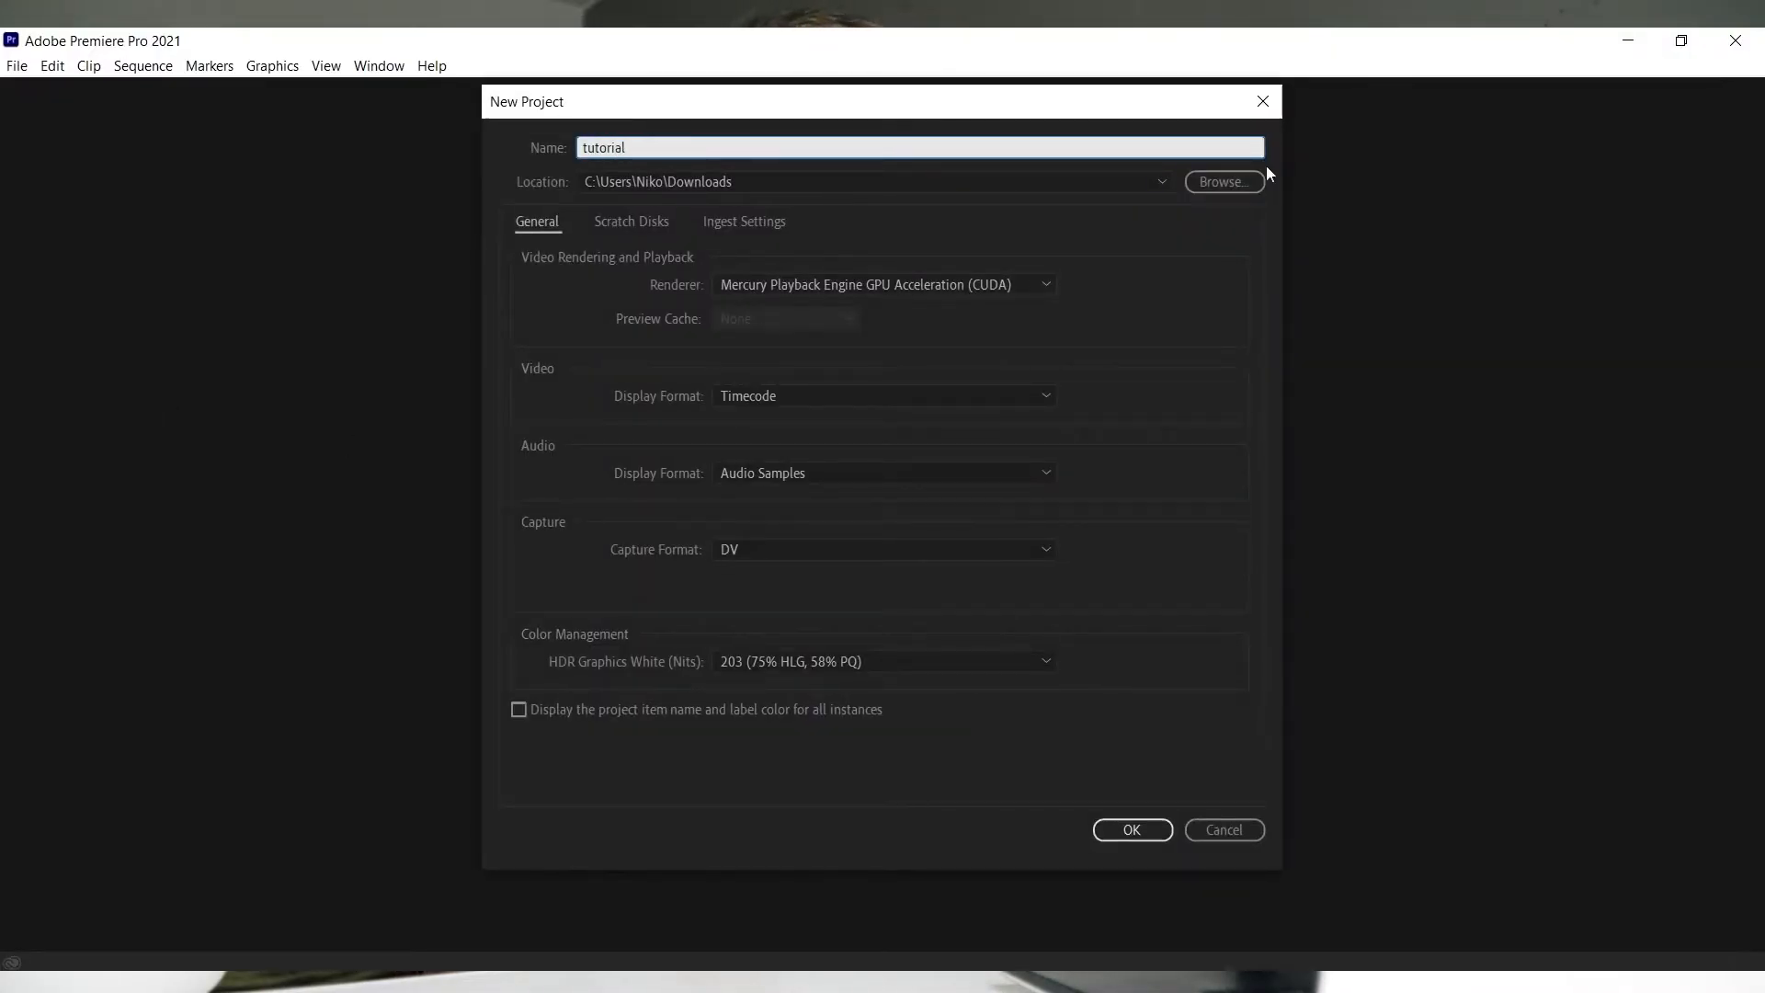
- Confirm the new project named 'tutorial' saved in the Downloads folder
left_click(1133, 830)
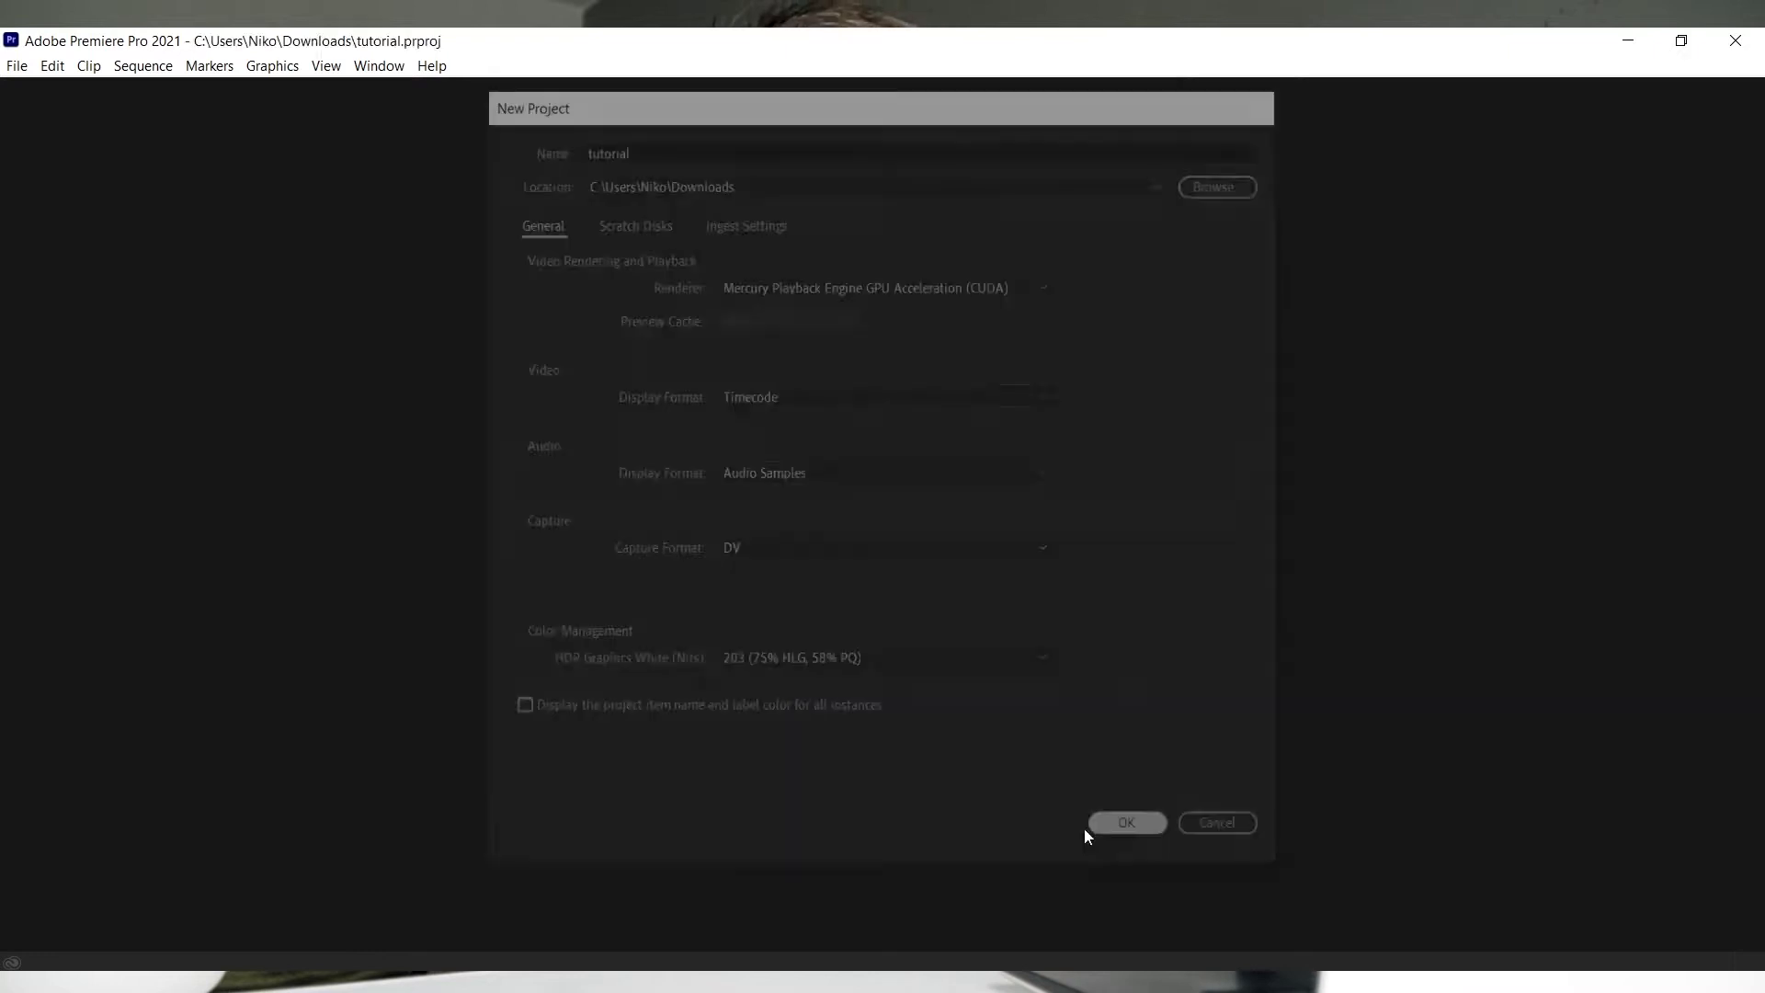
- Import all four clips from the 'How to edit your first video' folder
left_click(1128, 823)
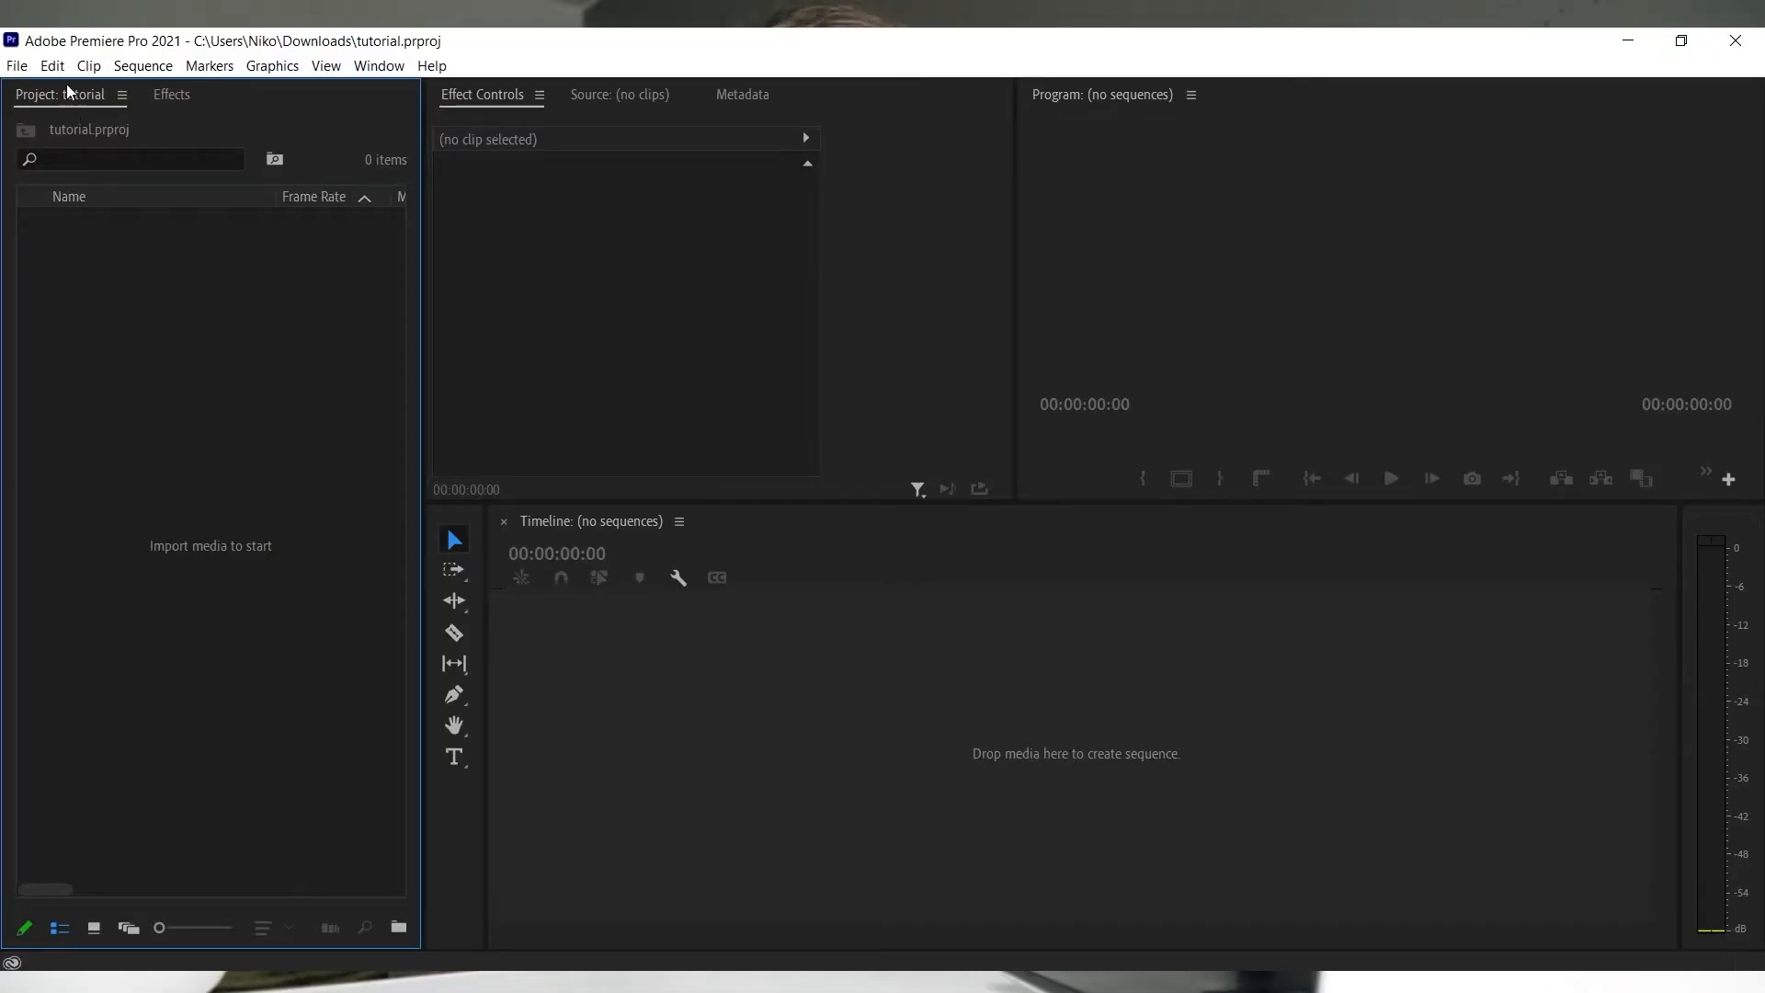
mouse_move(284, 215)
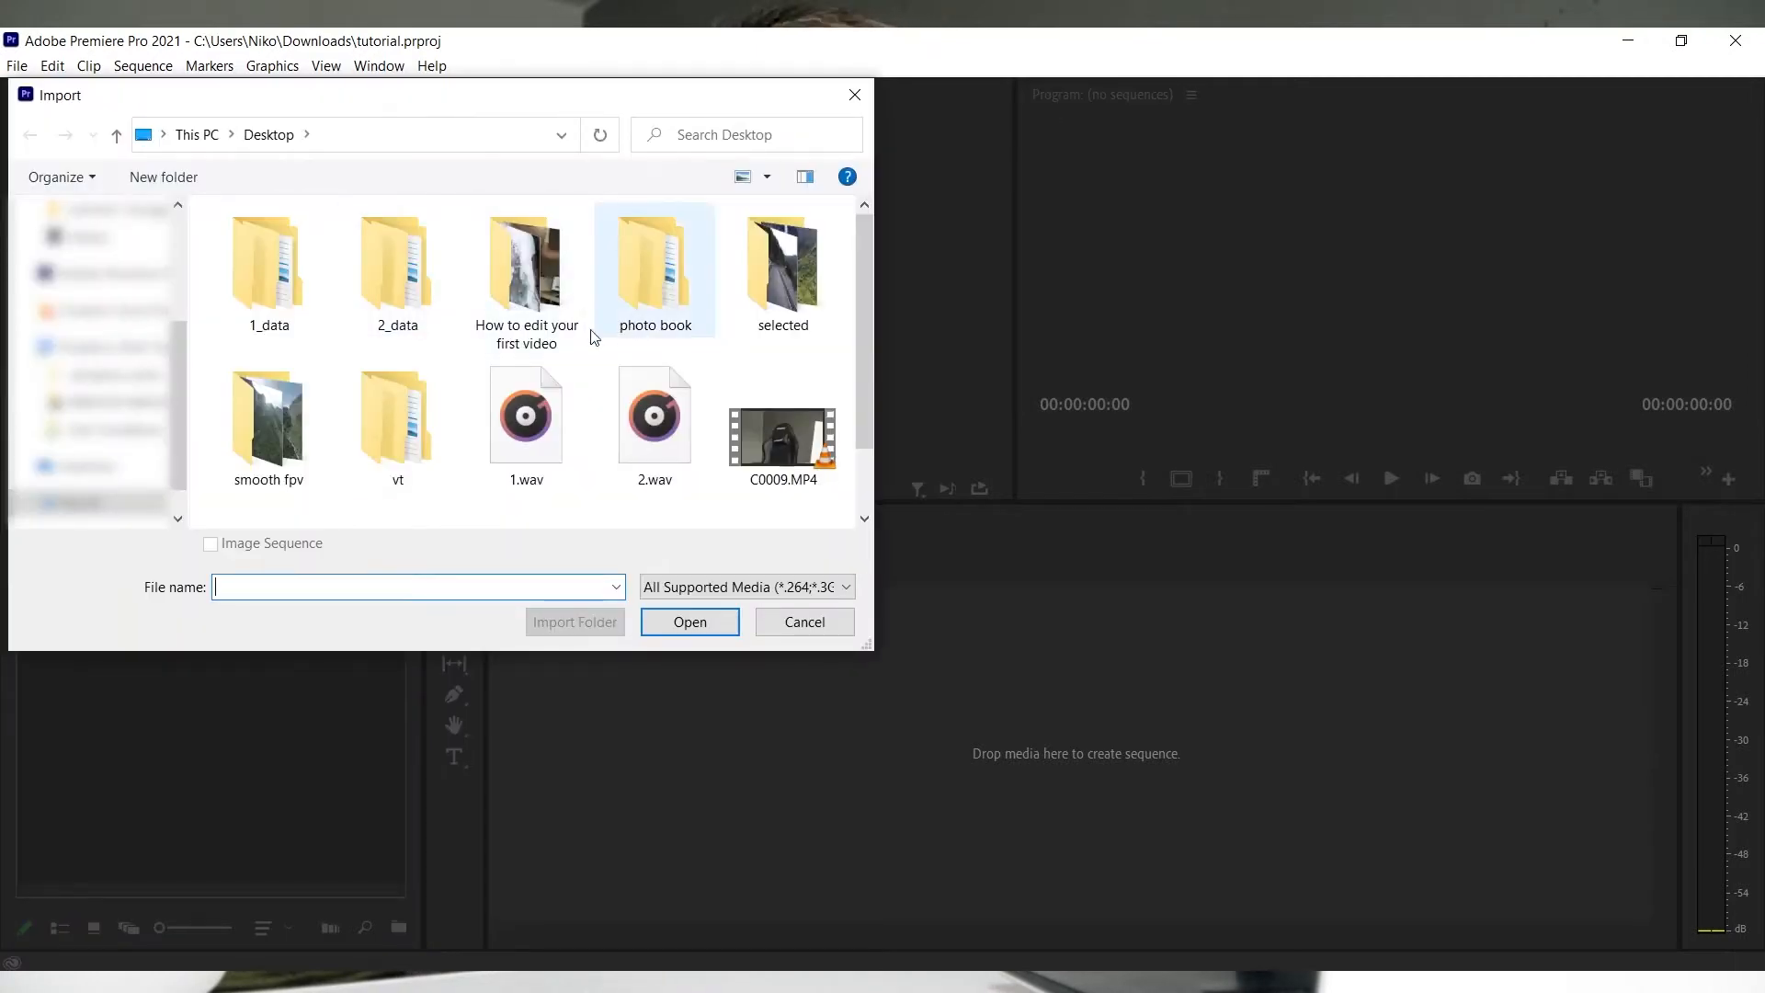
double_click(526, 262)
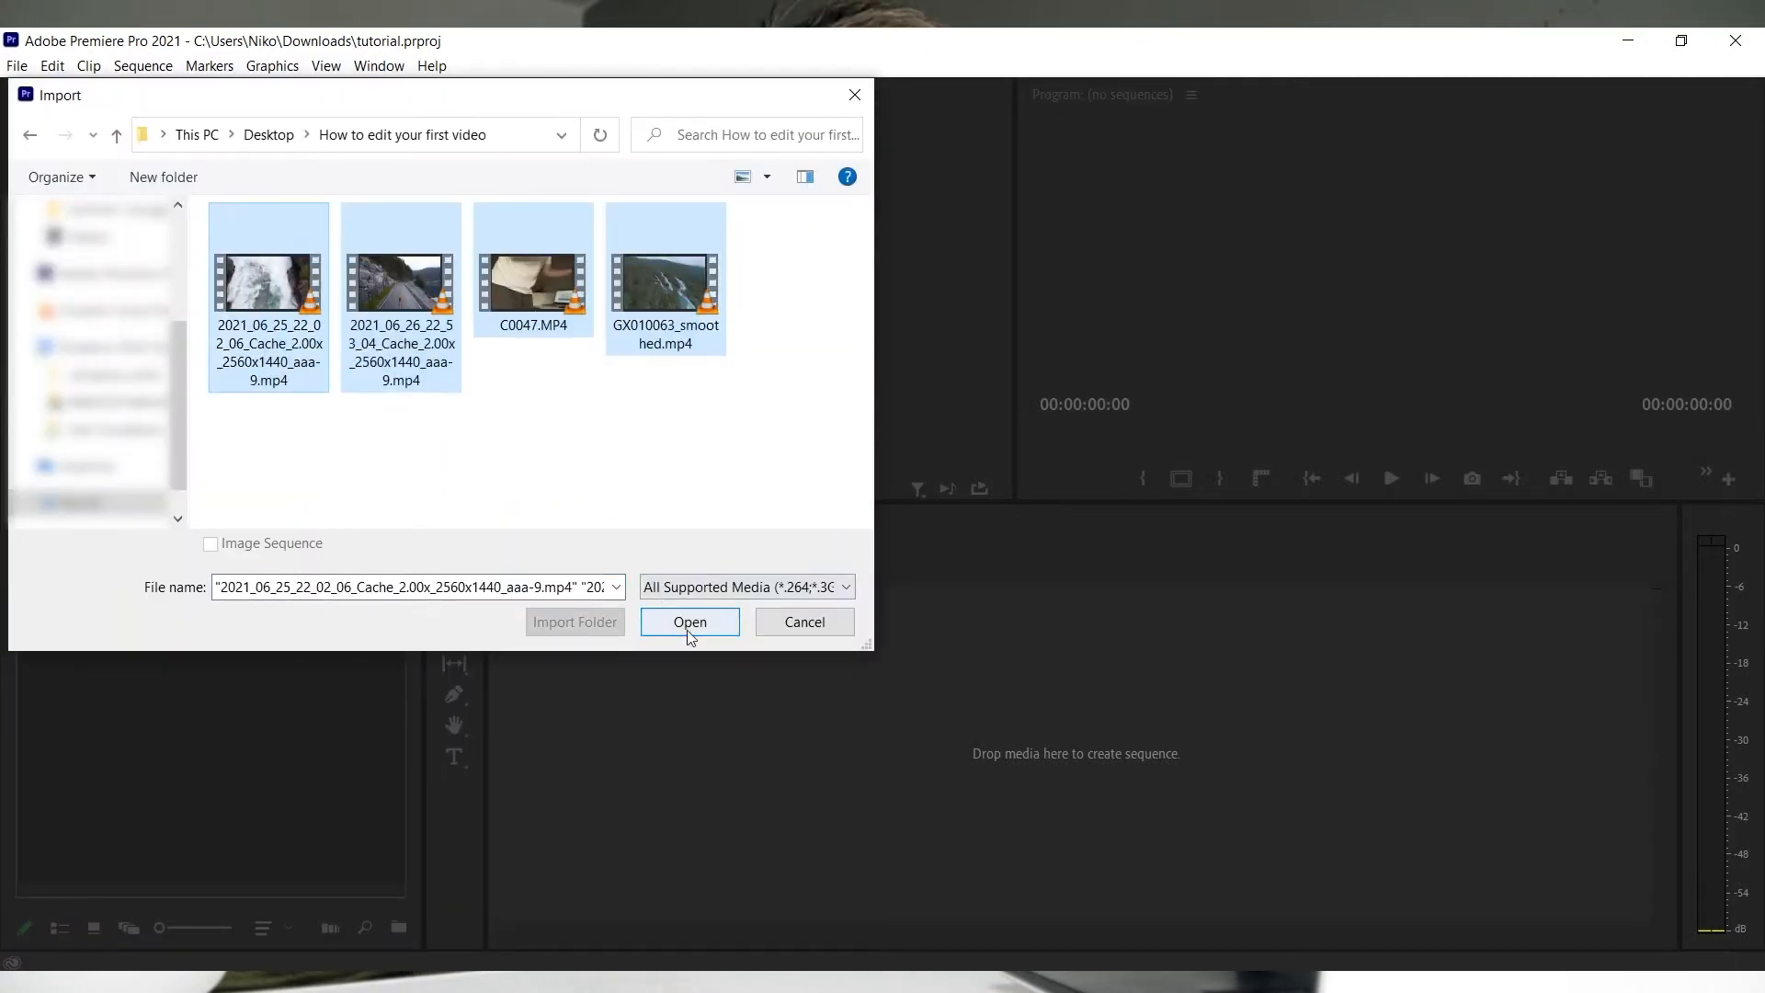
left_click(689, 622)
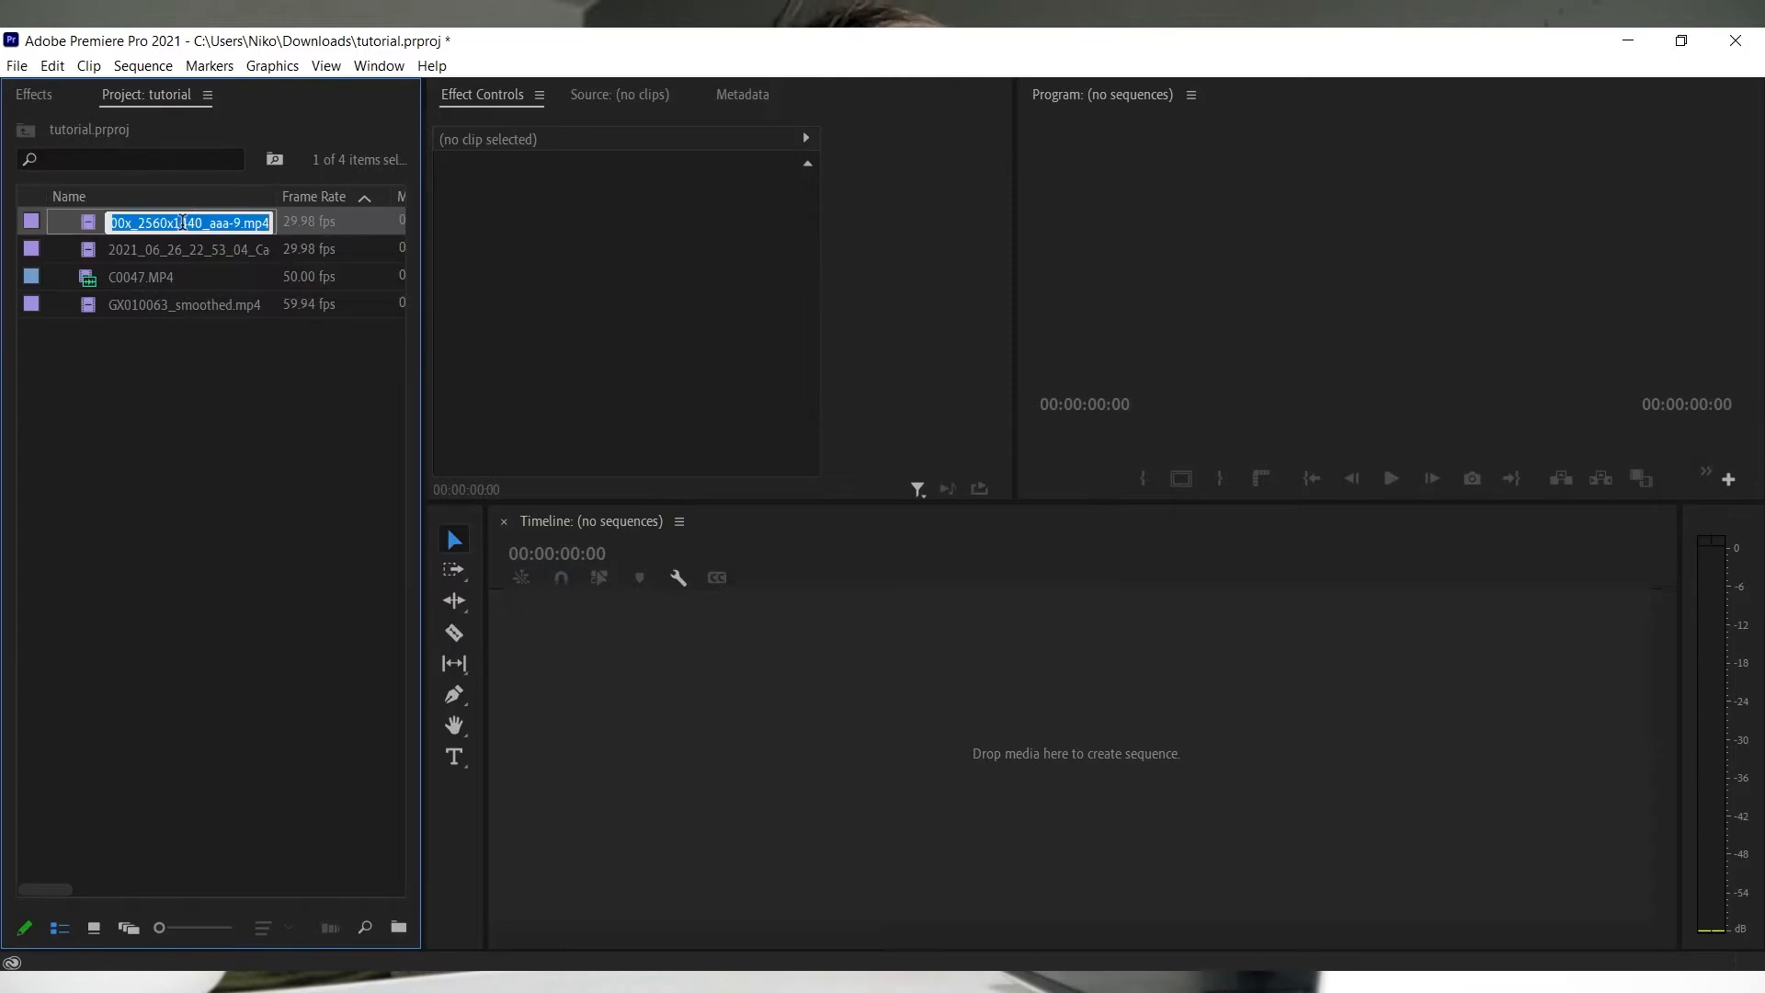
- Give the second clip the Mango label and preview the drone clip in the Source Monitor
right_click(184, 221)
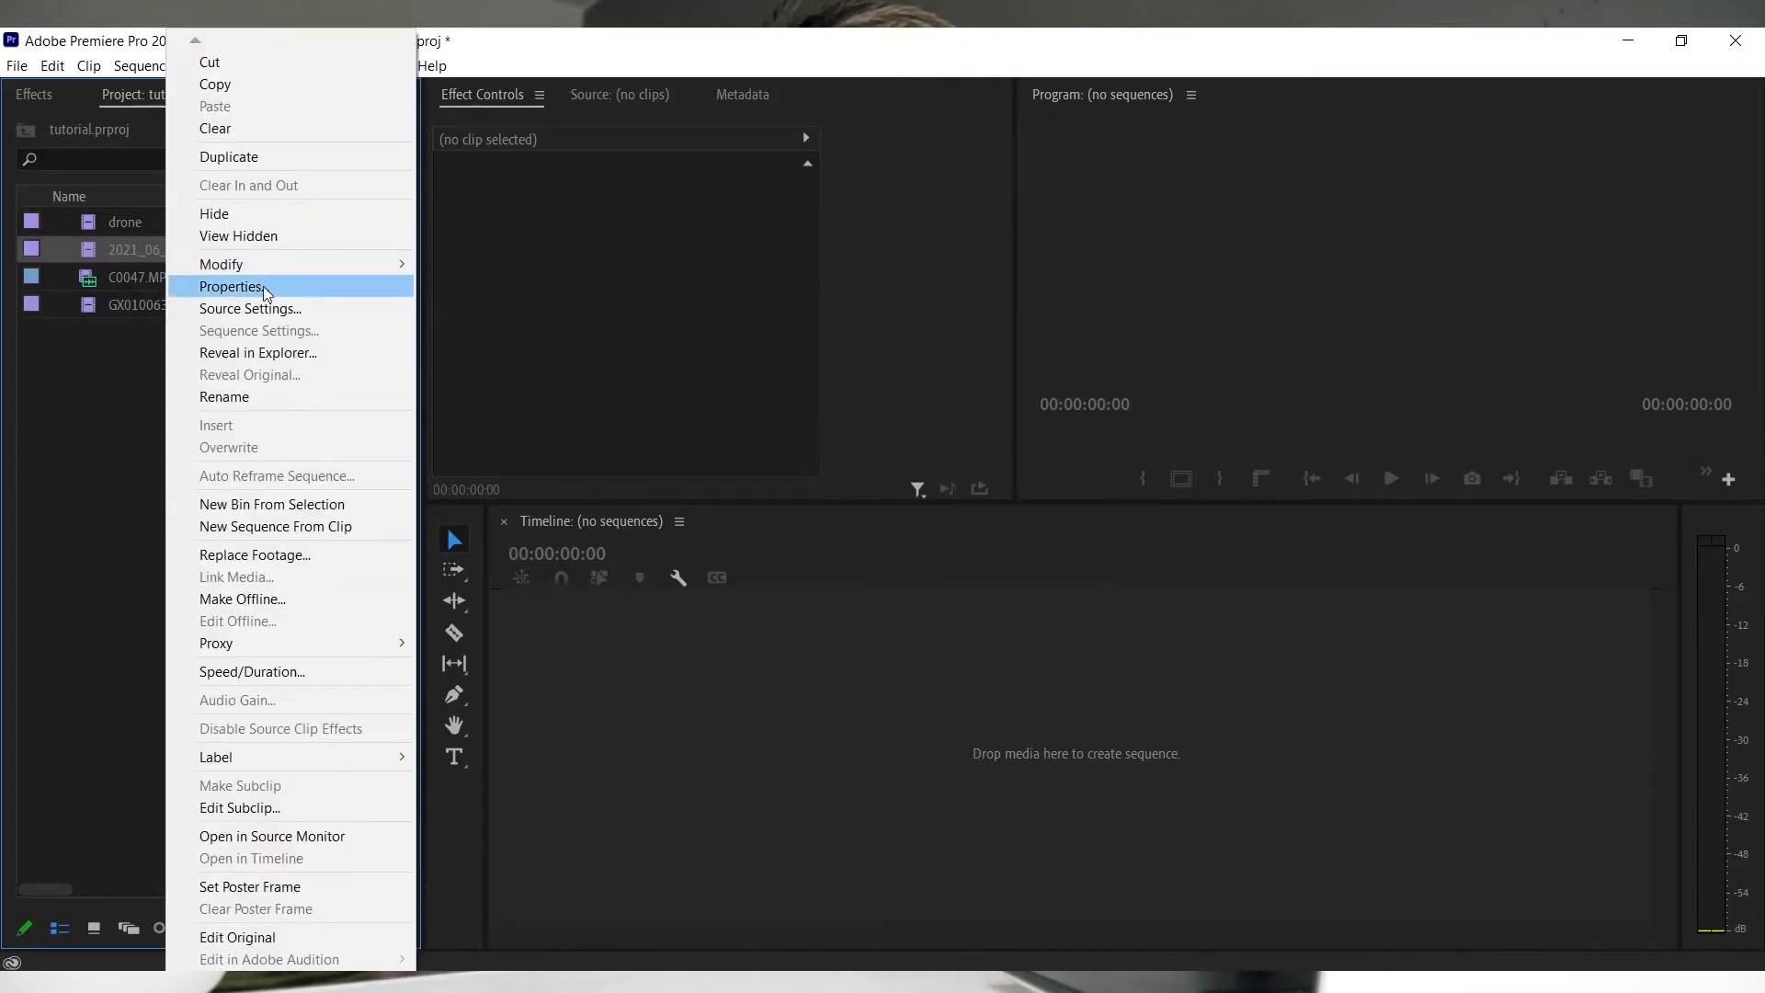
mouse_move(216, 757)
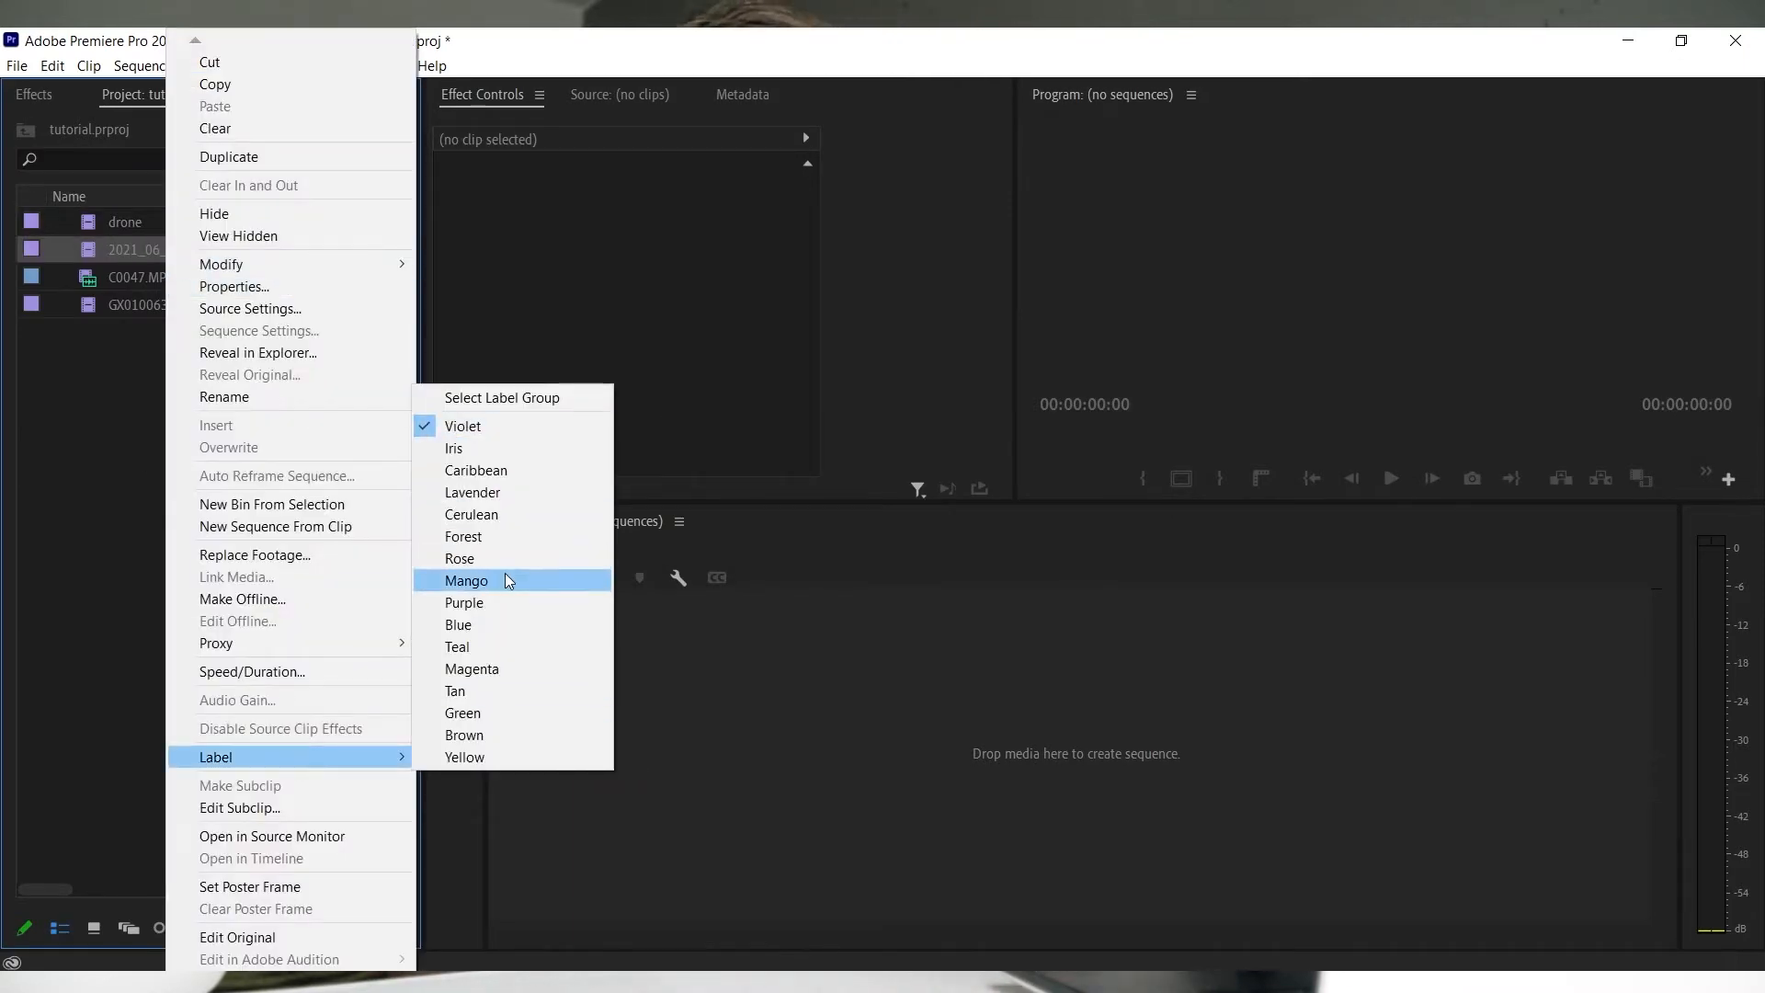
left_click(466, 580)
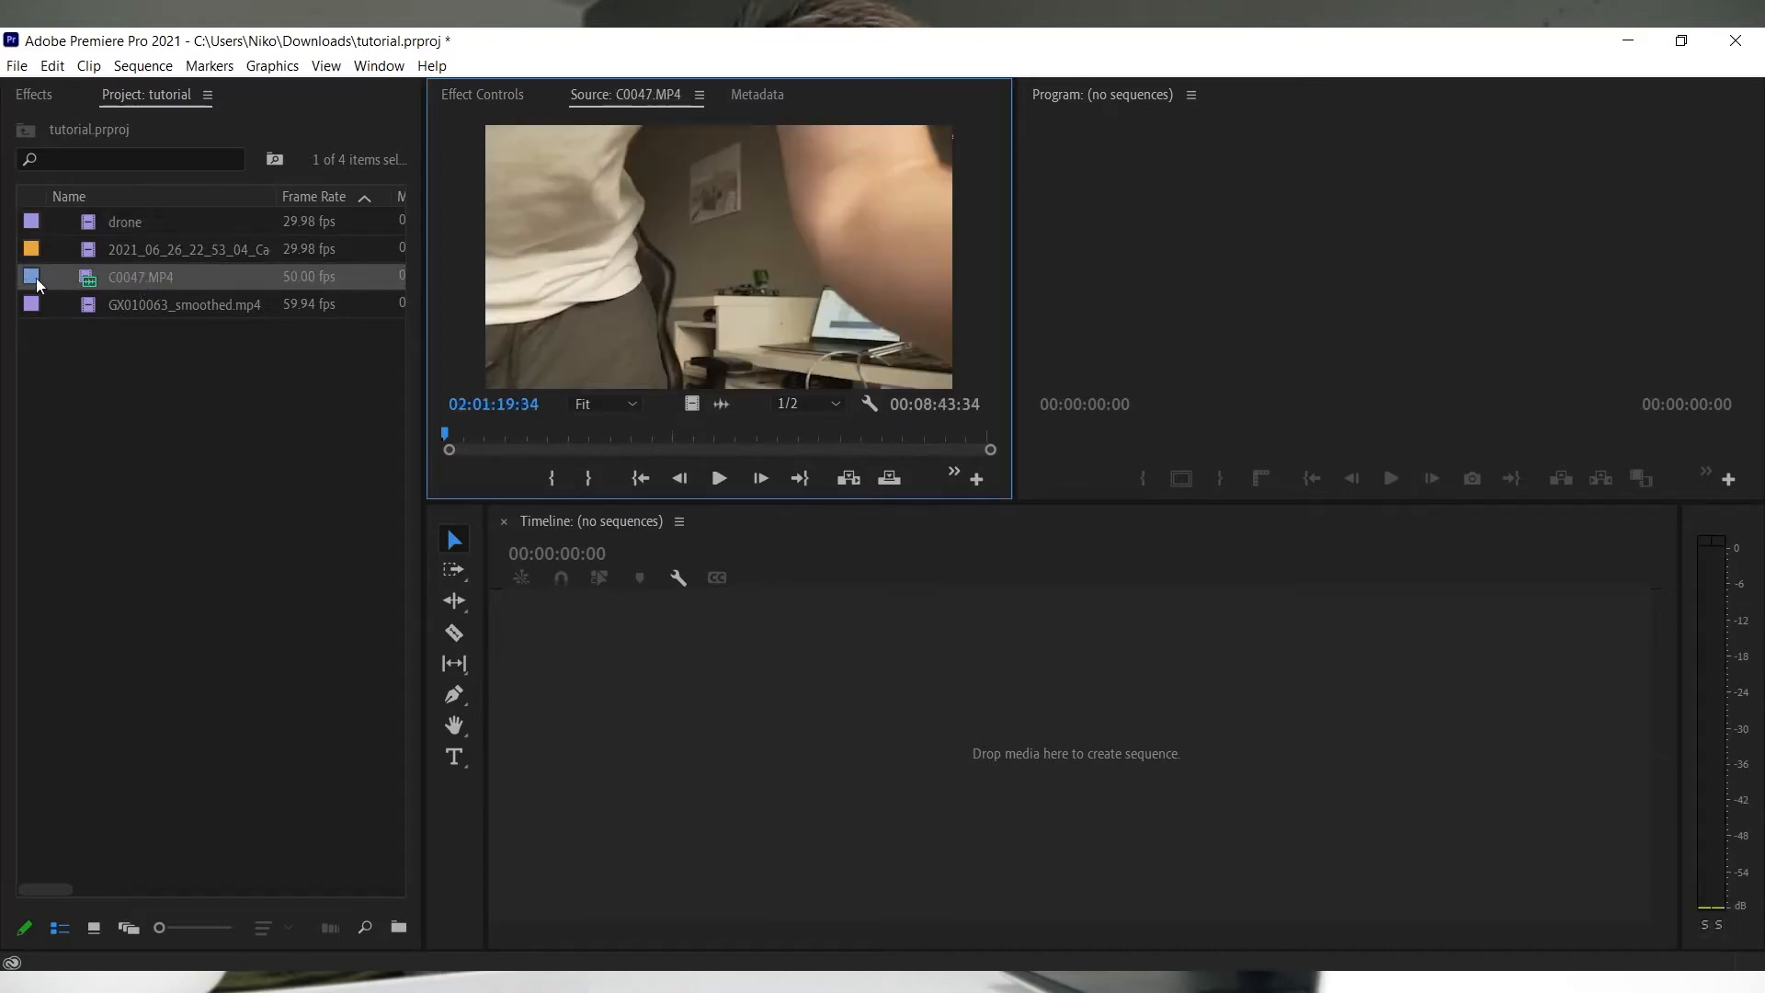
double_click(124, 221)
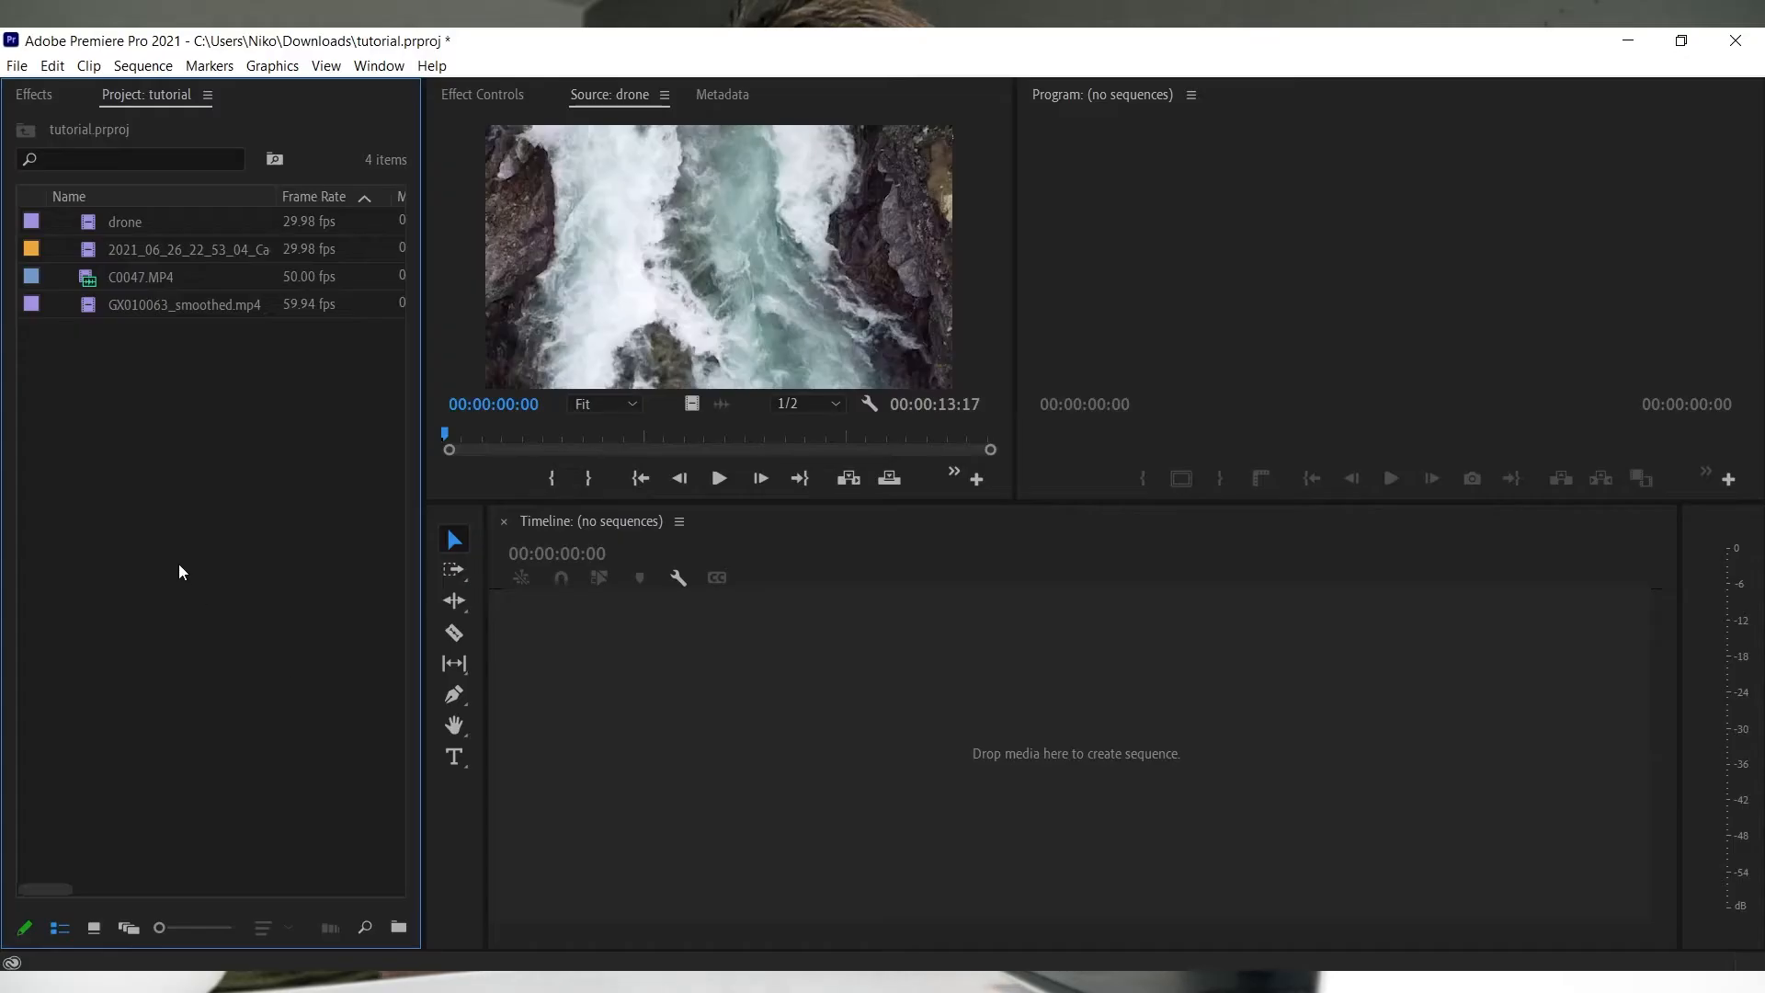
- Start a New Item > Sequence from the empty Project panel and browse the presets
right_click(181, 572)
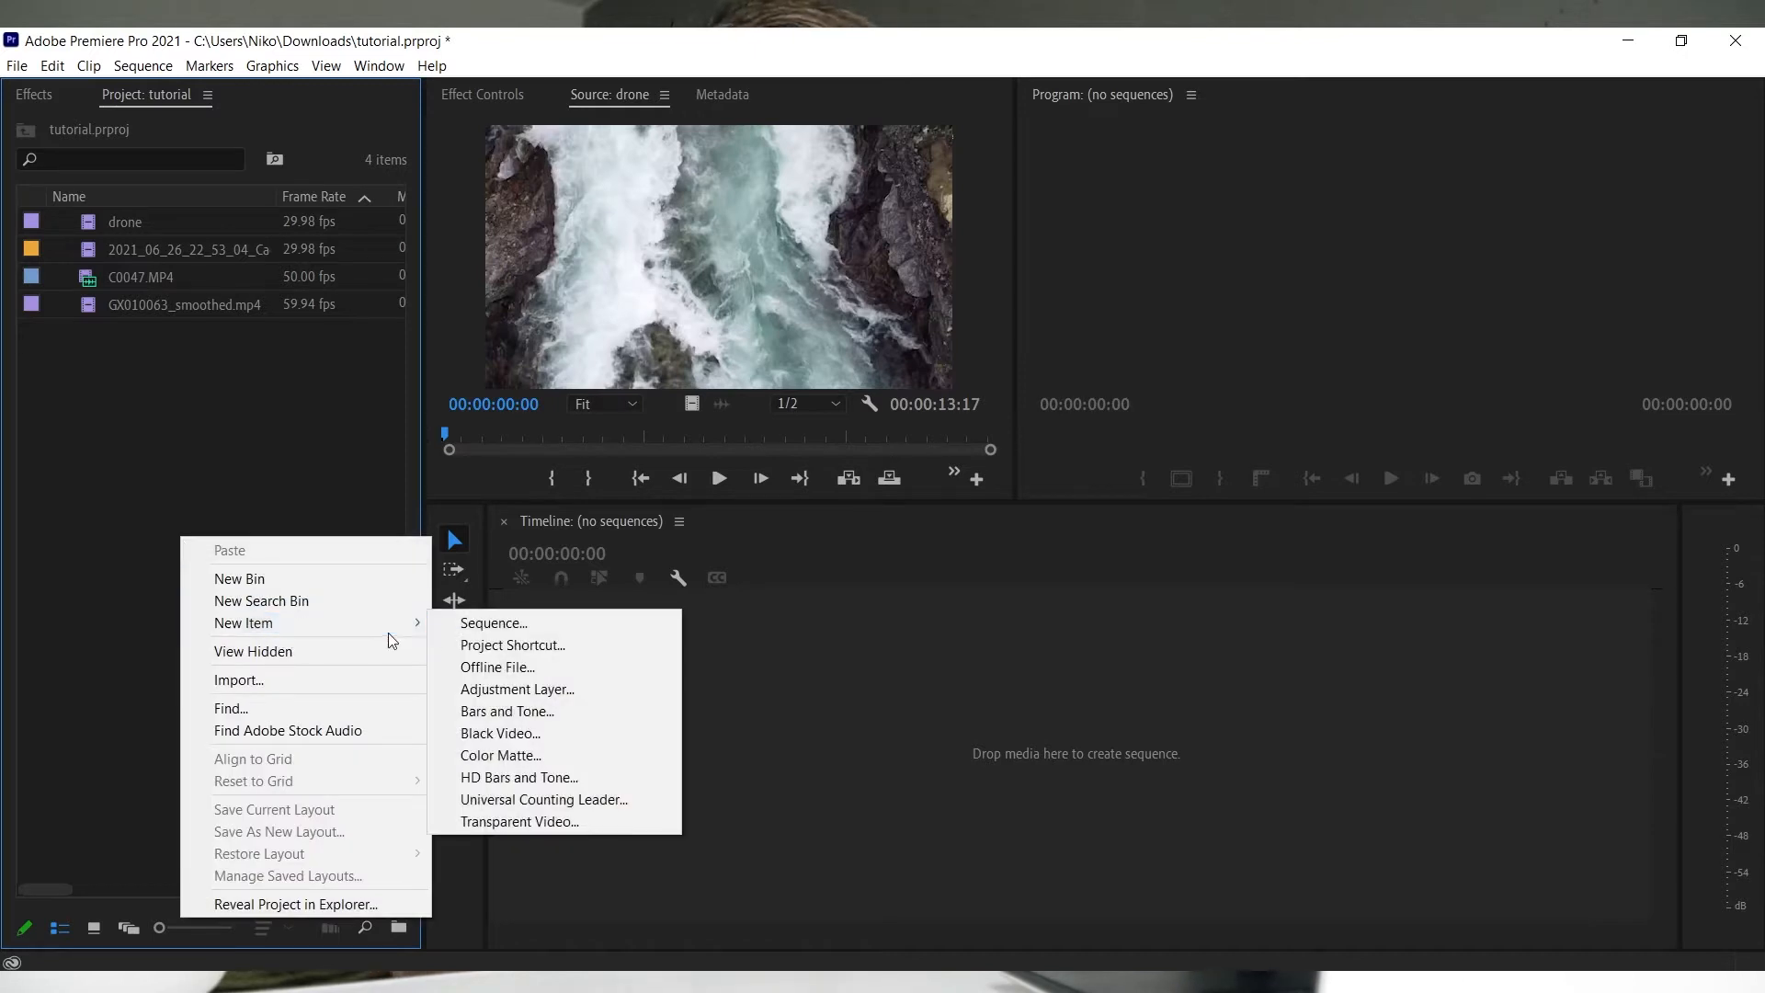
left_click(494, 624)
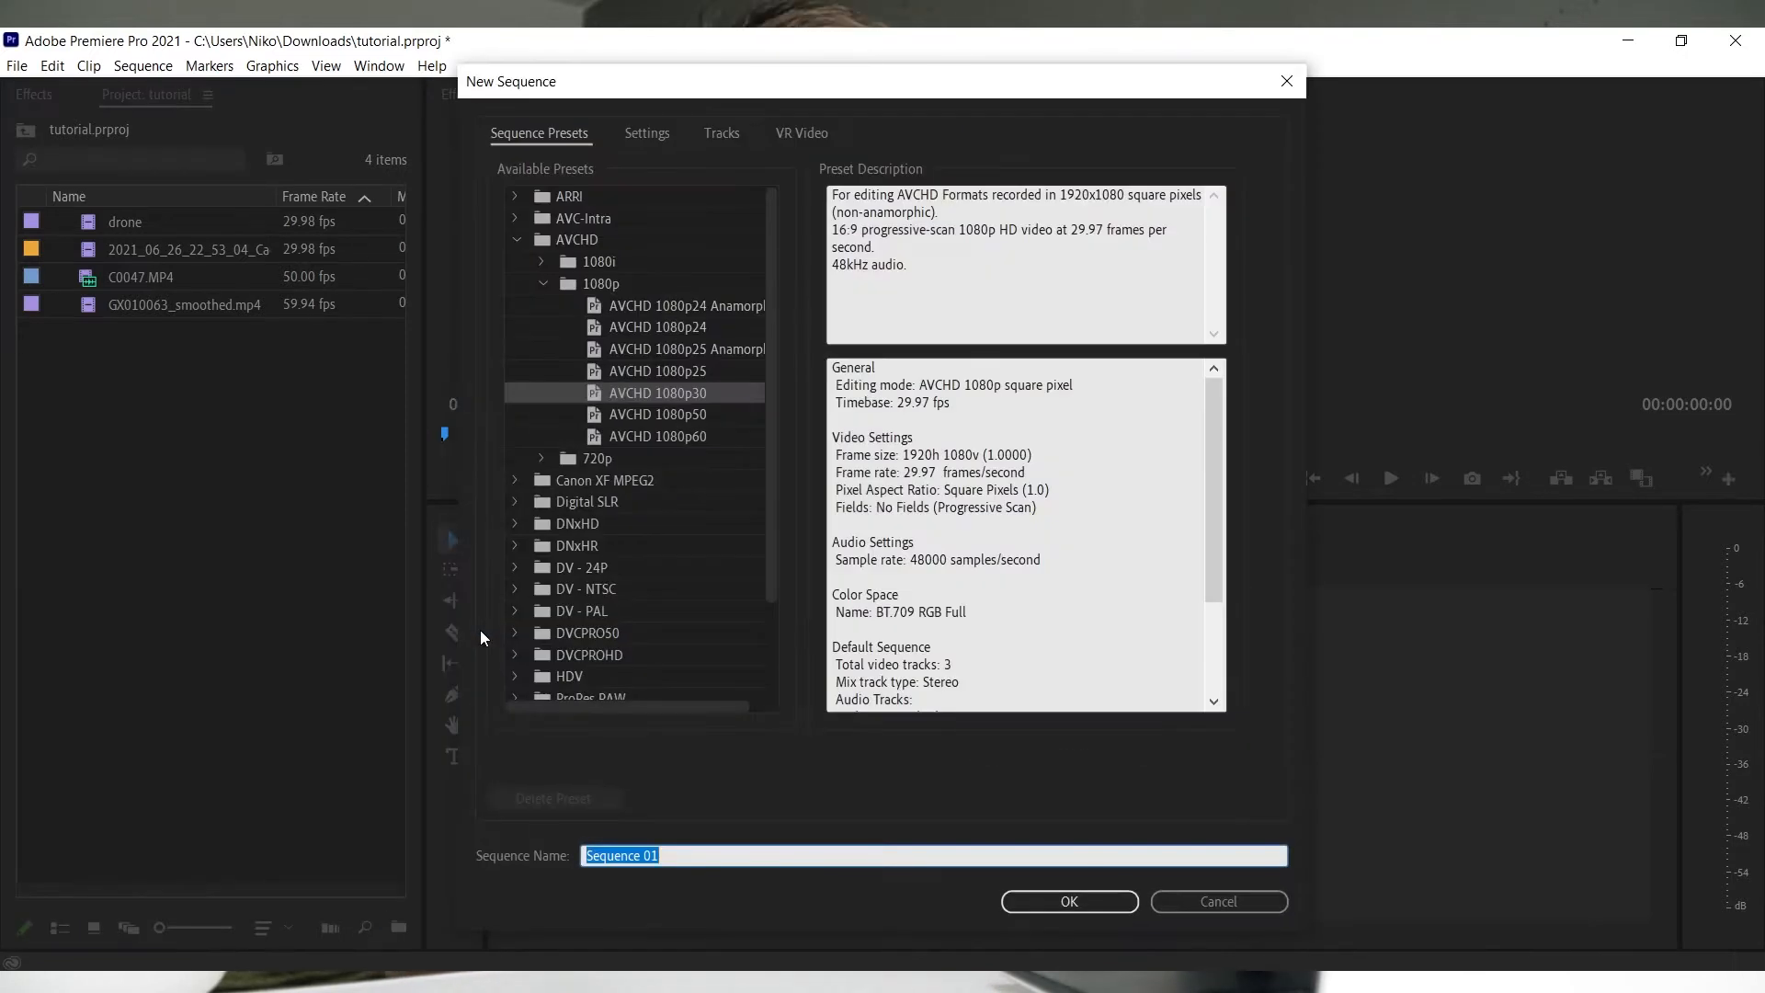
scroll("down", 3)
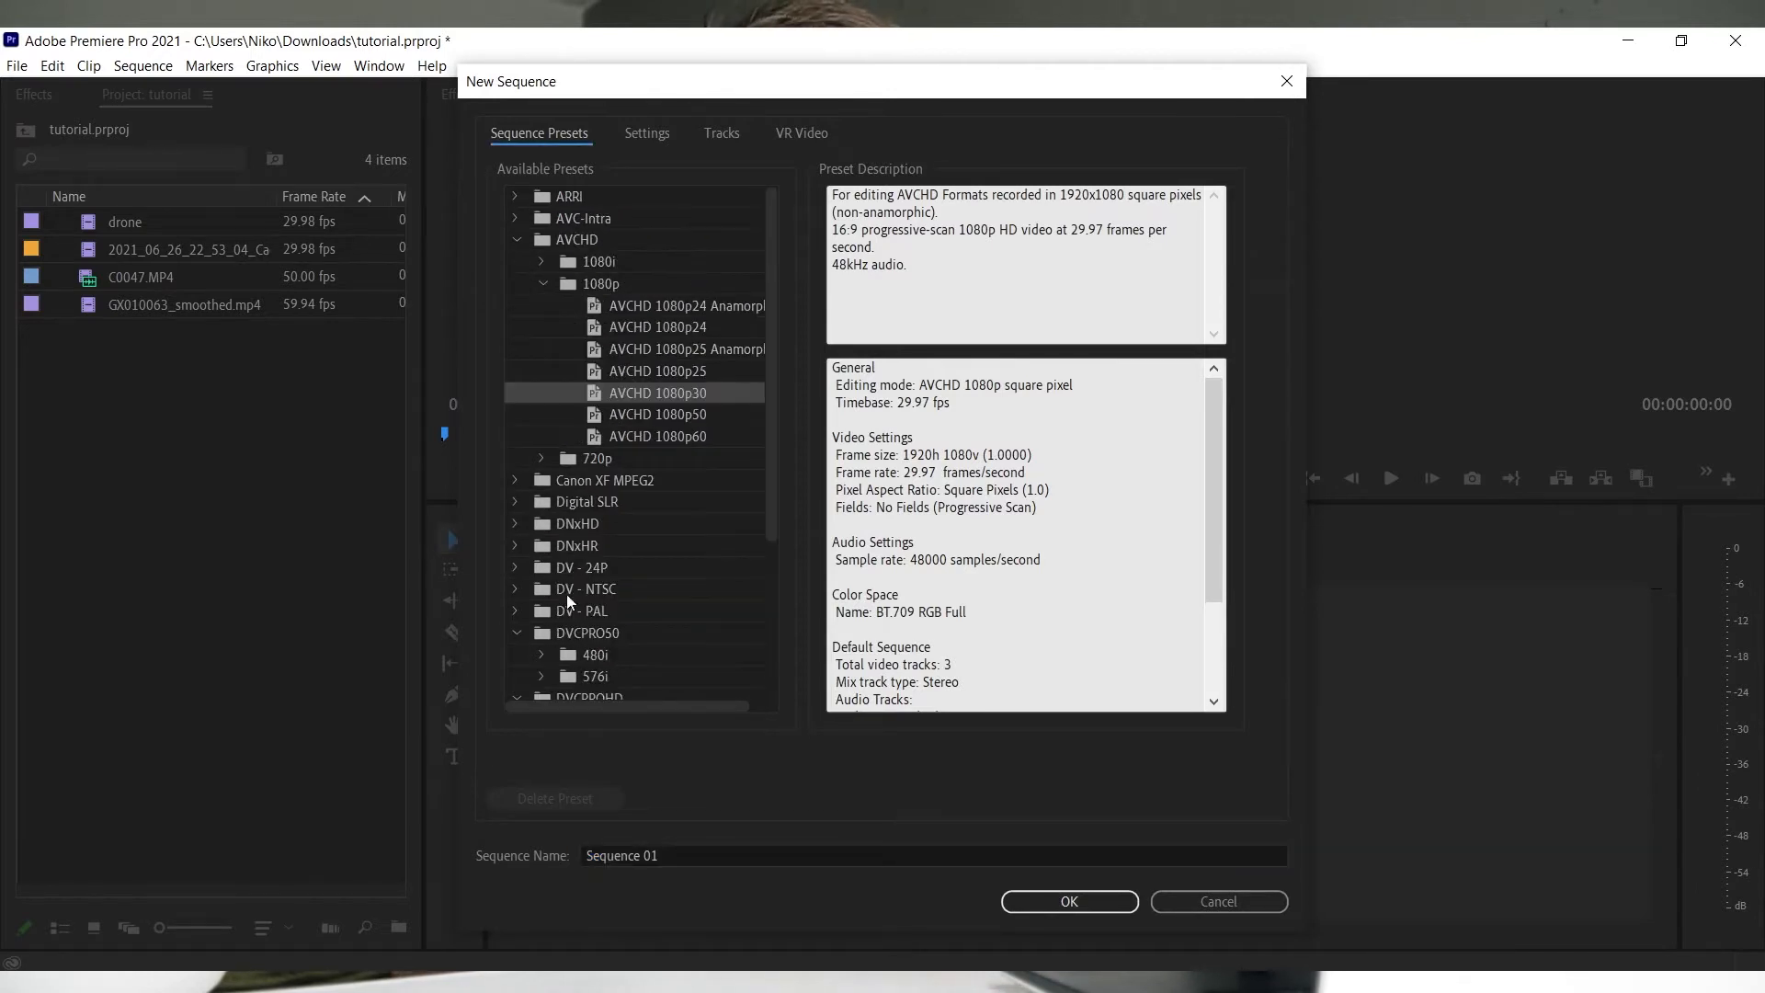
- Customize the sequence to 24 fps at 1920×1080 and name it '_main'
left_click(646, 133)
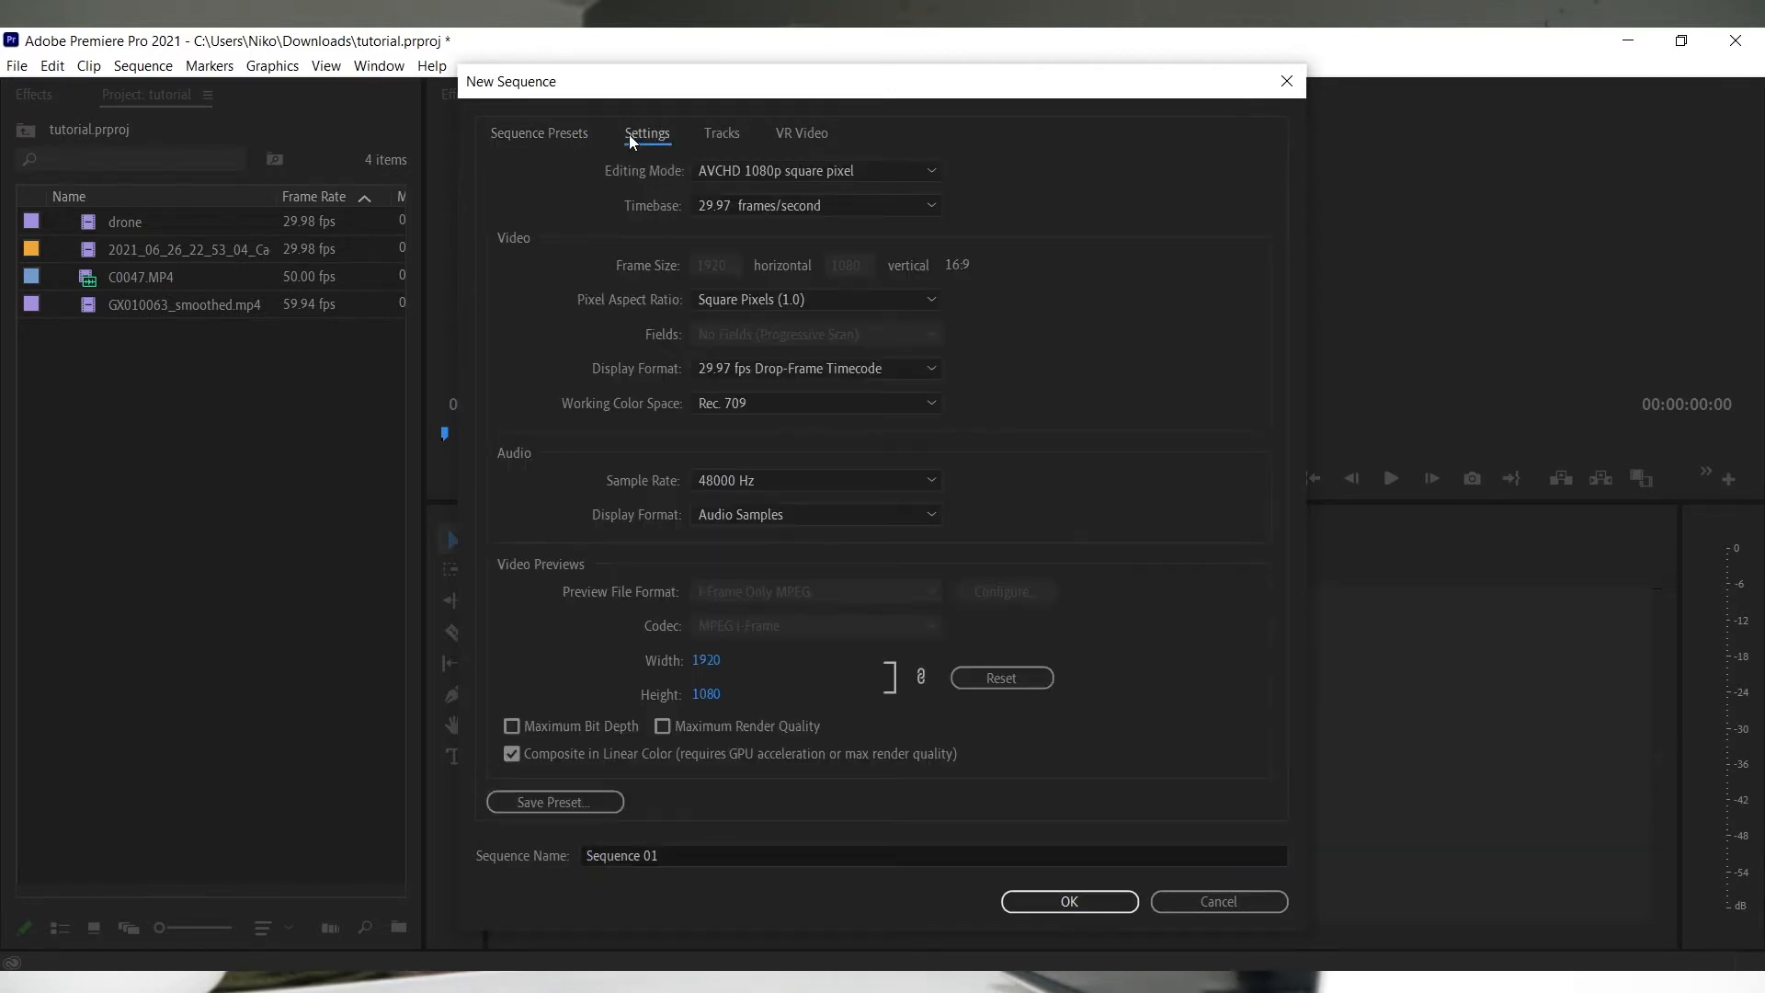
left_click(816, 171)
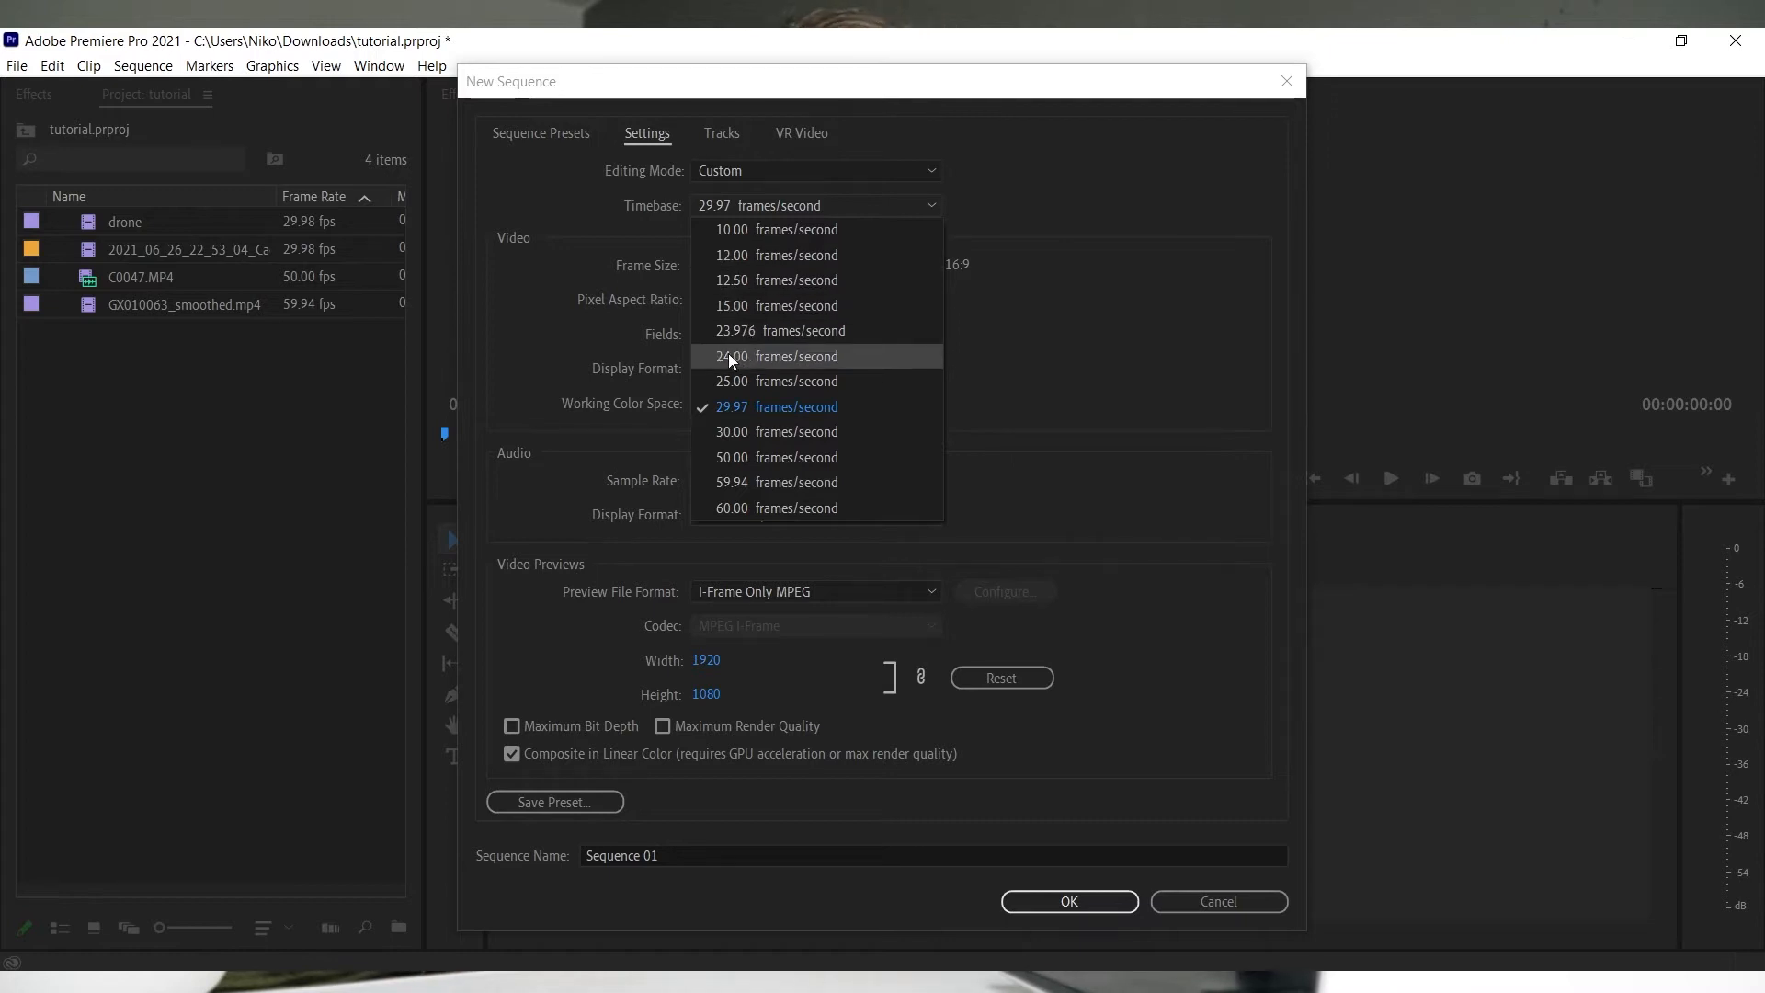
left_click(771, 356)
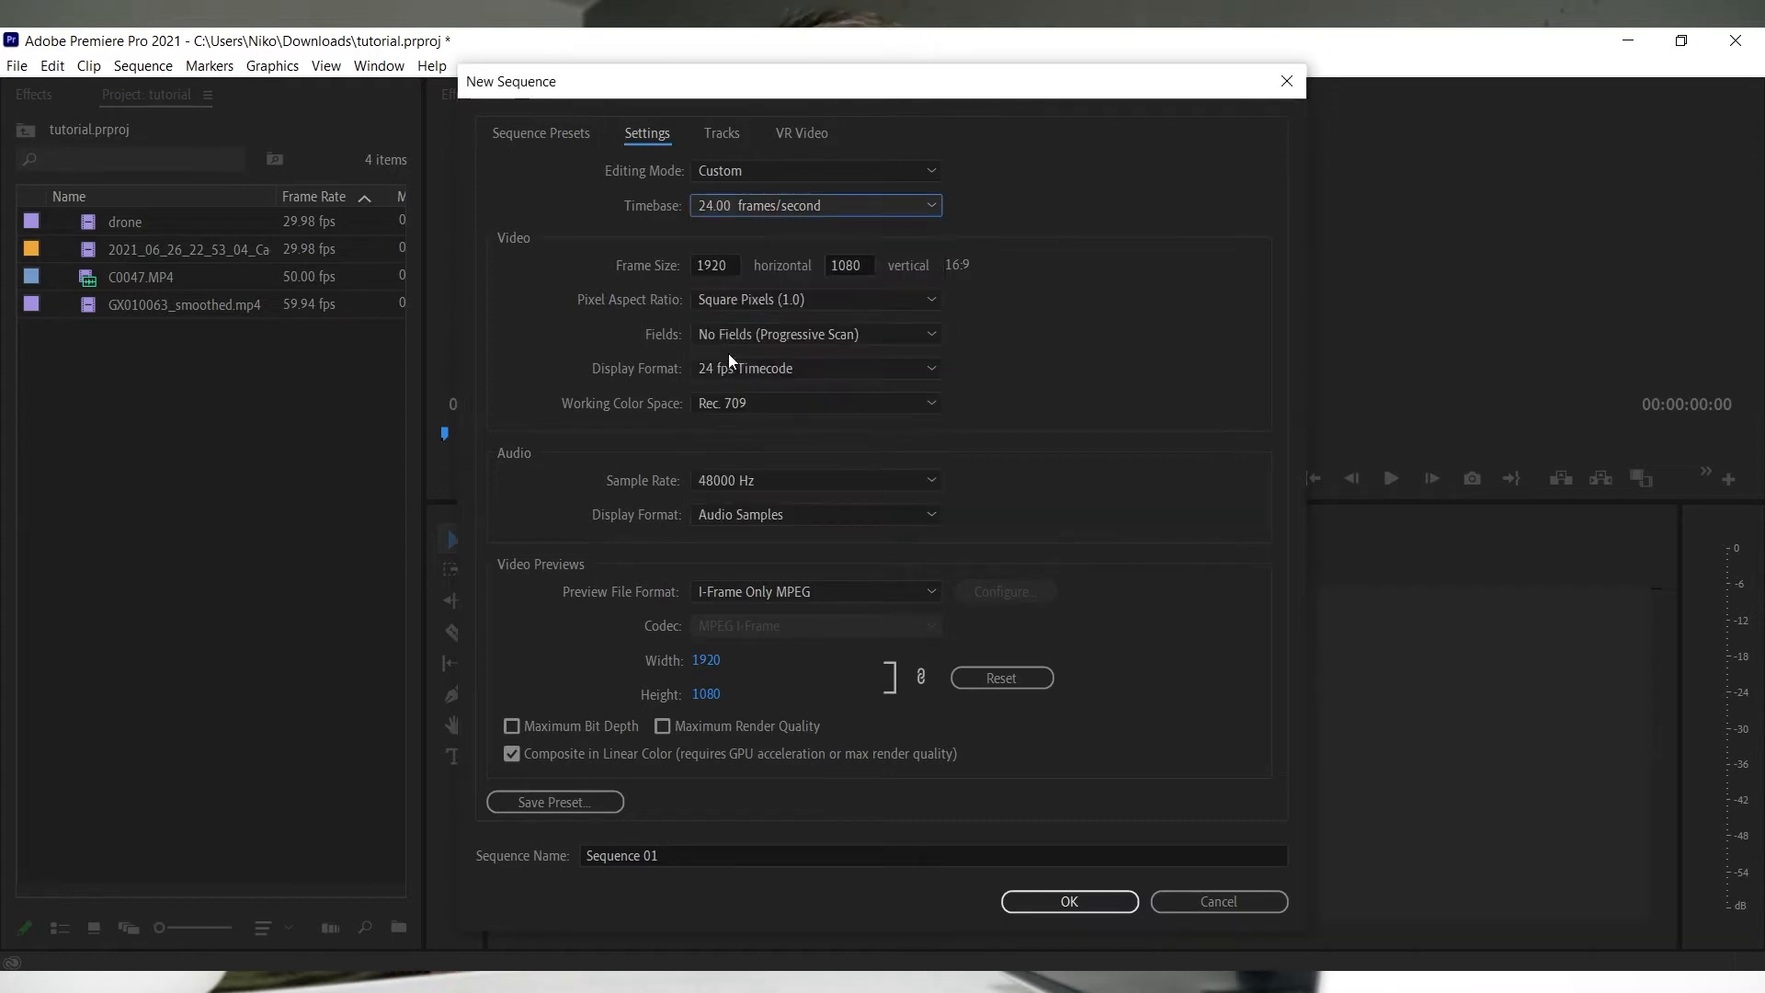
mouse_move(699, 224)
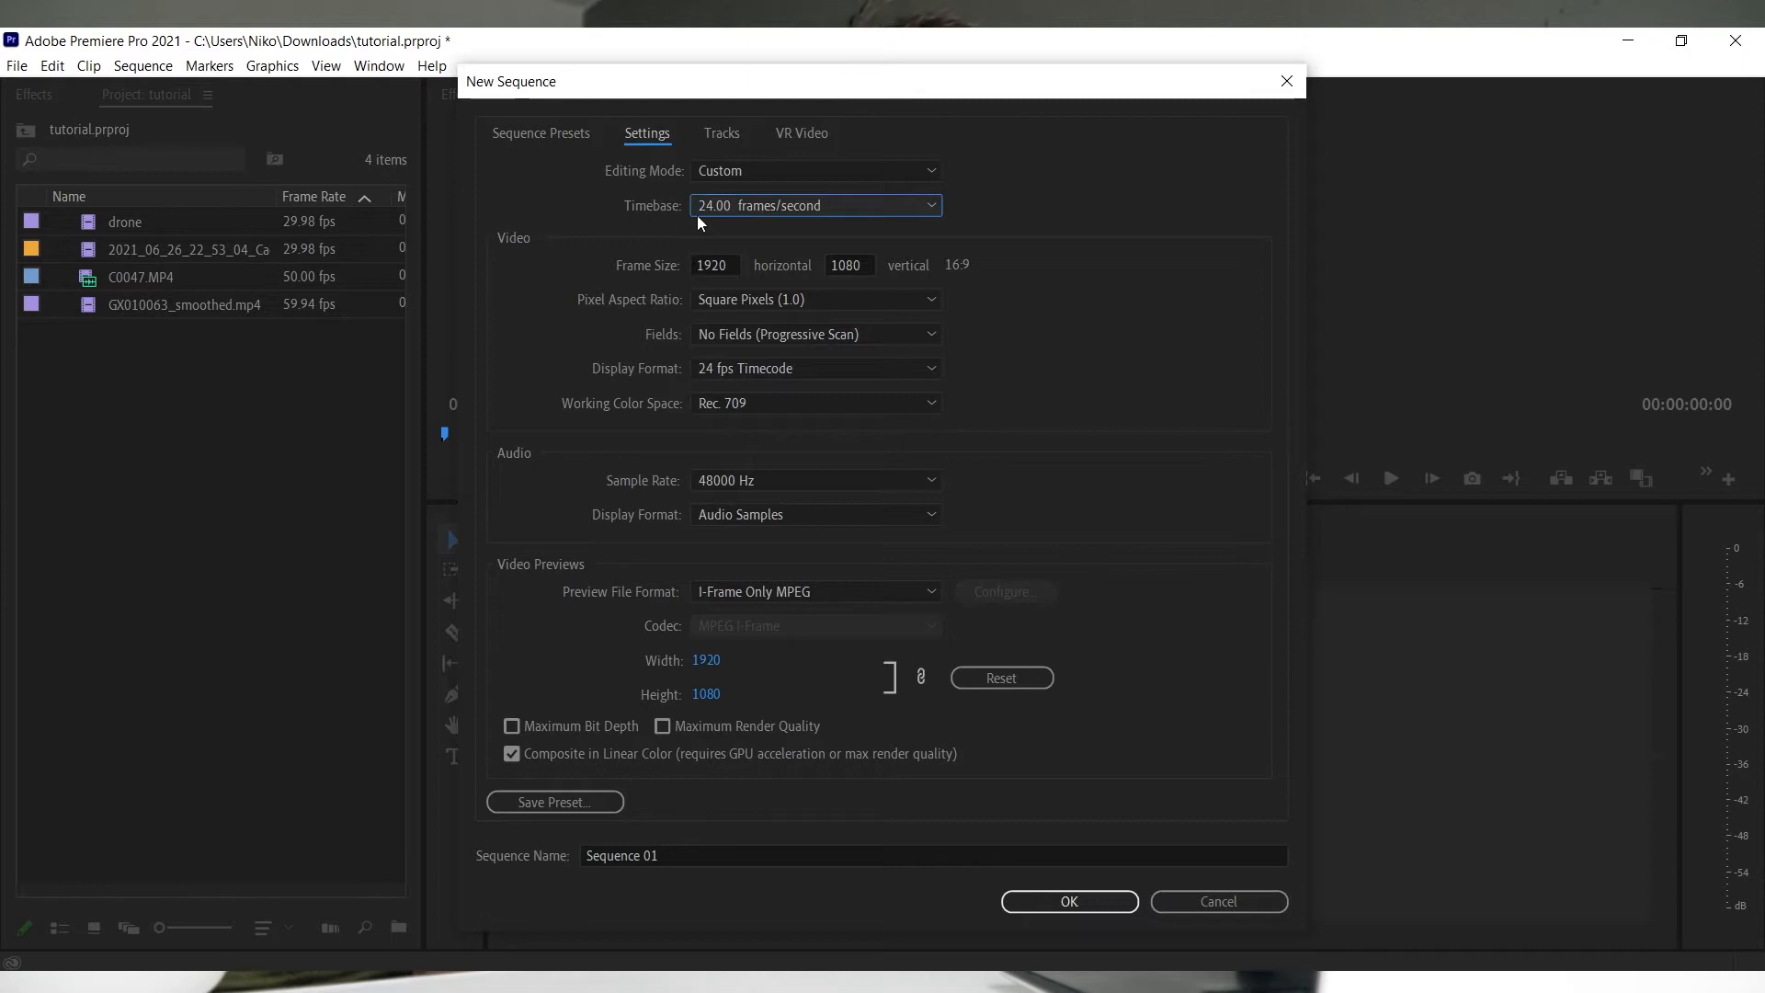
left_click(817, 205)
type("3840")
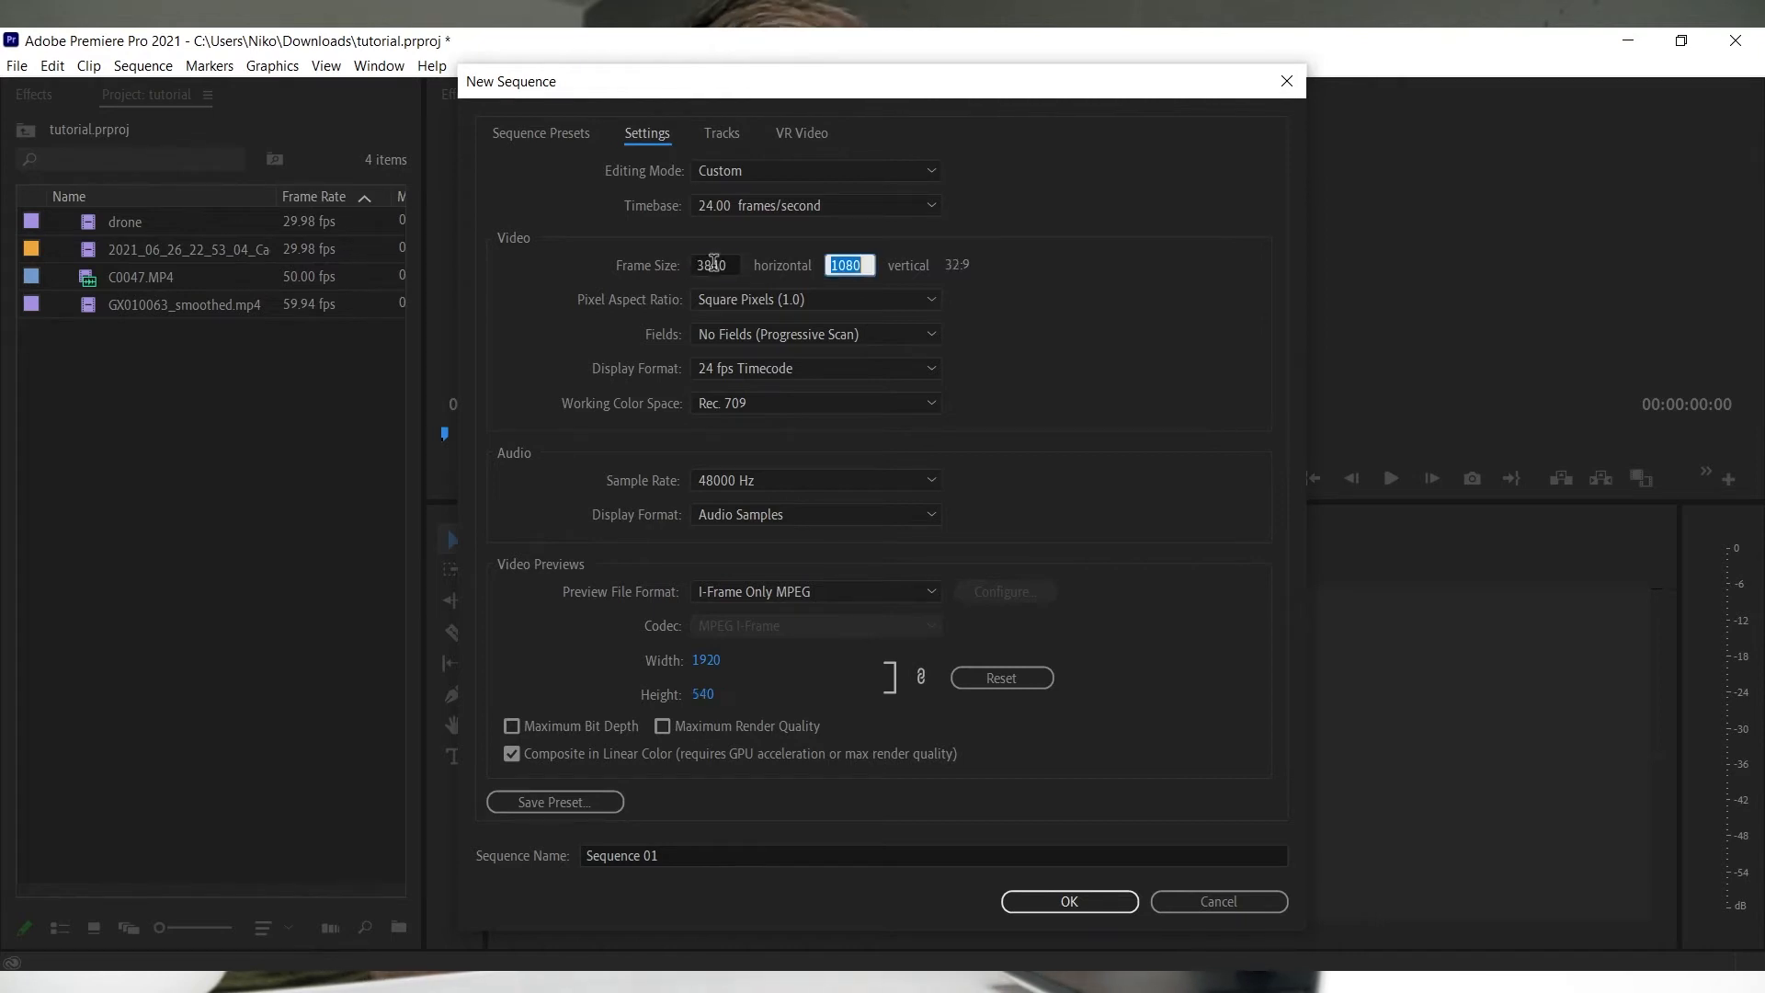
type("2160")
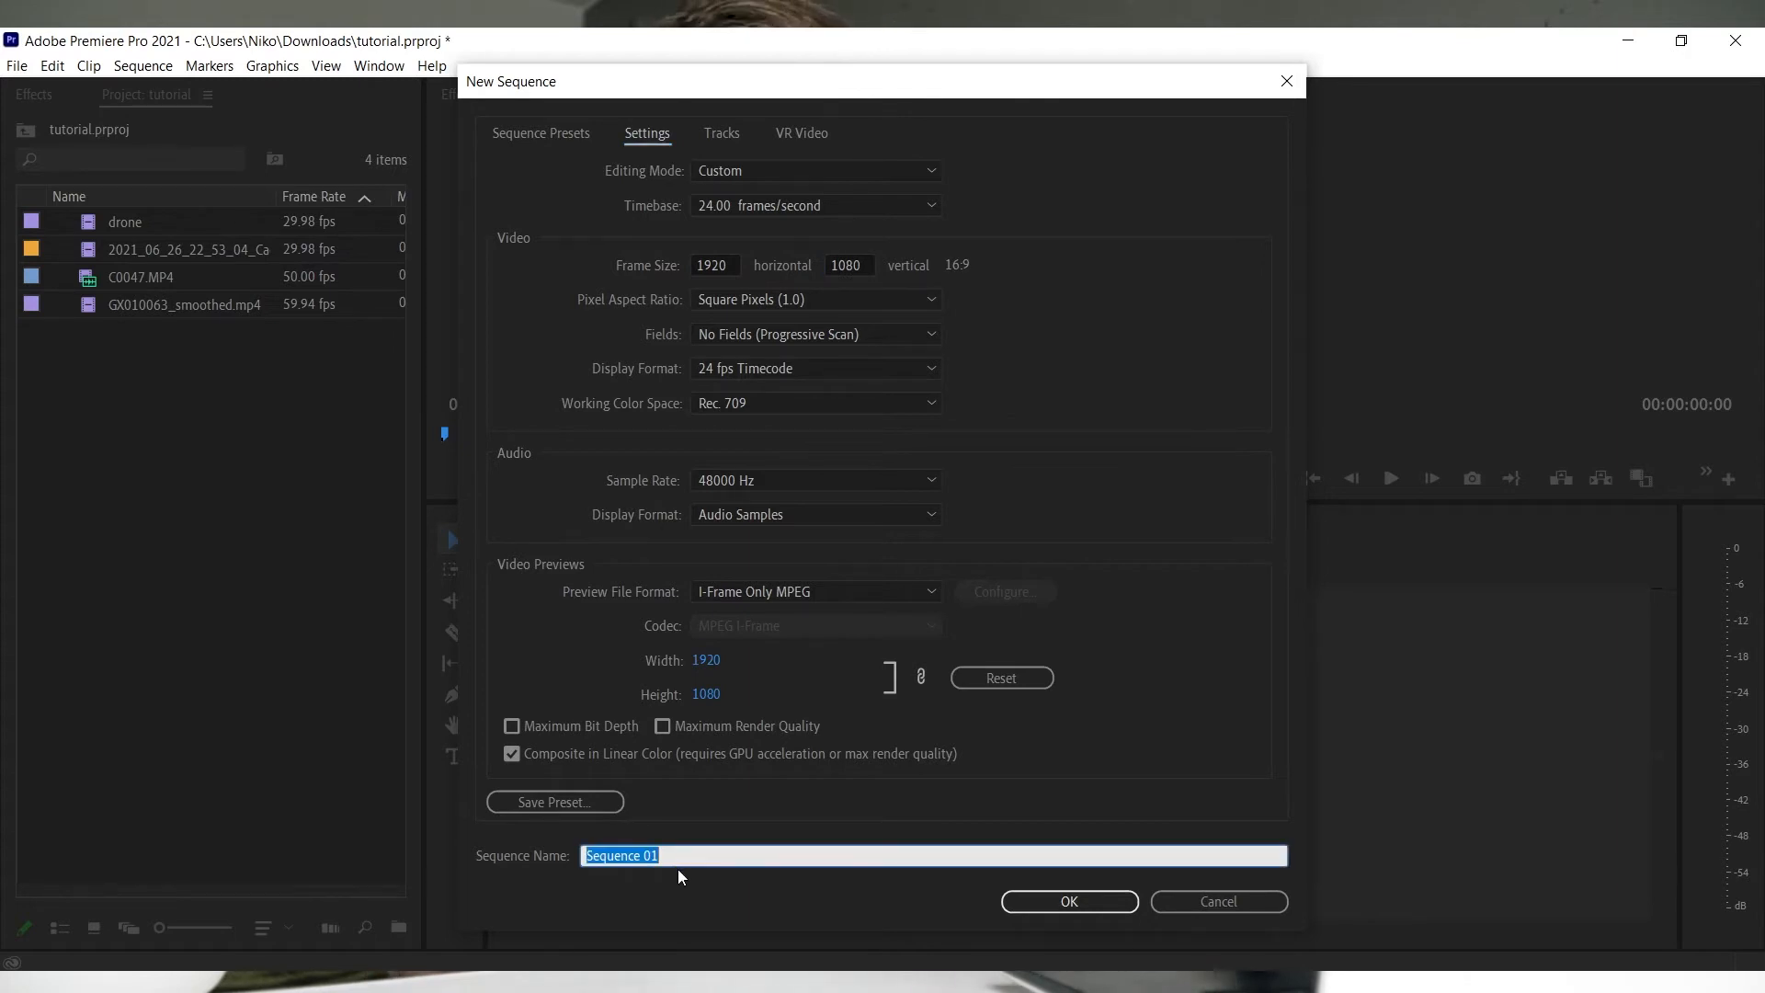
type("_main")
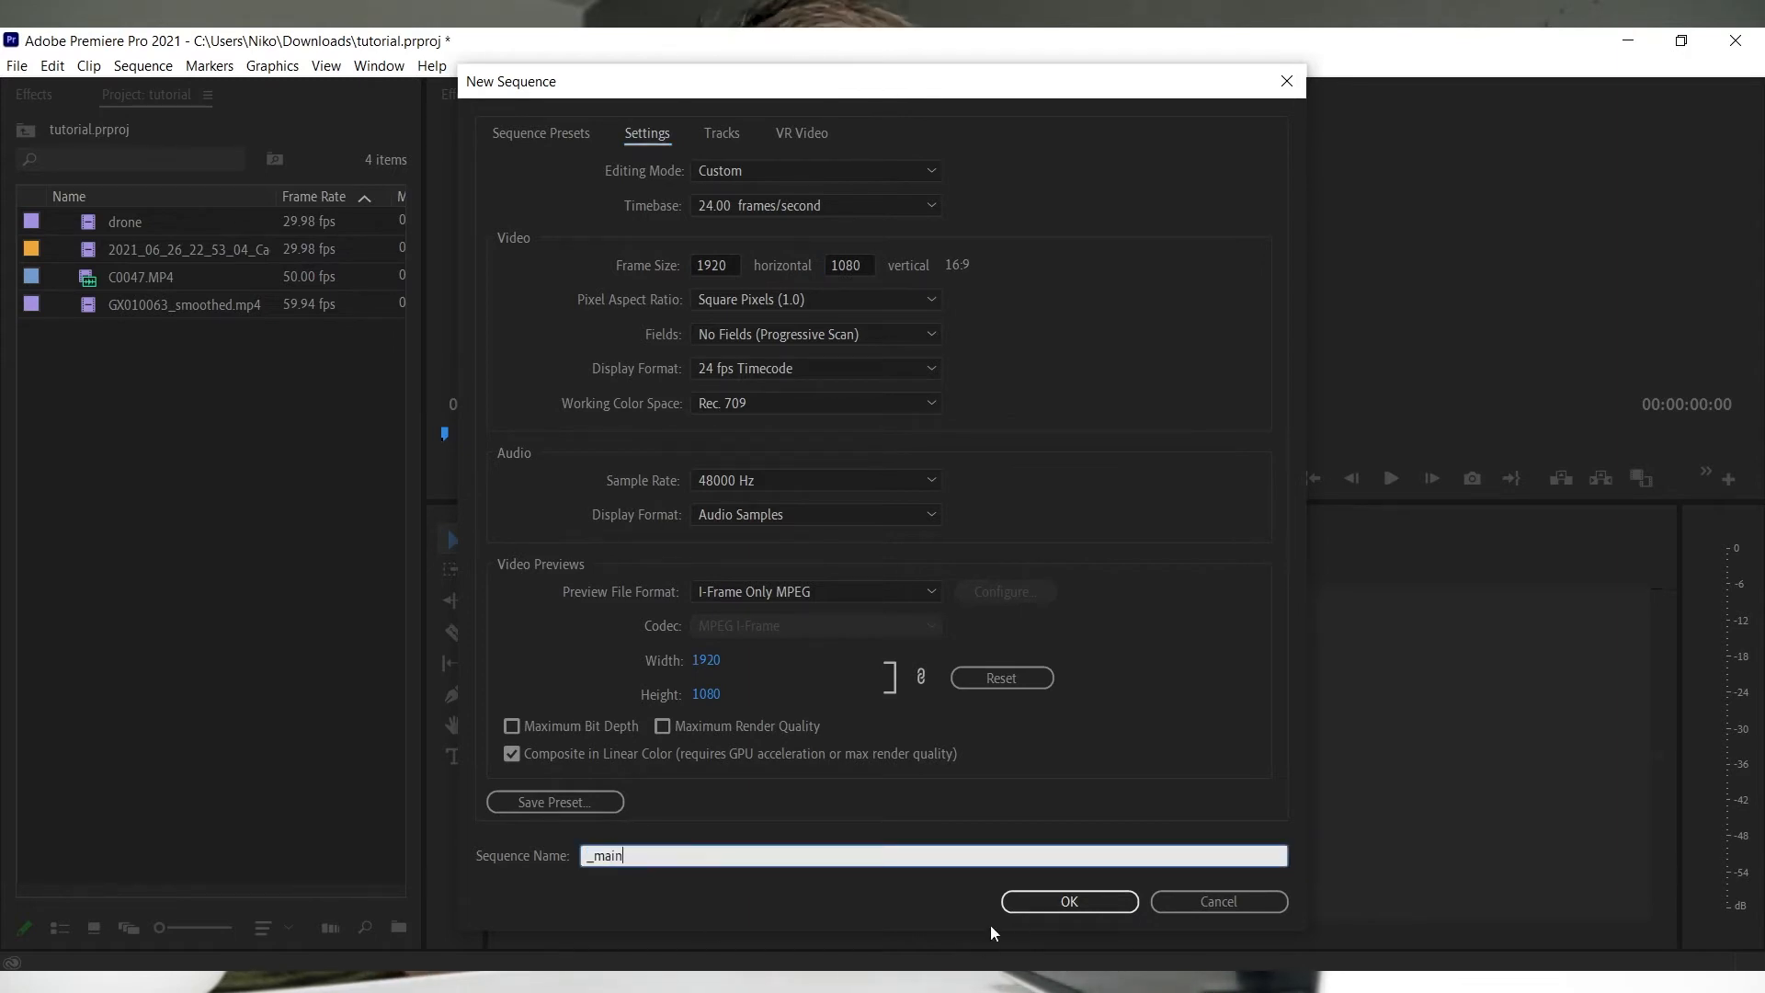
- Create the _main sequence and mark a roughly 3-second section of the drone footage
left_click(1069, 901)
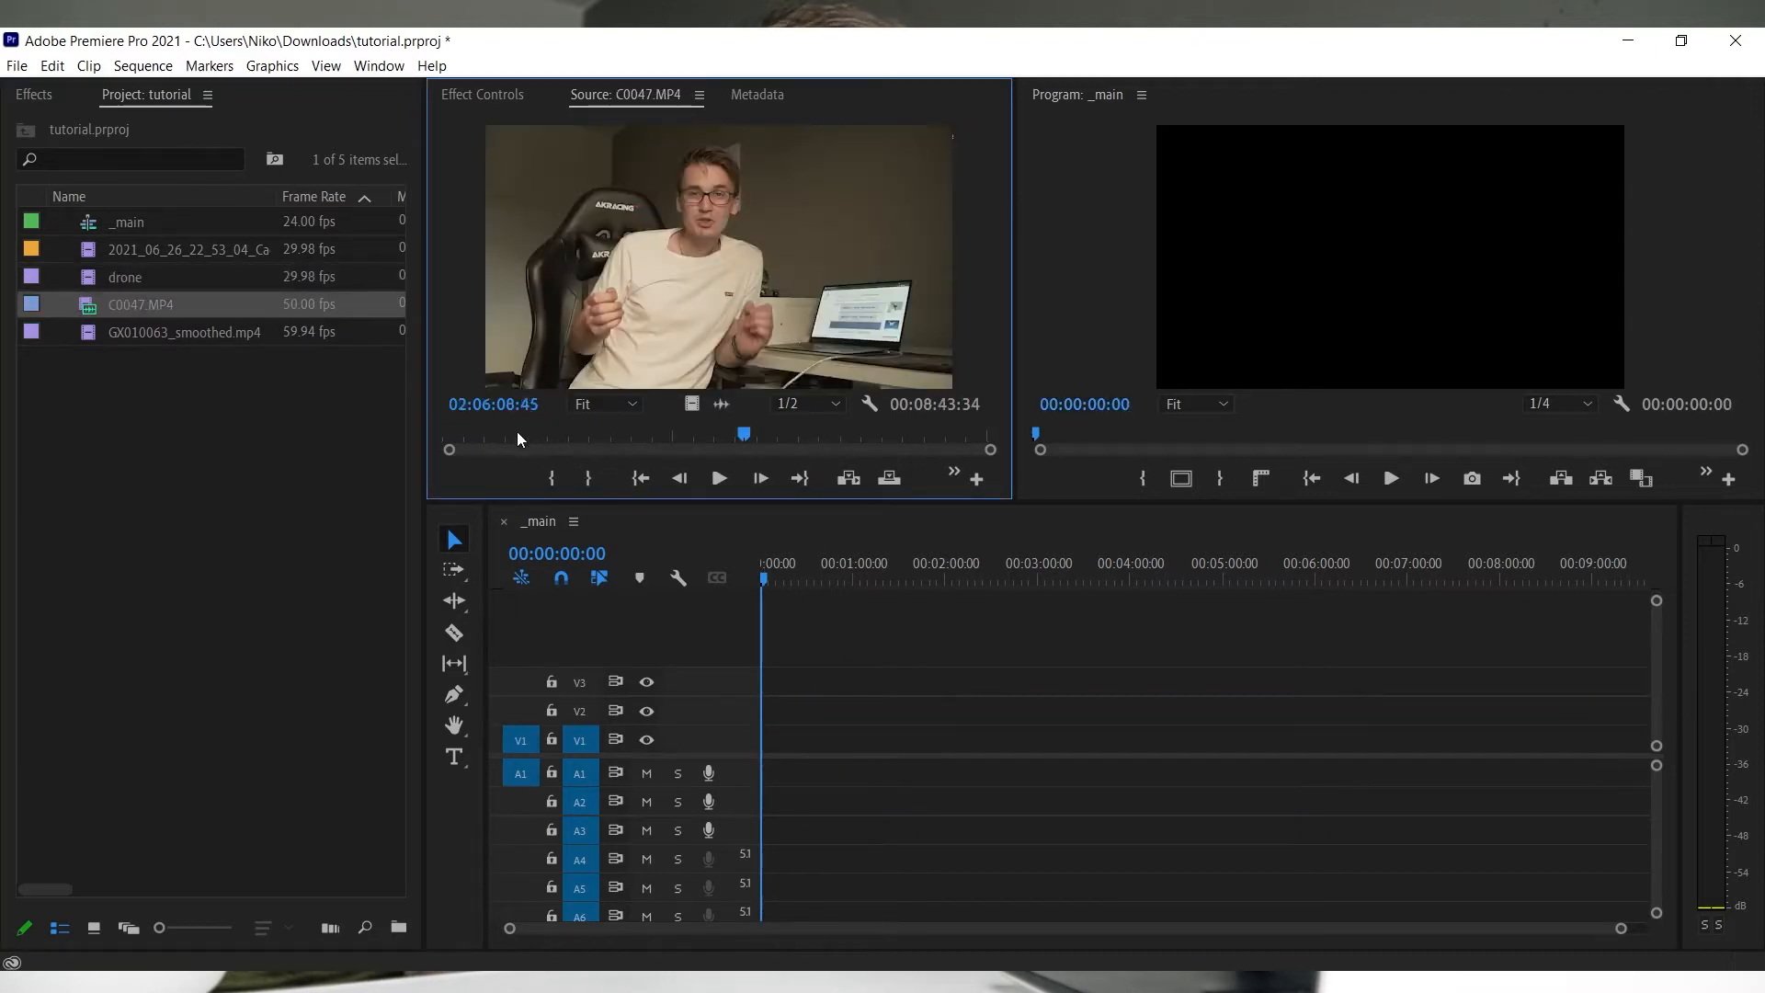
left_click_drag(742, 432, 647, 431)
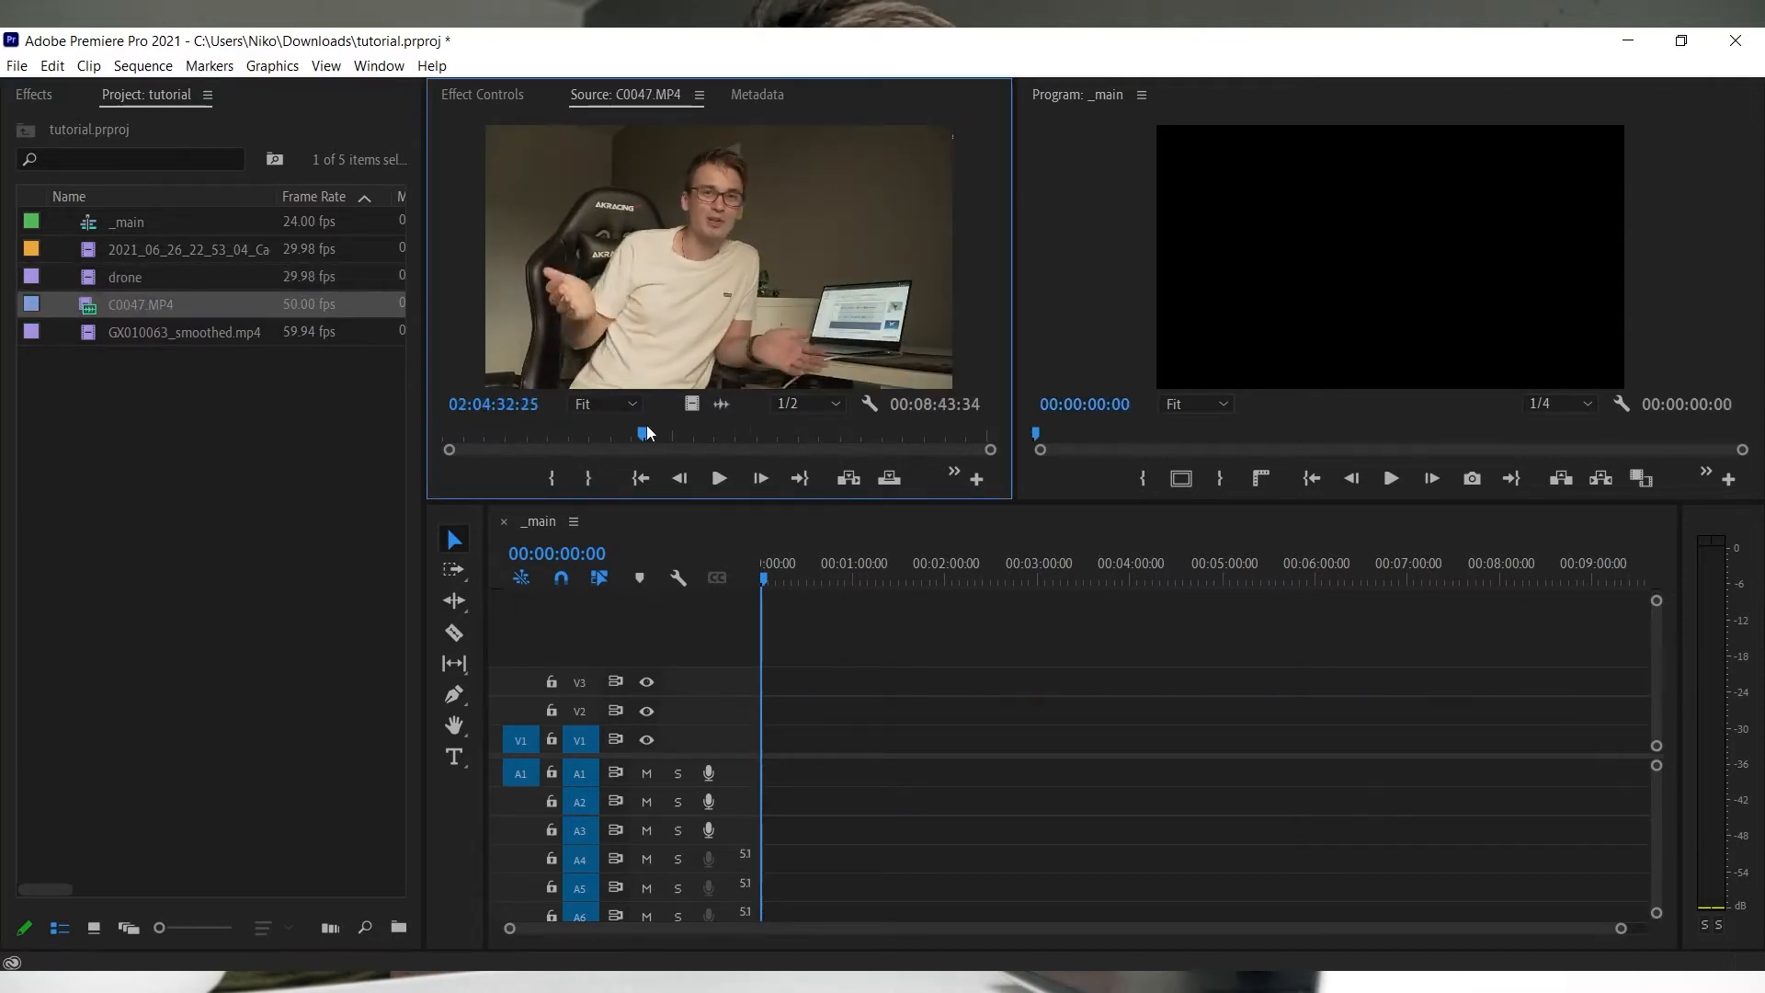
double_click(125, 277)
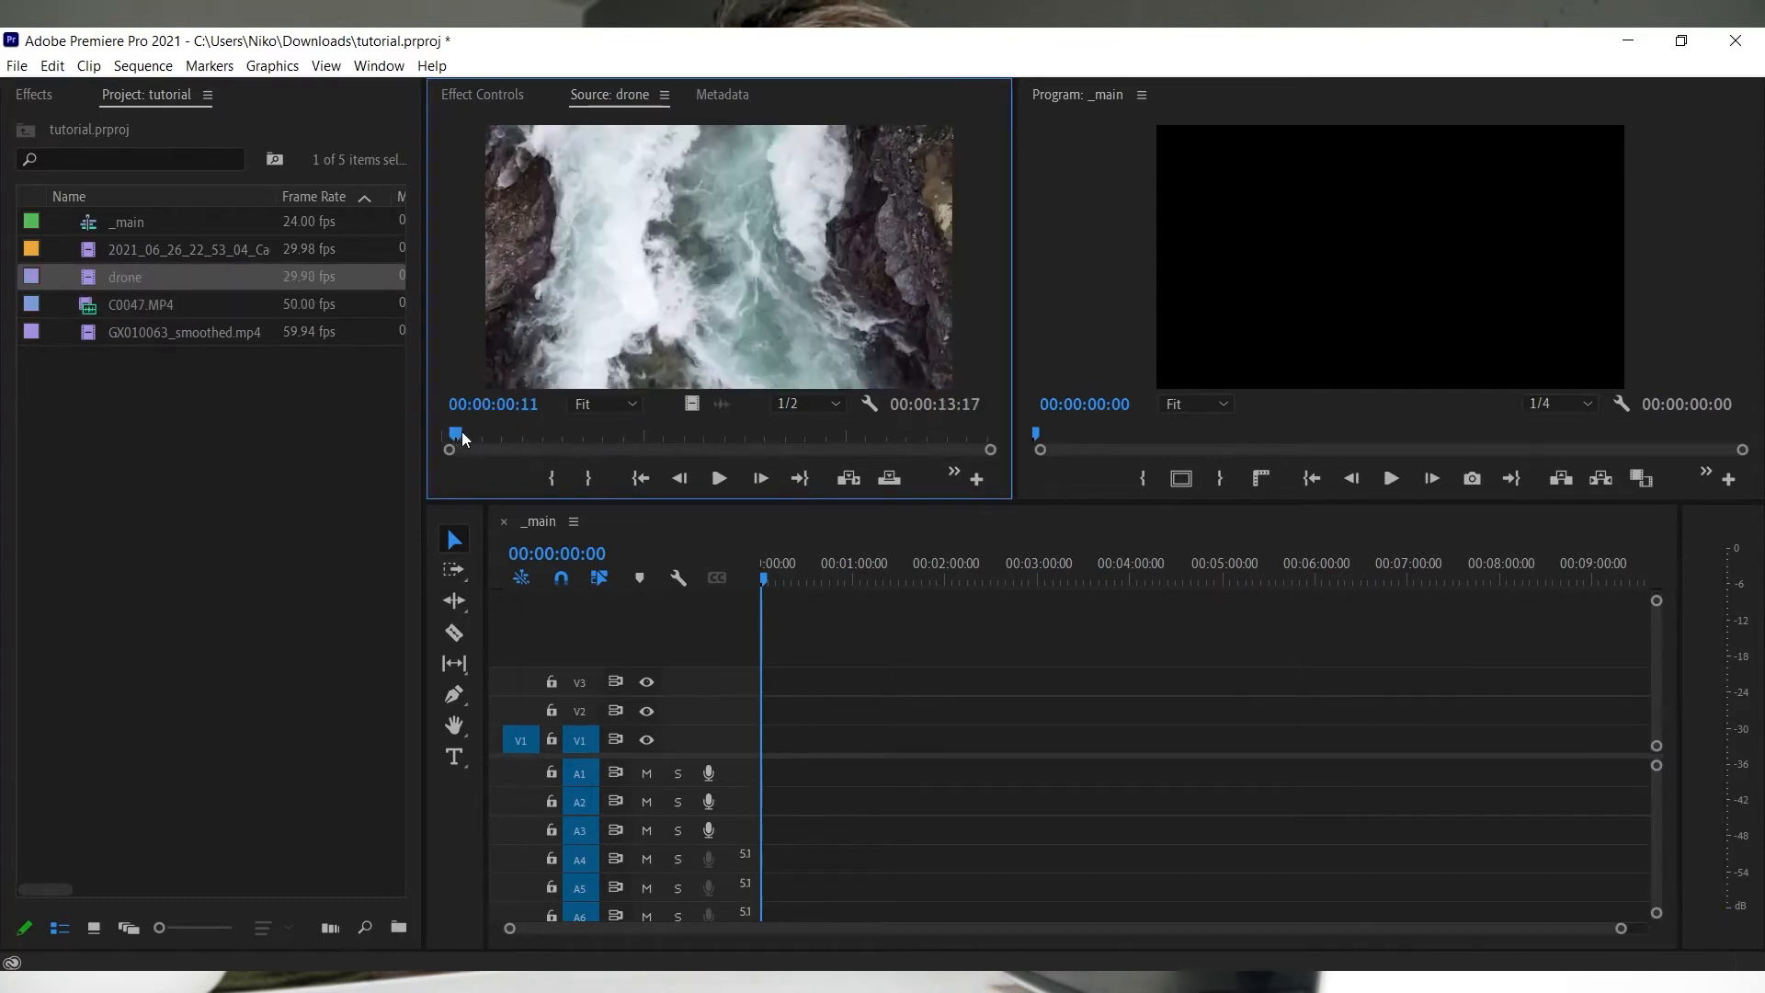
left_click_drag(456, 436, 850, 437)
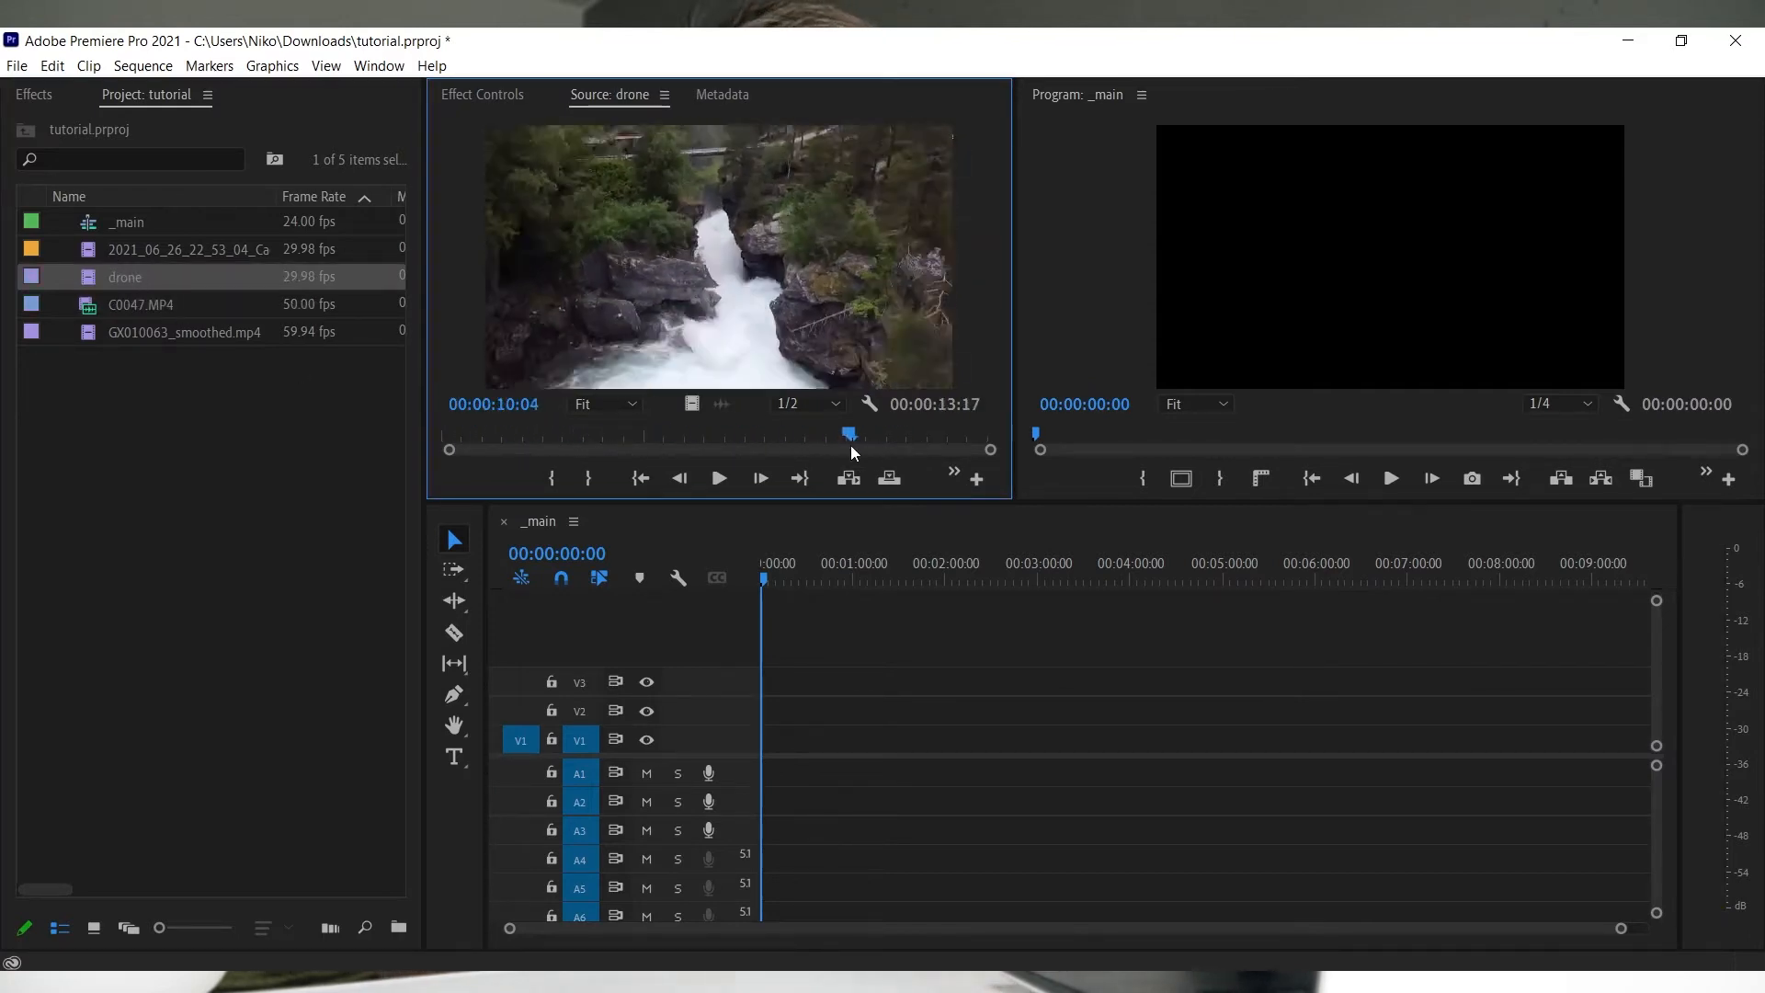
left_click_drag(849, 433, 793, 433)
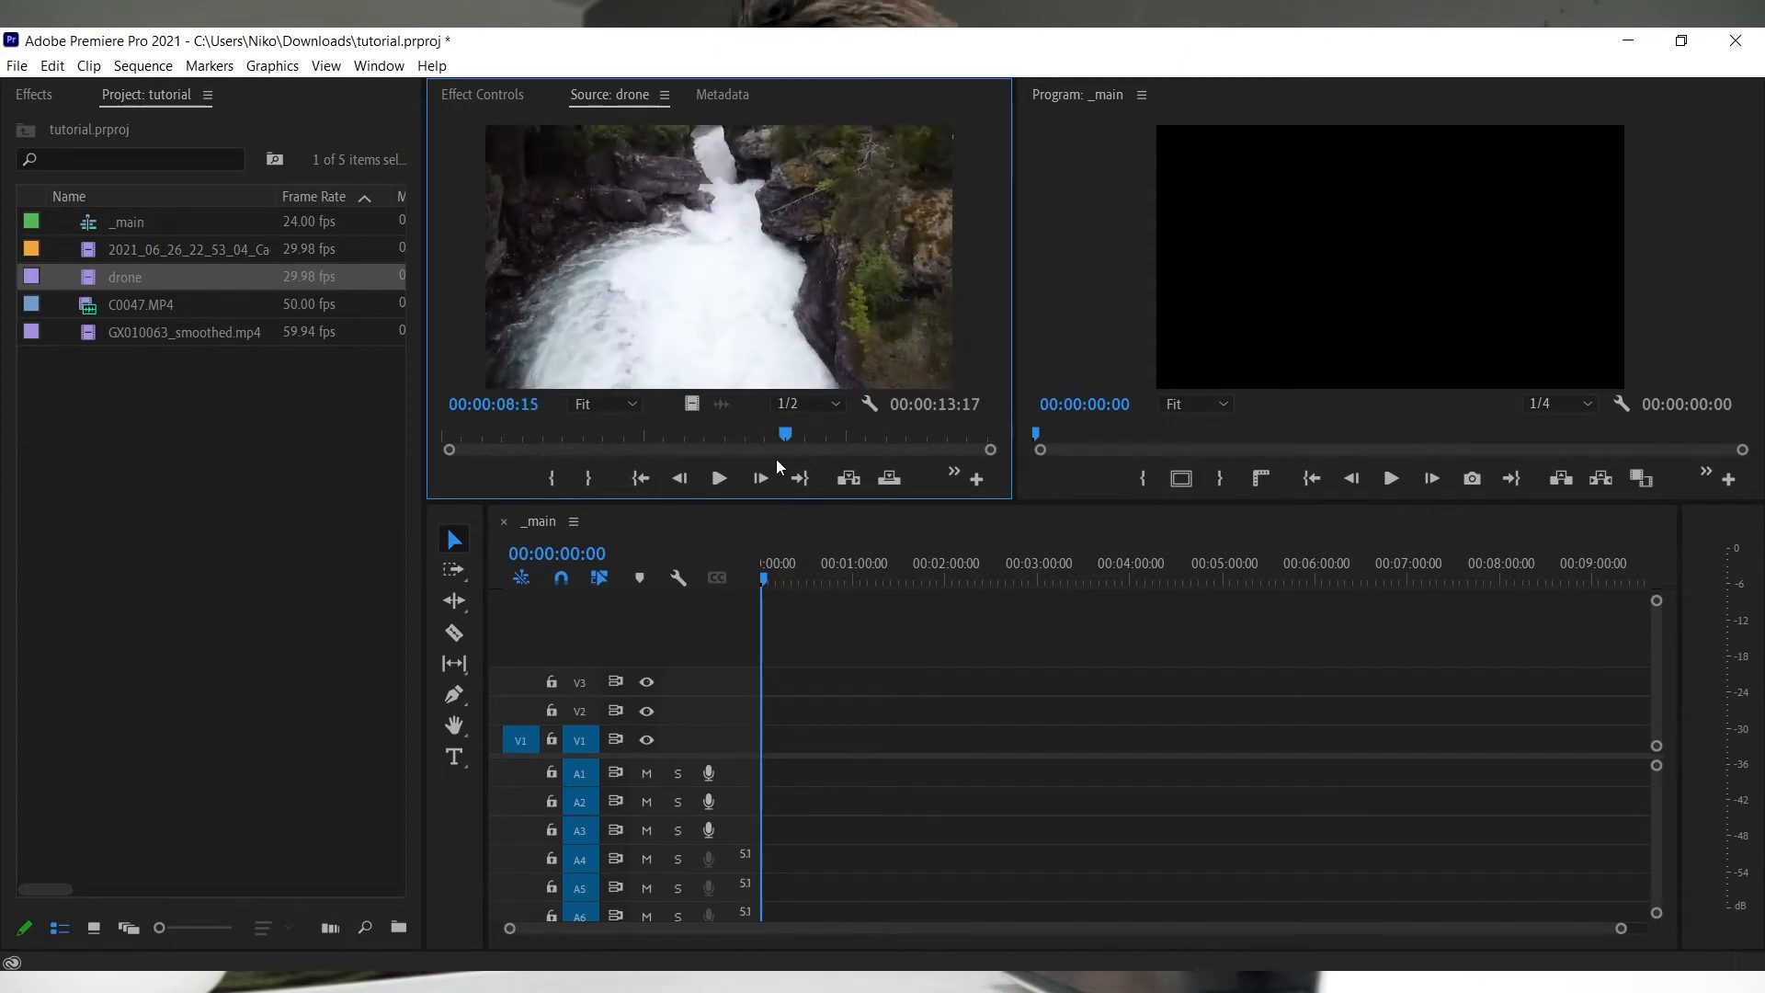
mouse_move(552, 478)
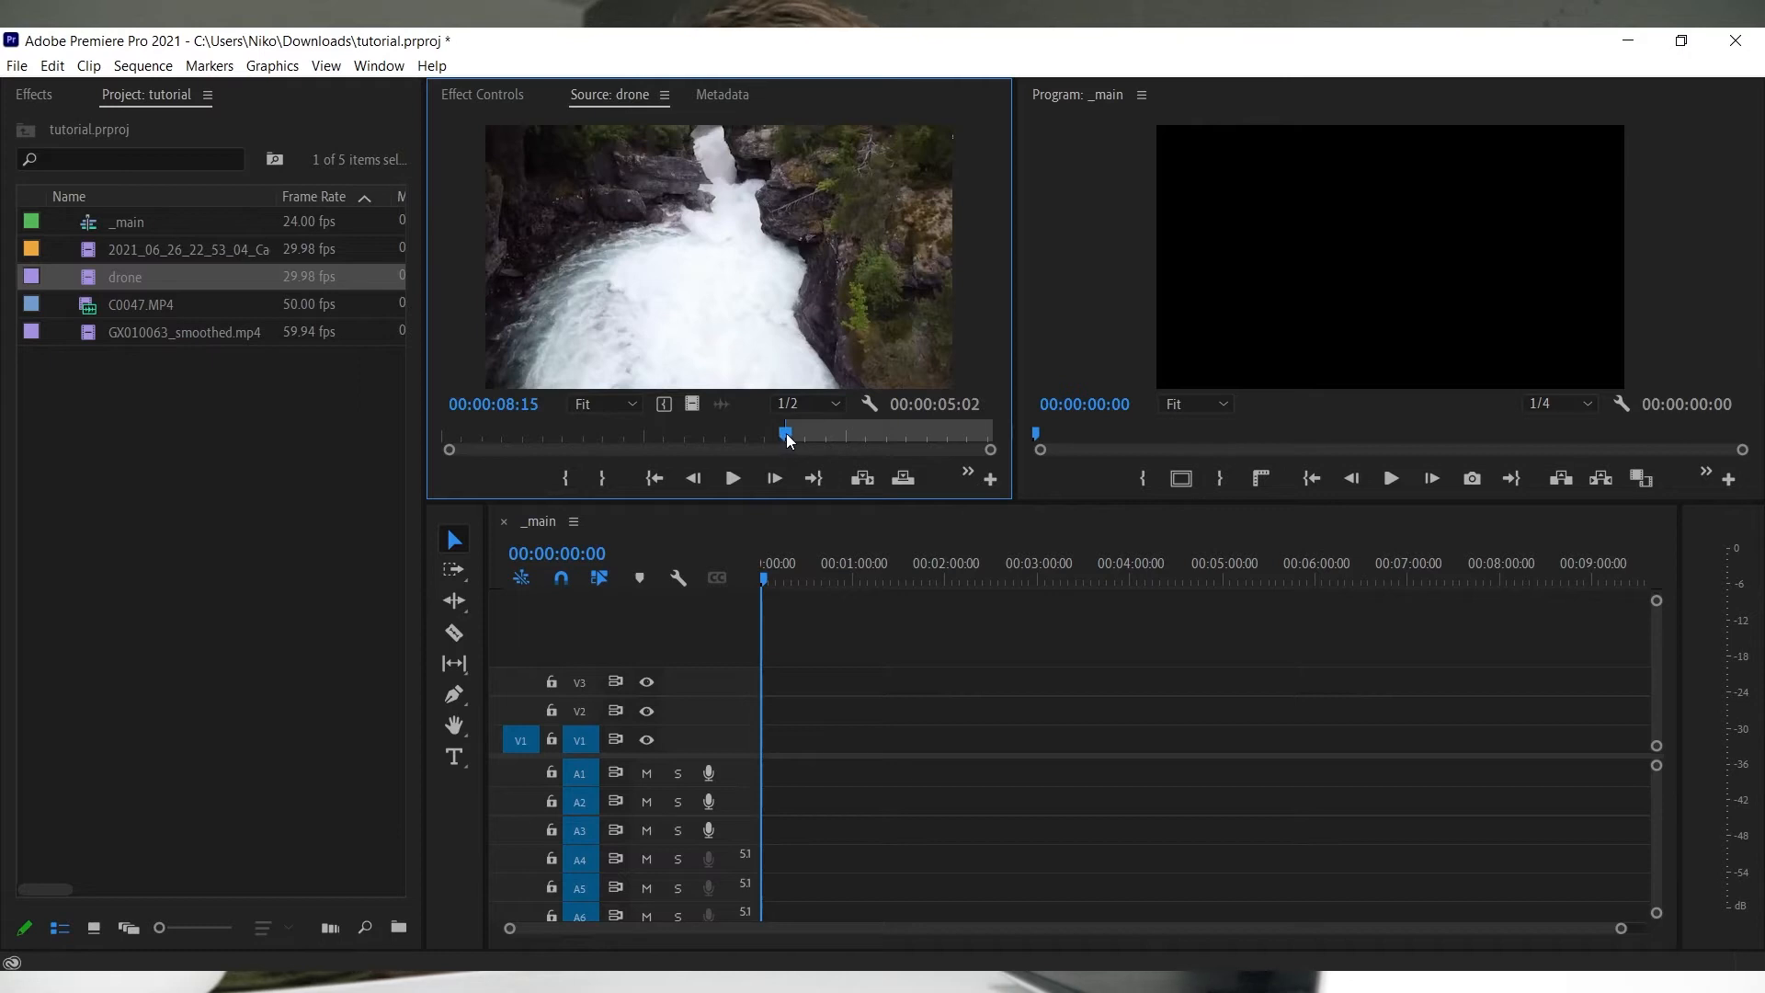
left_click_drag(786, 439, 928, 432)
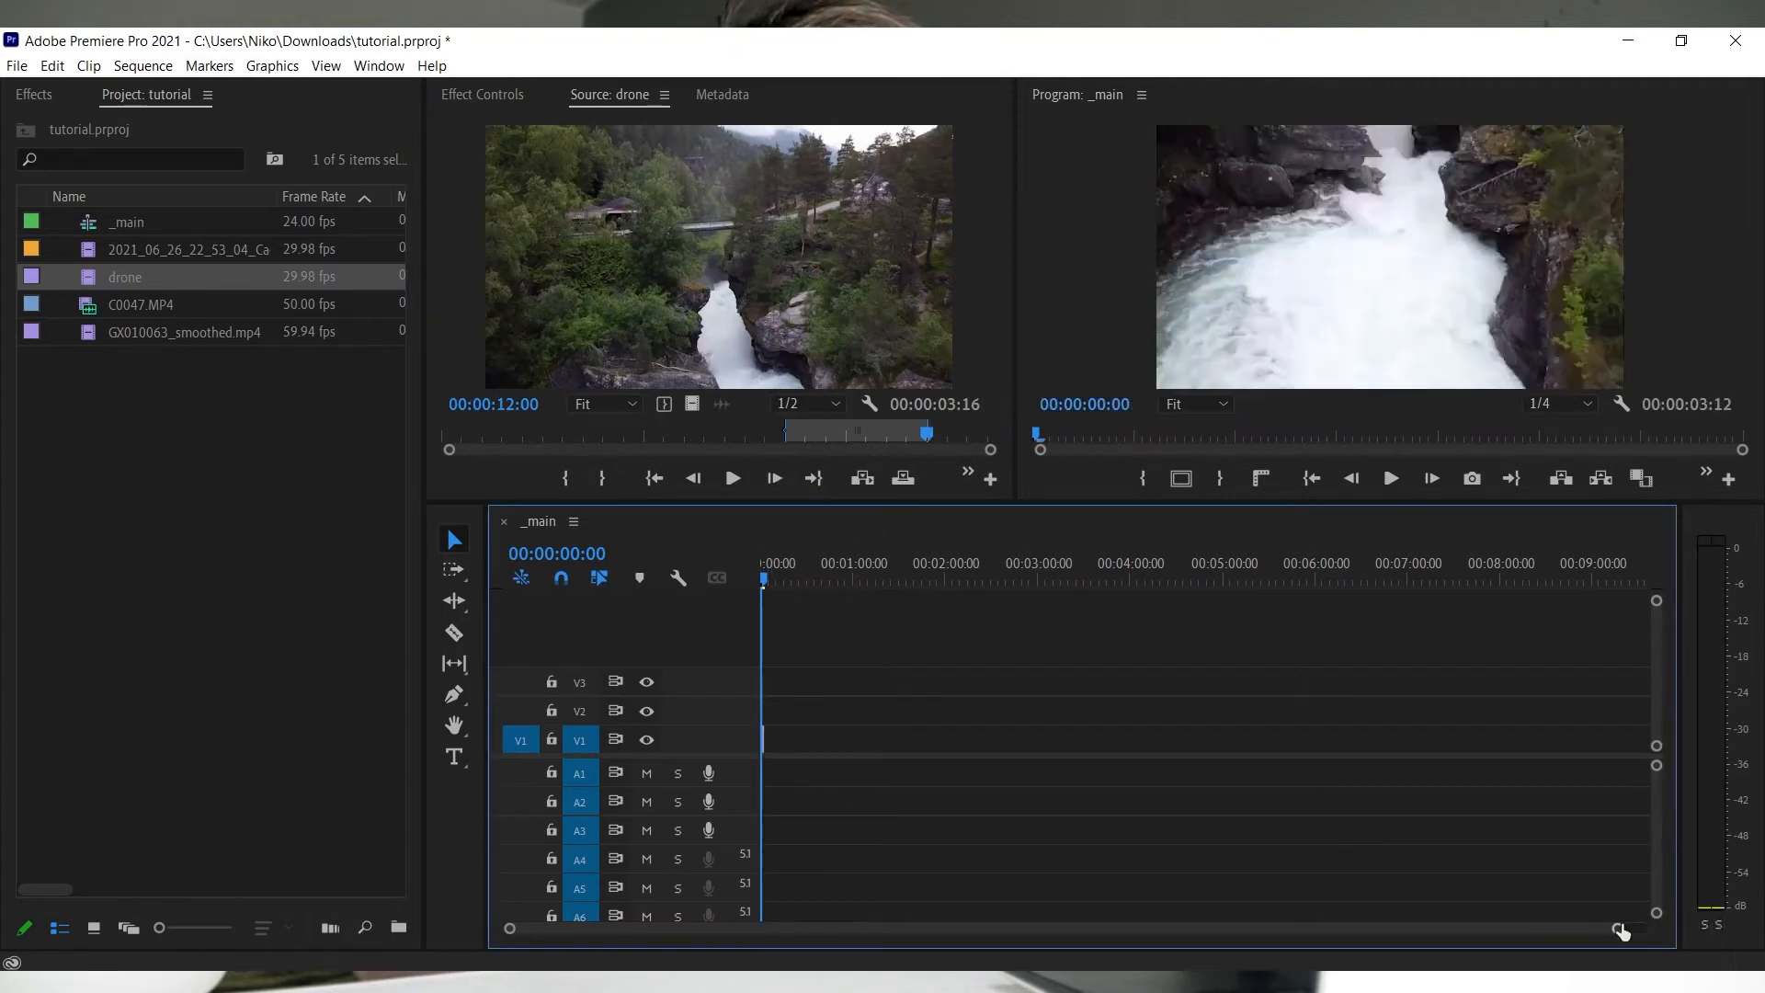
- Zoom the timeline onto the drone clip and reposition it along V1
left_click_drag(125, 276, 882, 738)
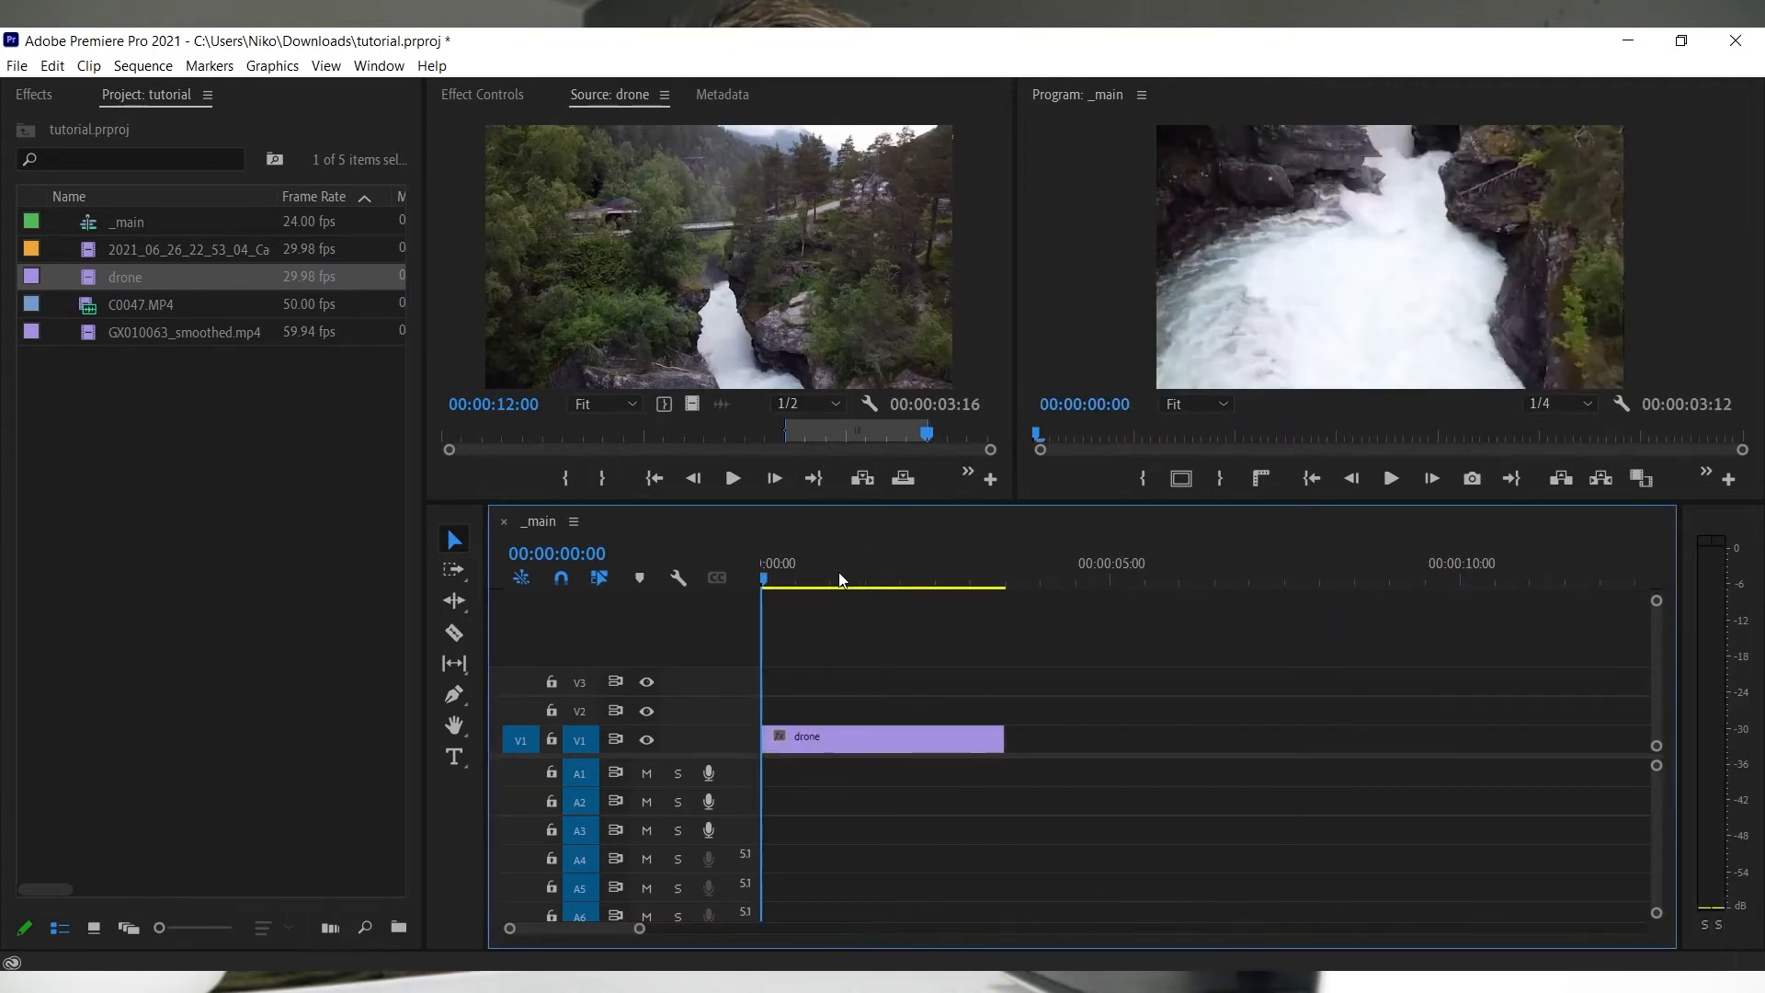
left_click(882, 736)
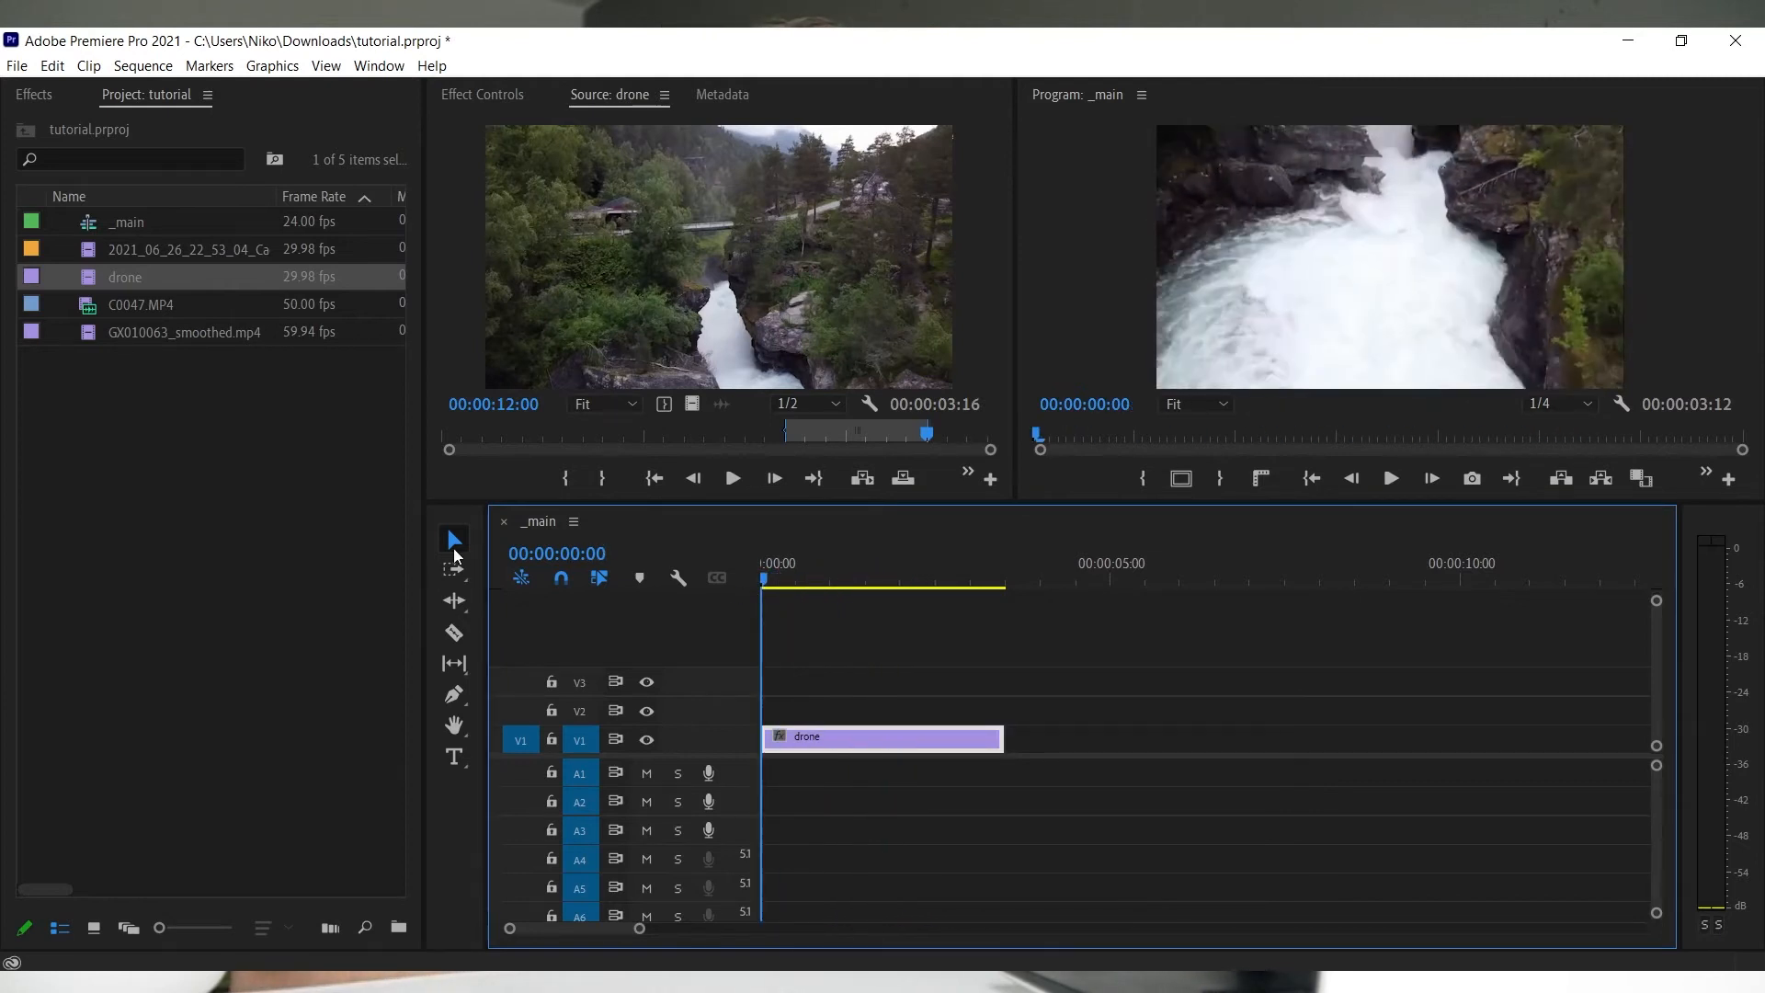
mouse_move(454, 632)
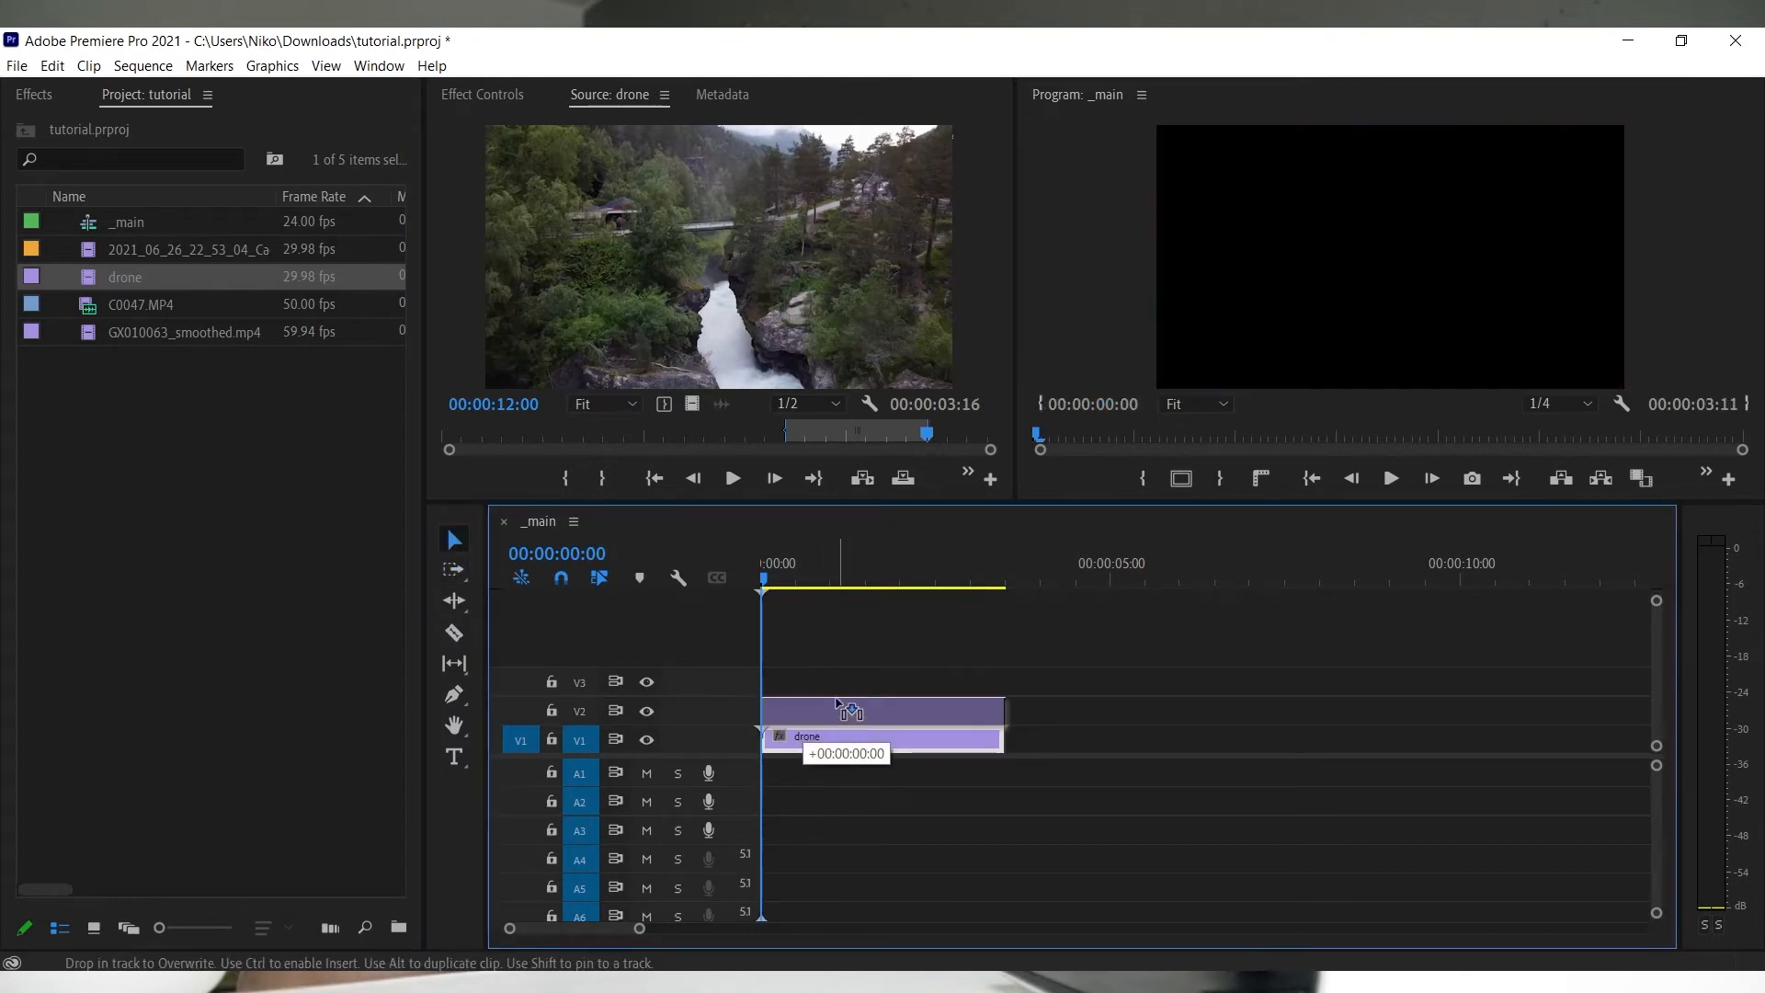
left_click_drag(882, 739, 1064, 738)
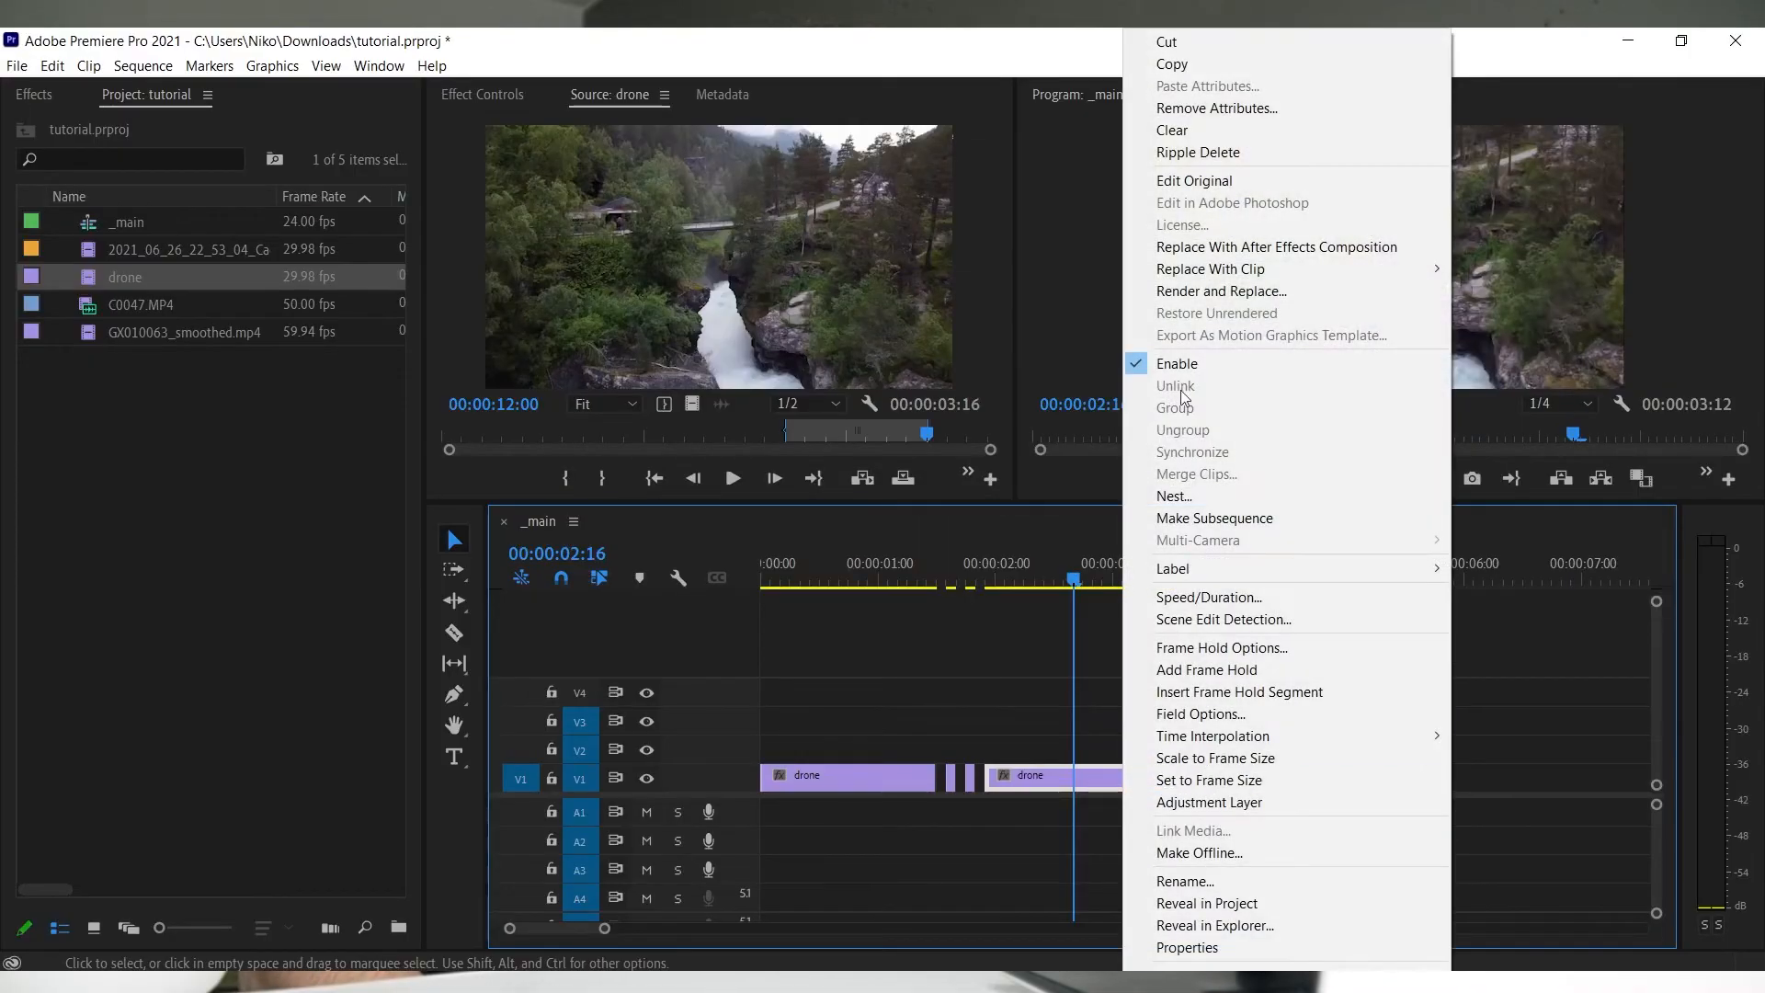
mouse_move(1209, 597)
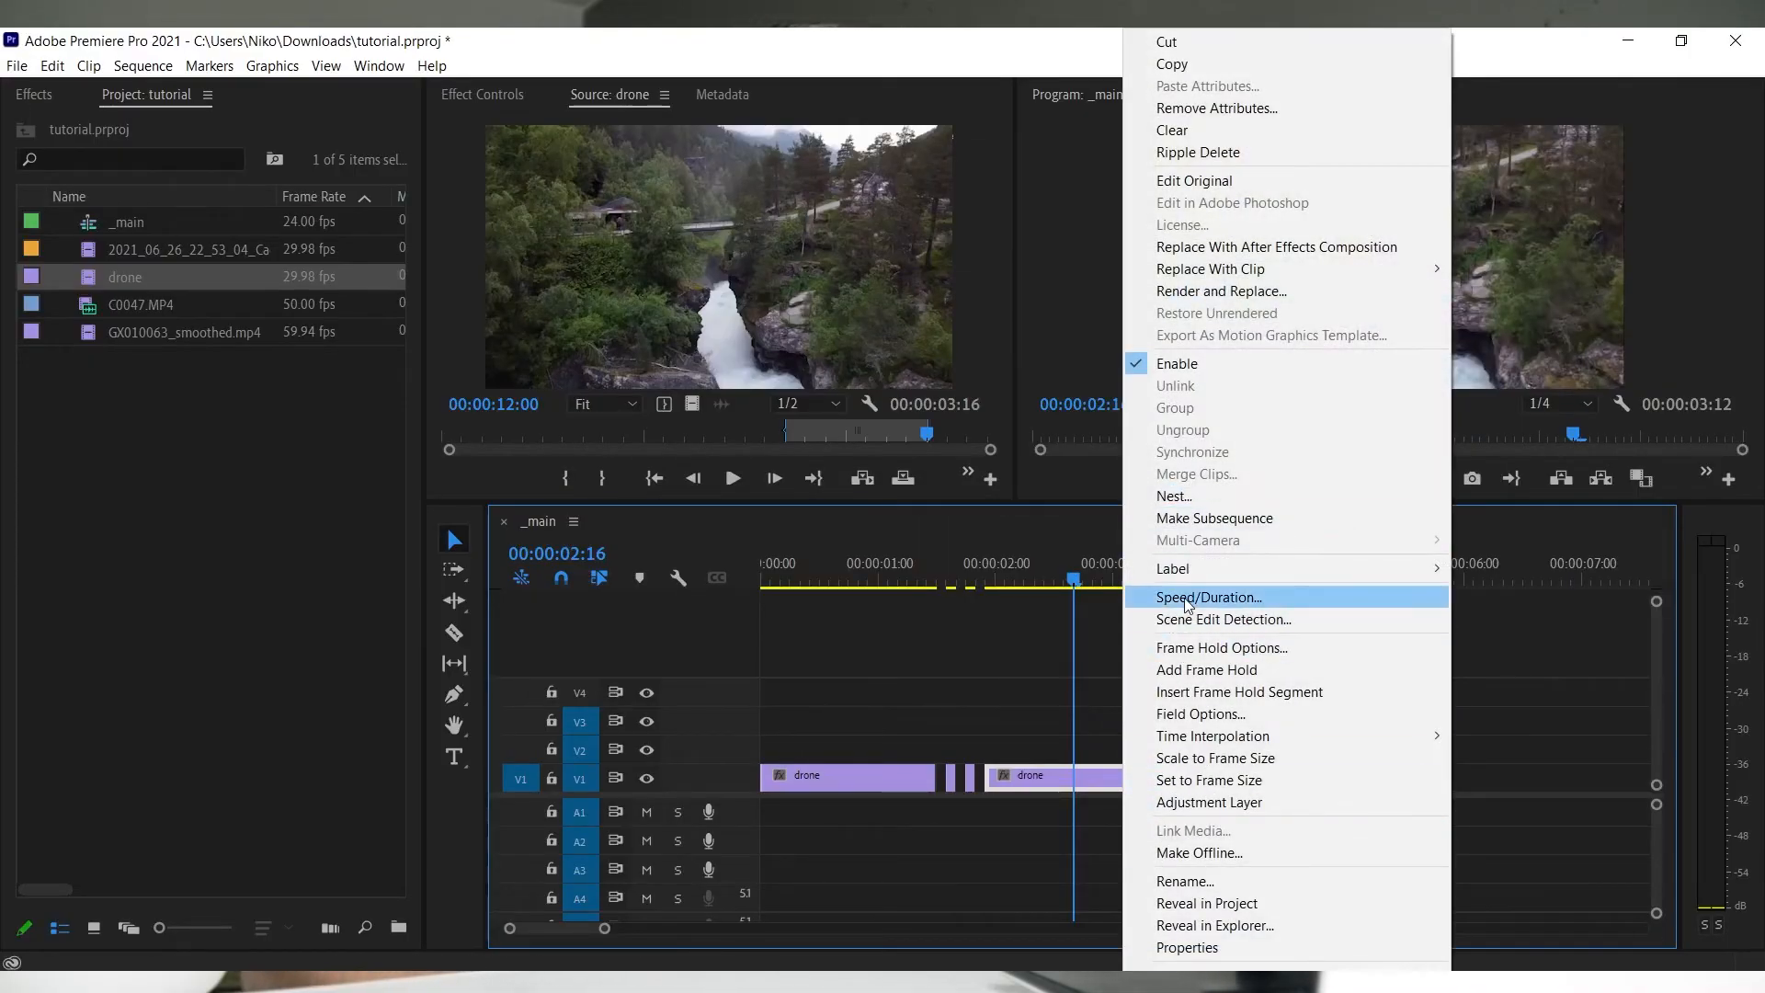
- Slow the last drone piece to 50% speed with Speed/Duration
left_click(1209, 597)
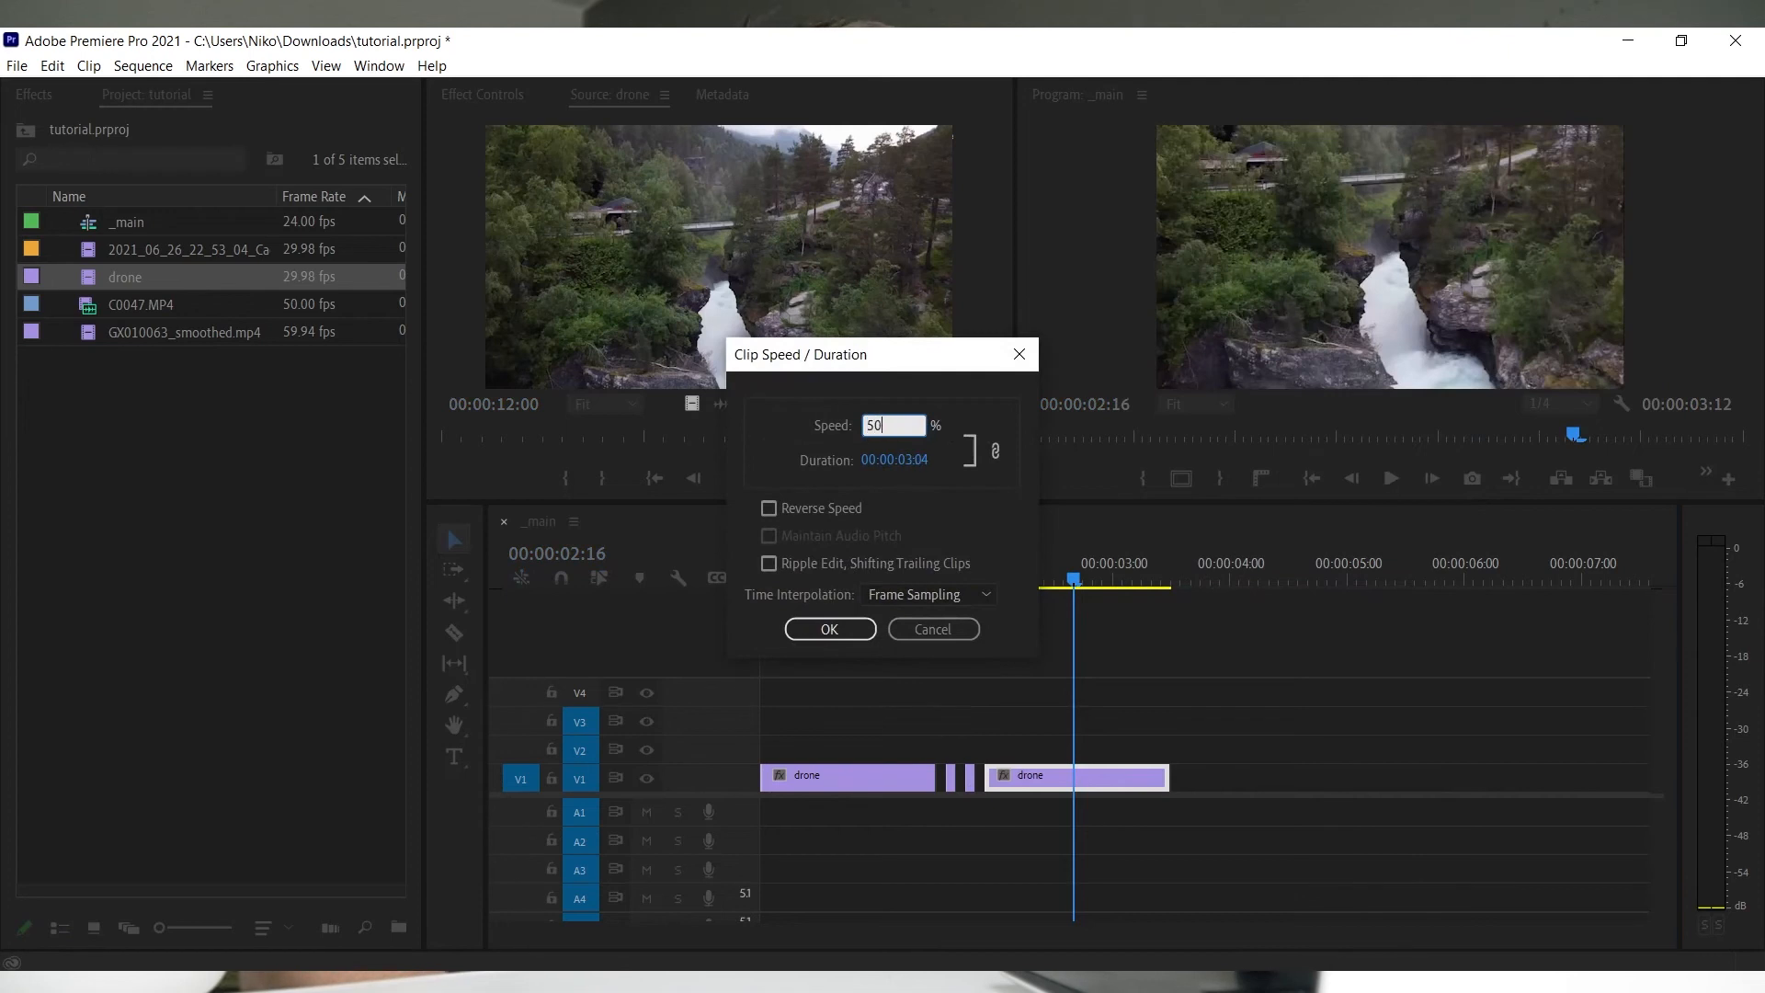
left_click(829, 628)
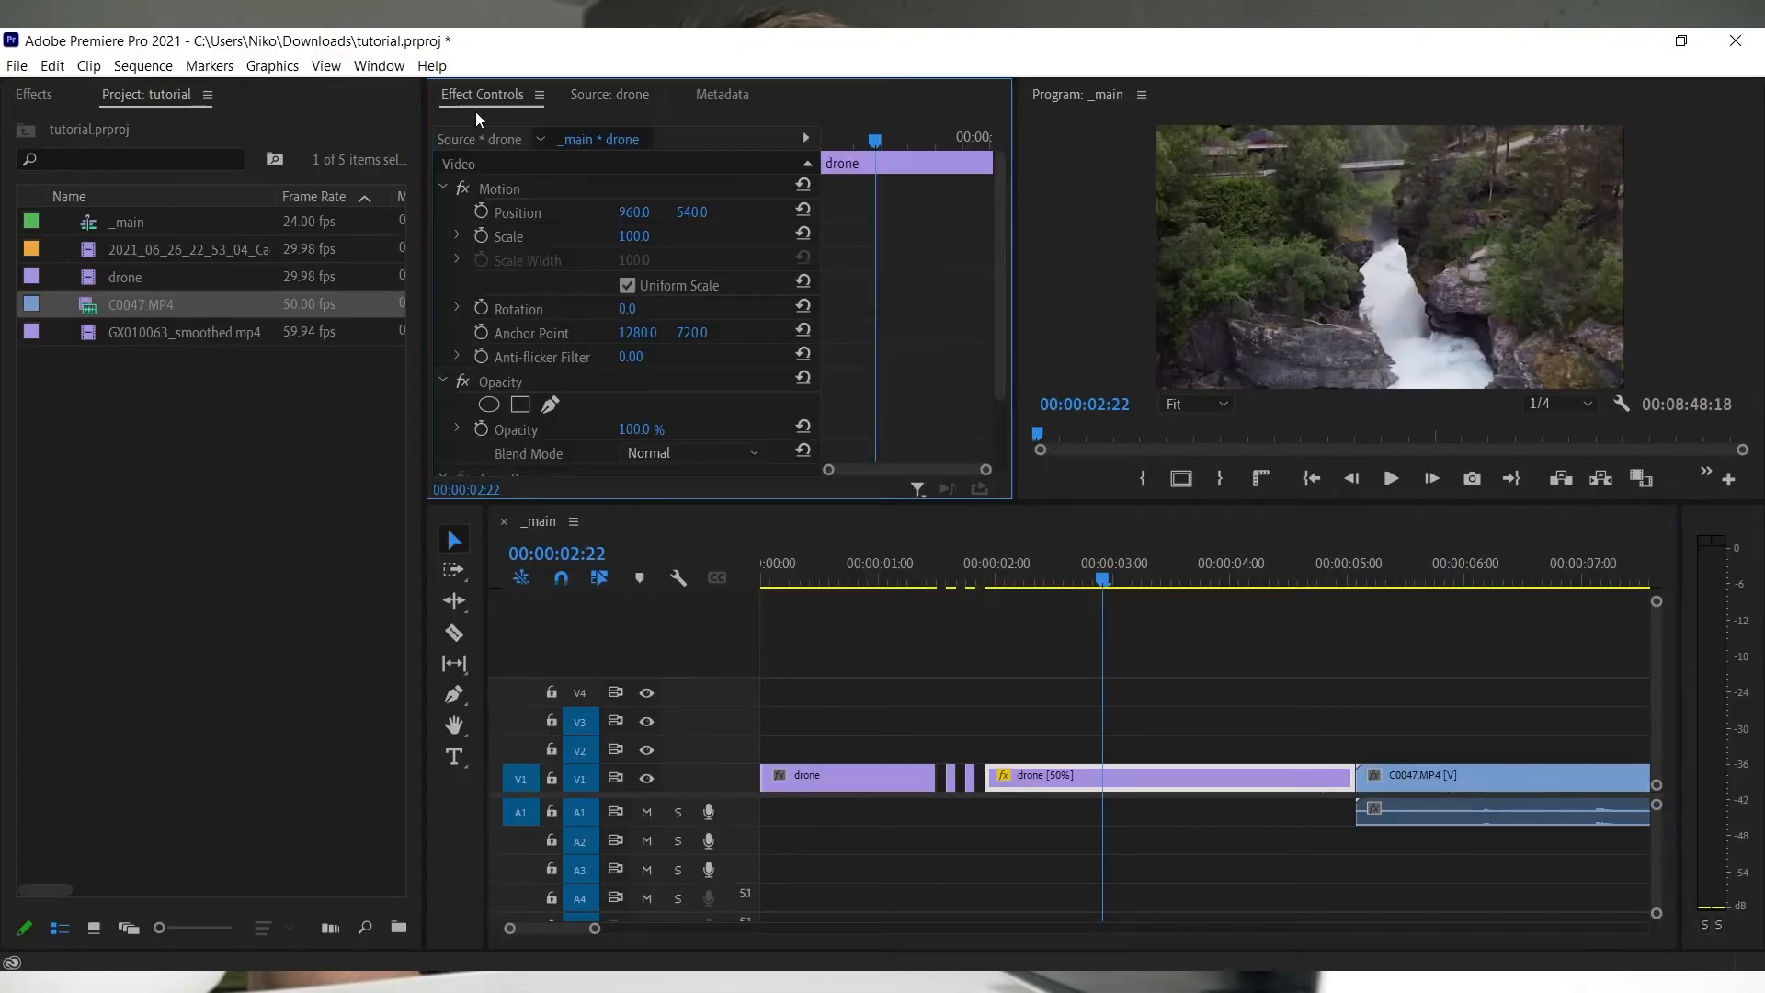
left_click(379, 65)
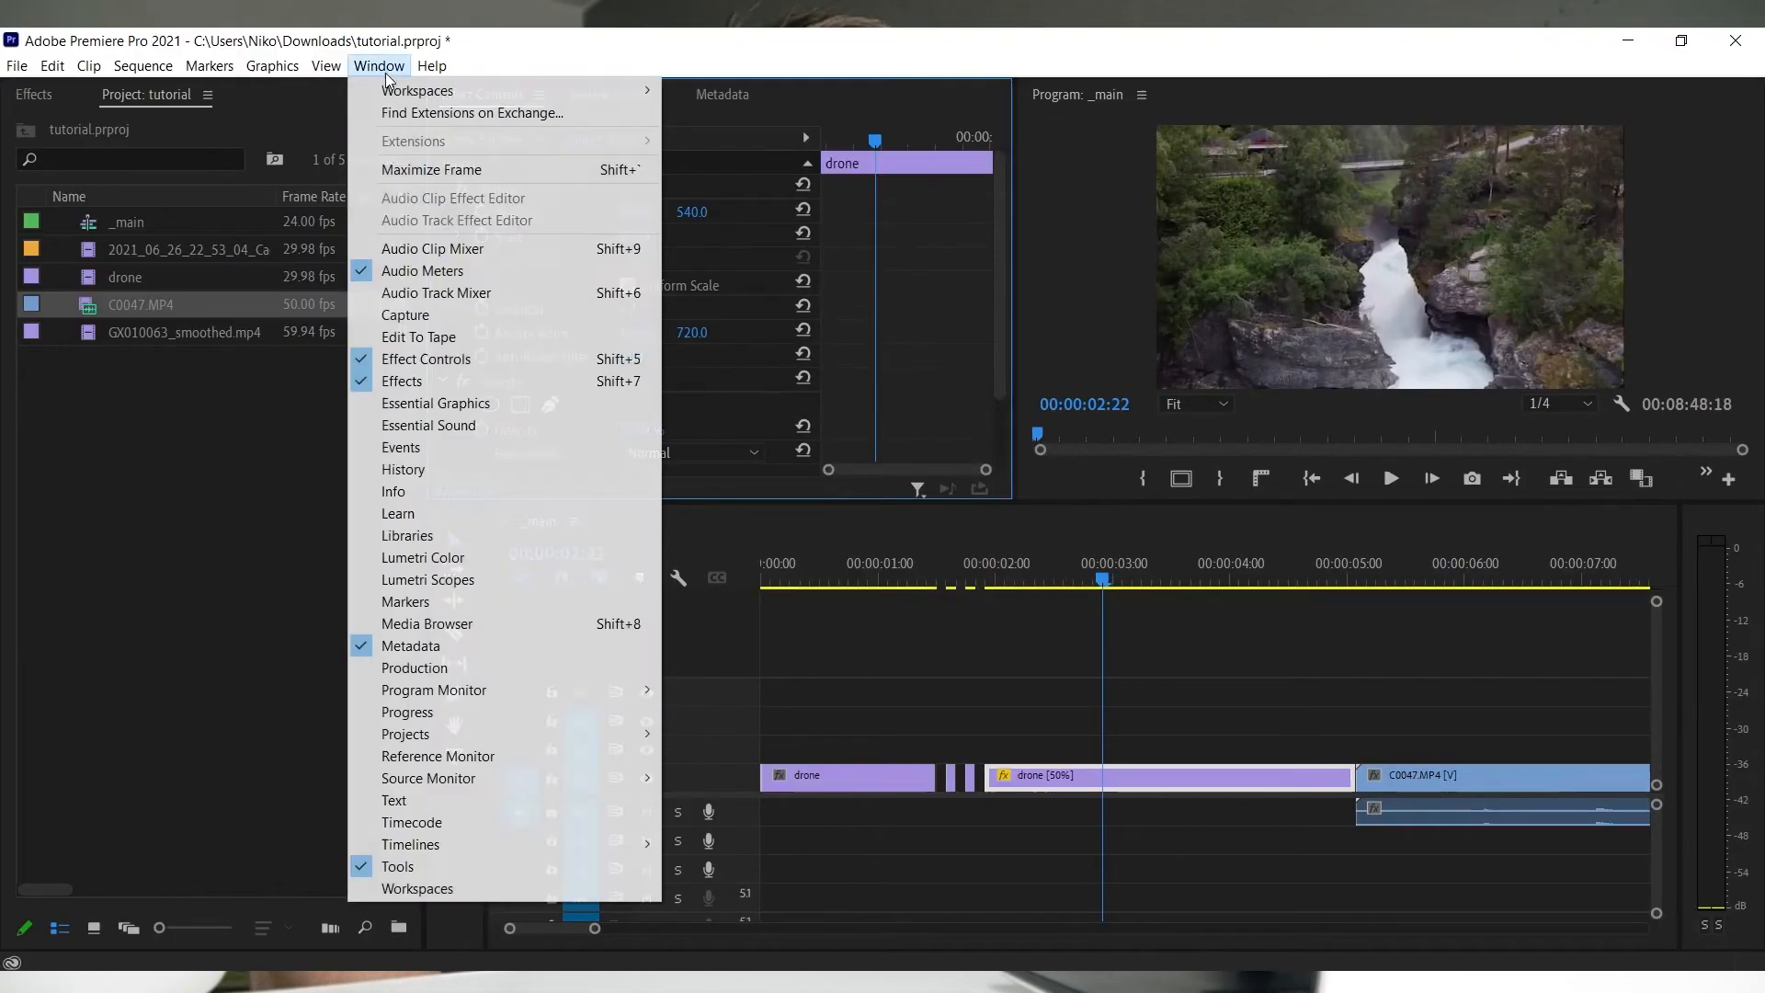
mouse_move(445, 465)
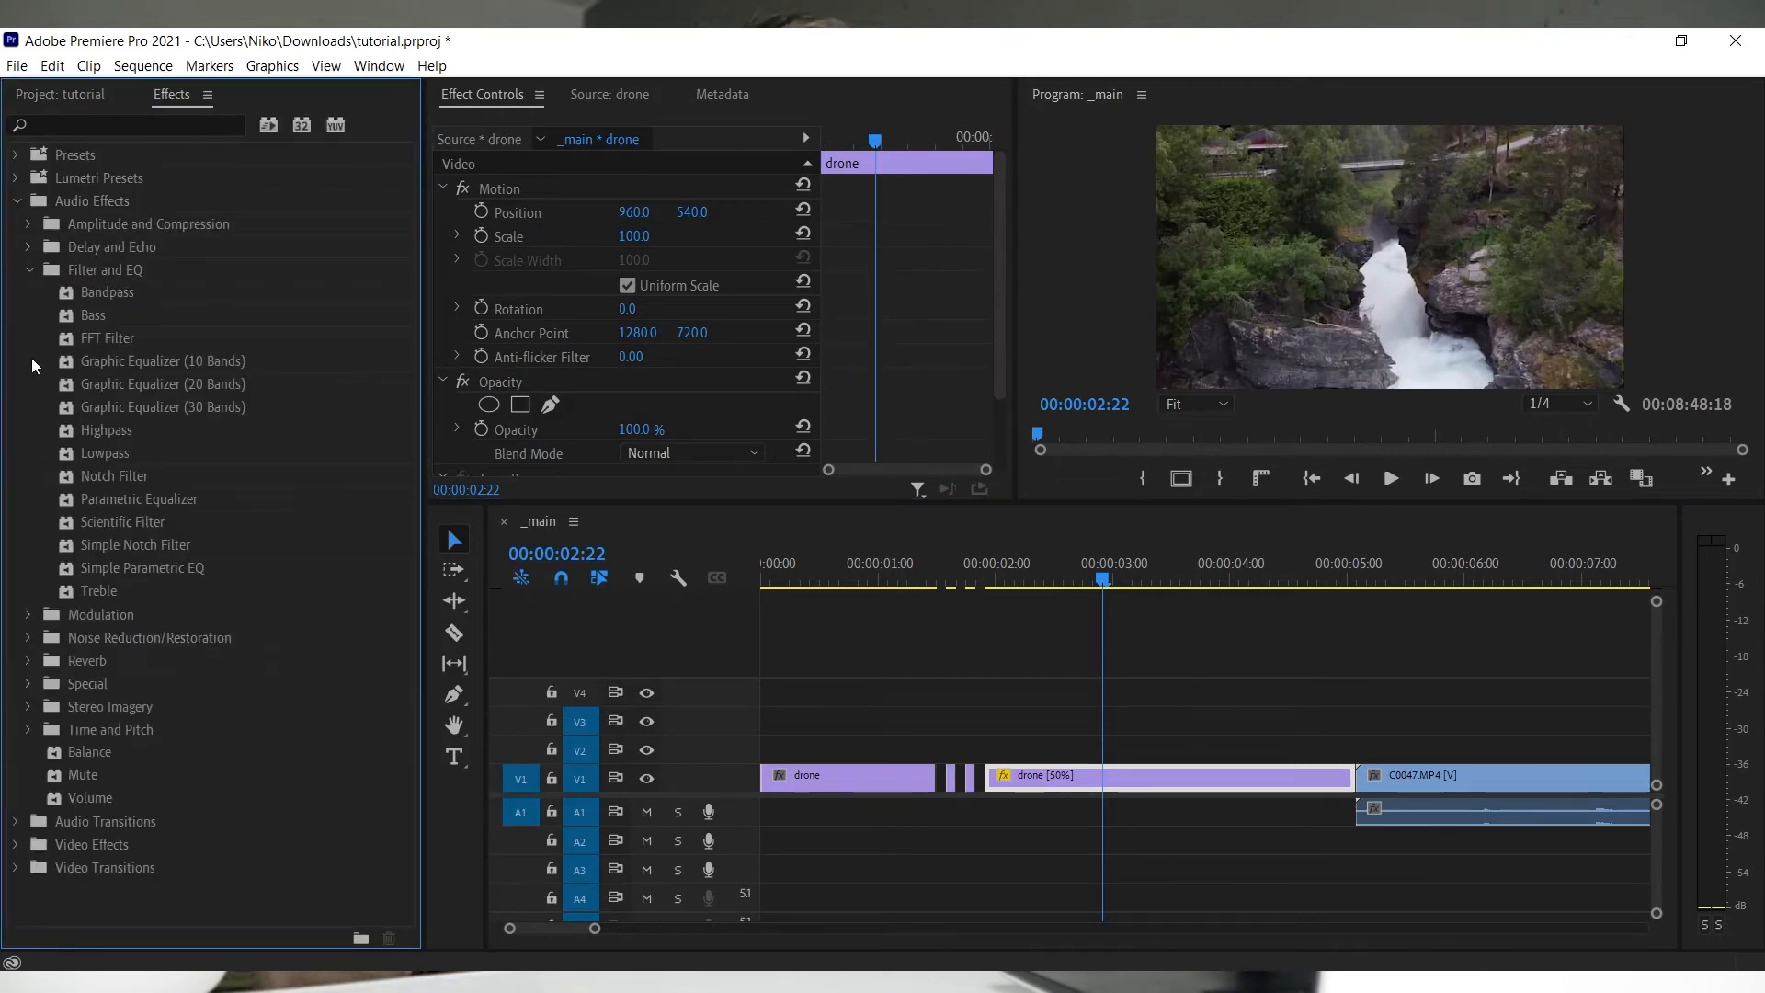
left_click(14, 845)
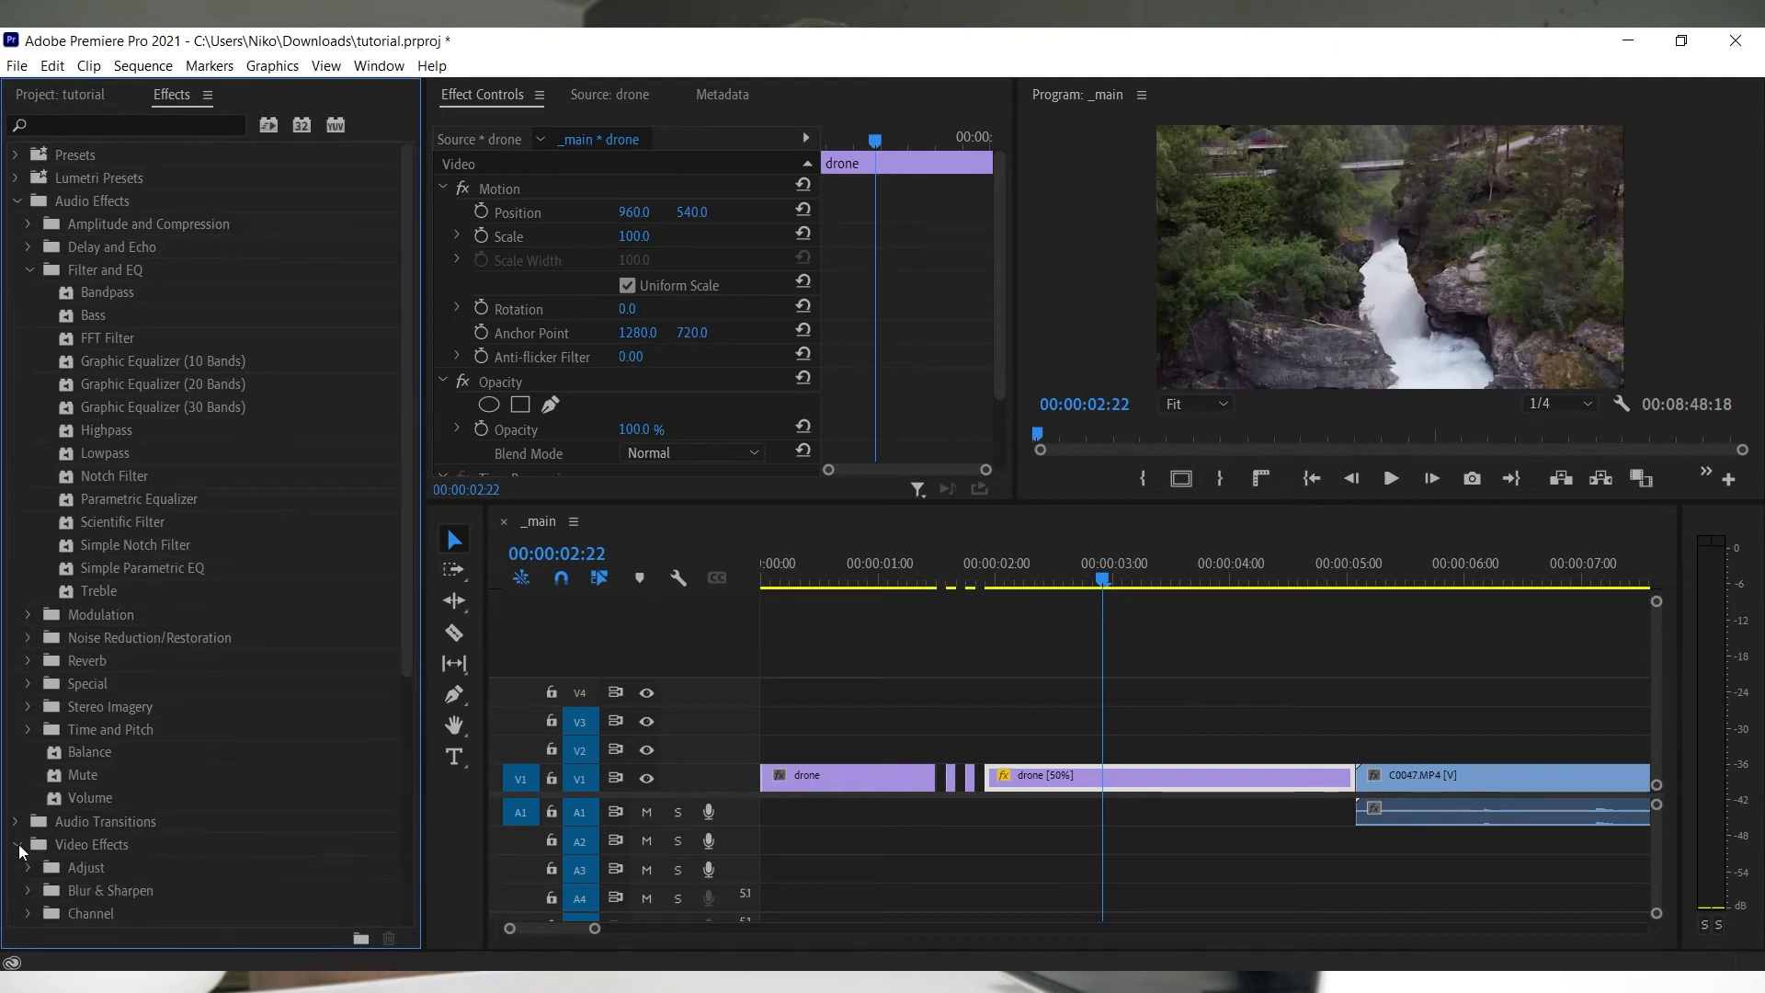
left_click(13, 844)
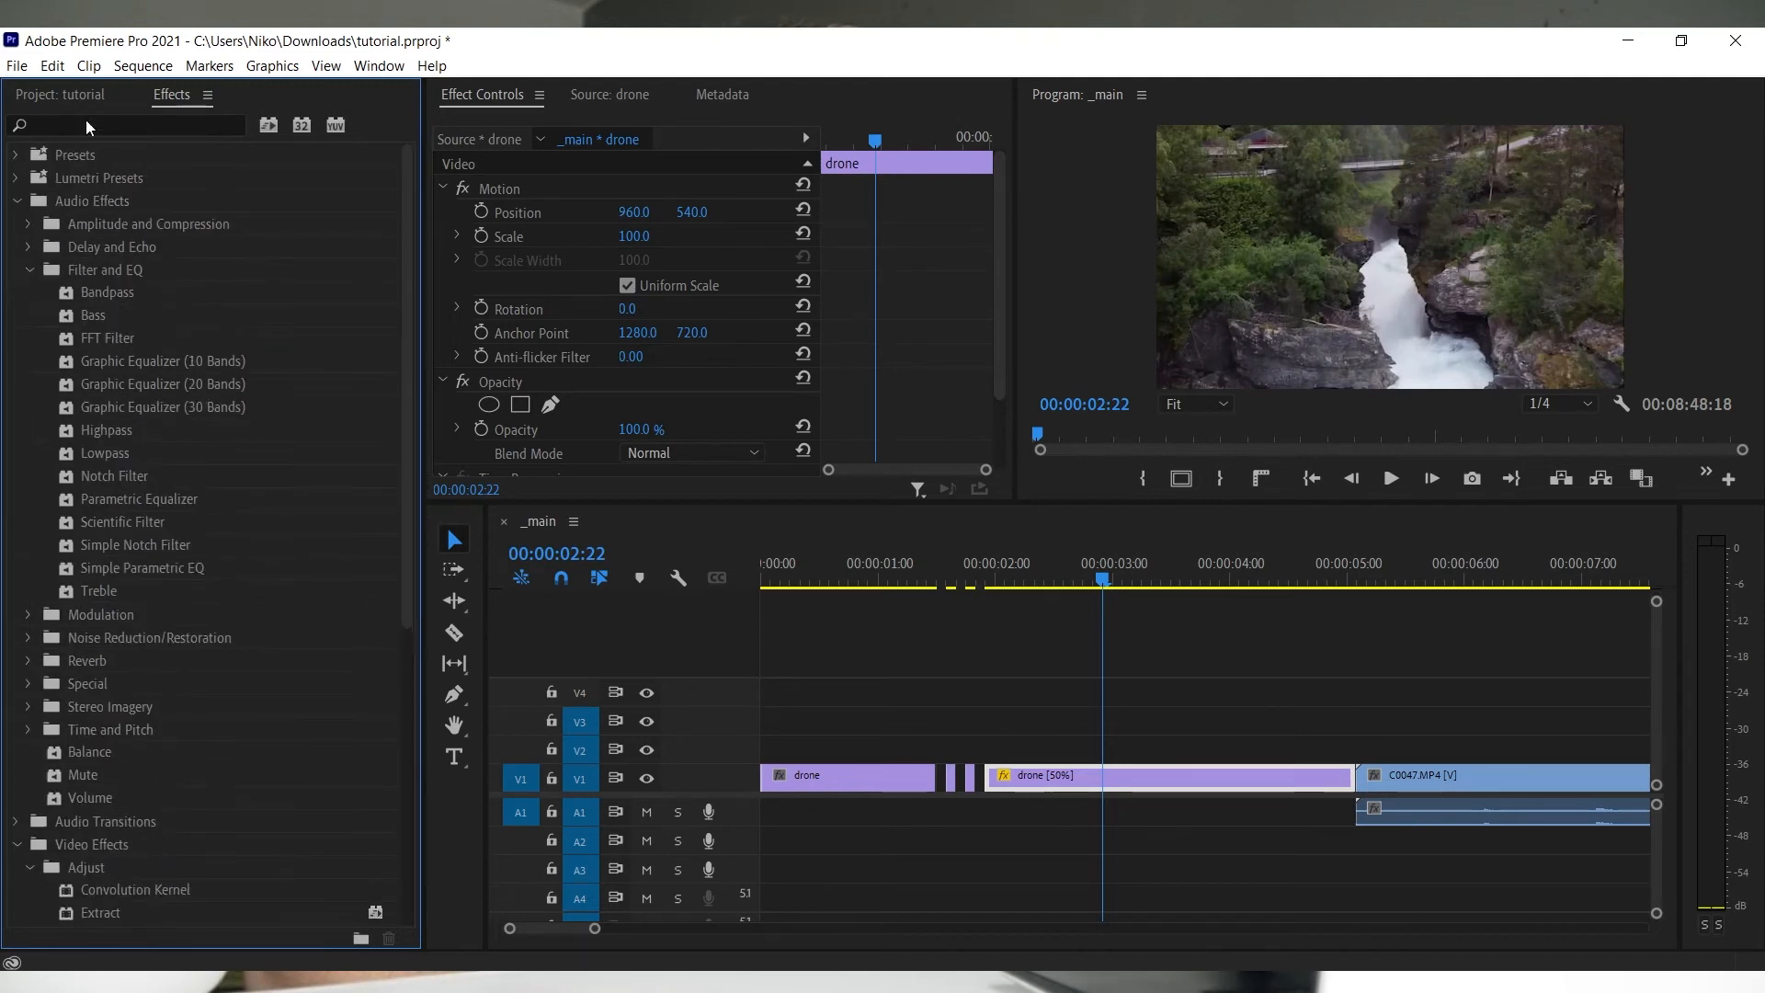
left_click(73, 94)
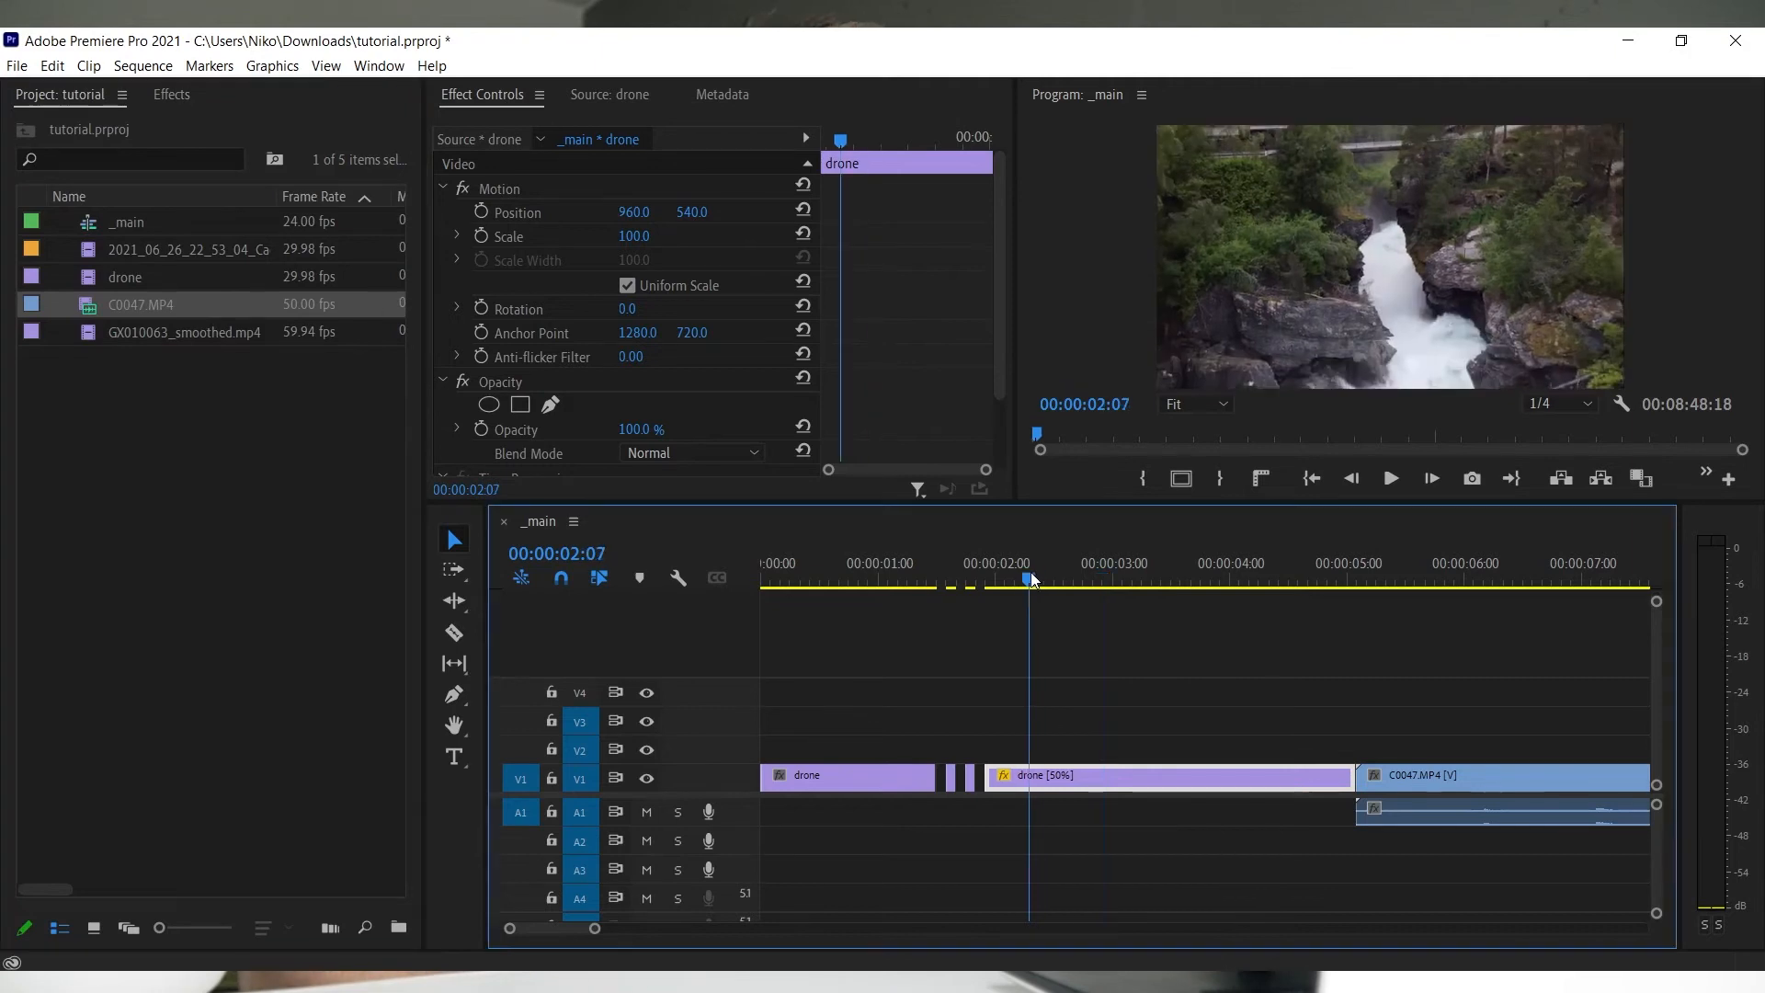
- Set the slowed drone piece's Motion position X to 851 and scale to 81%
left_click(1079, 580)
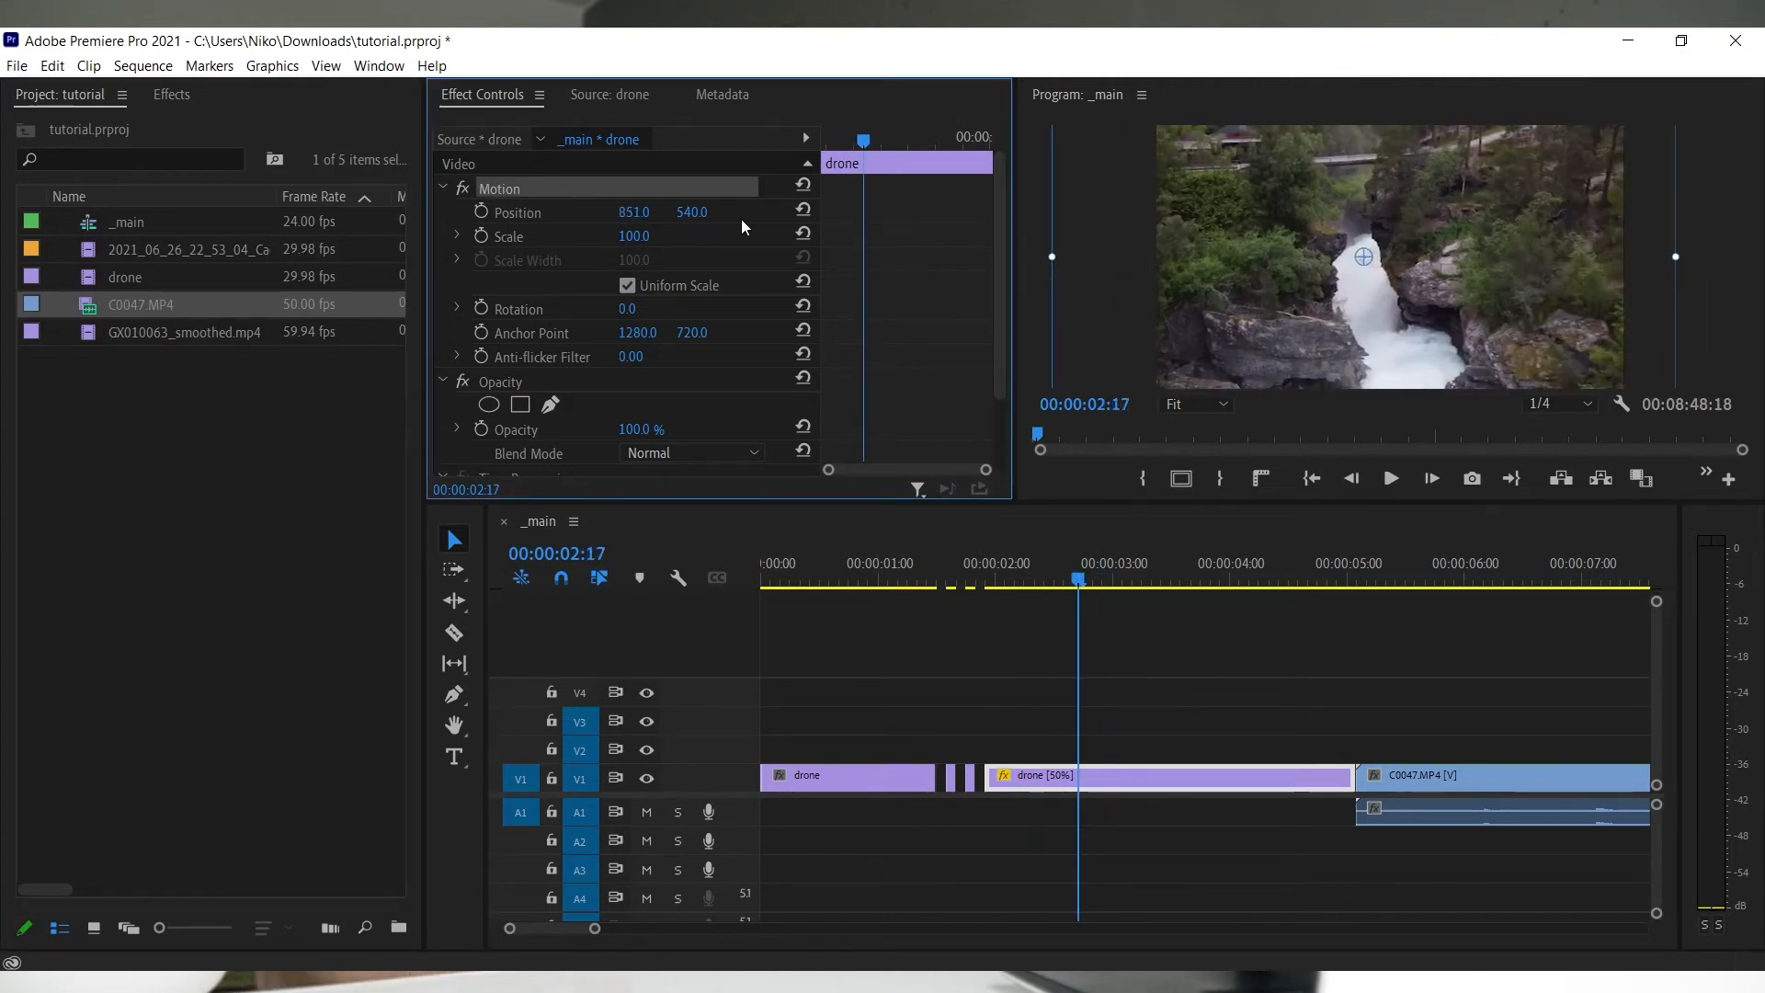
type("0.0")
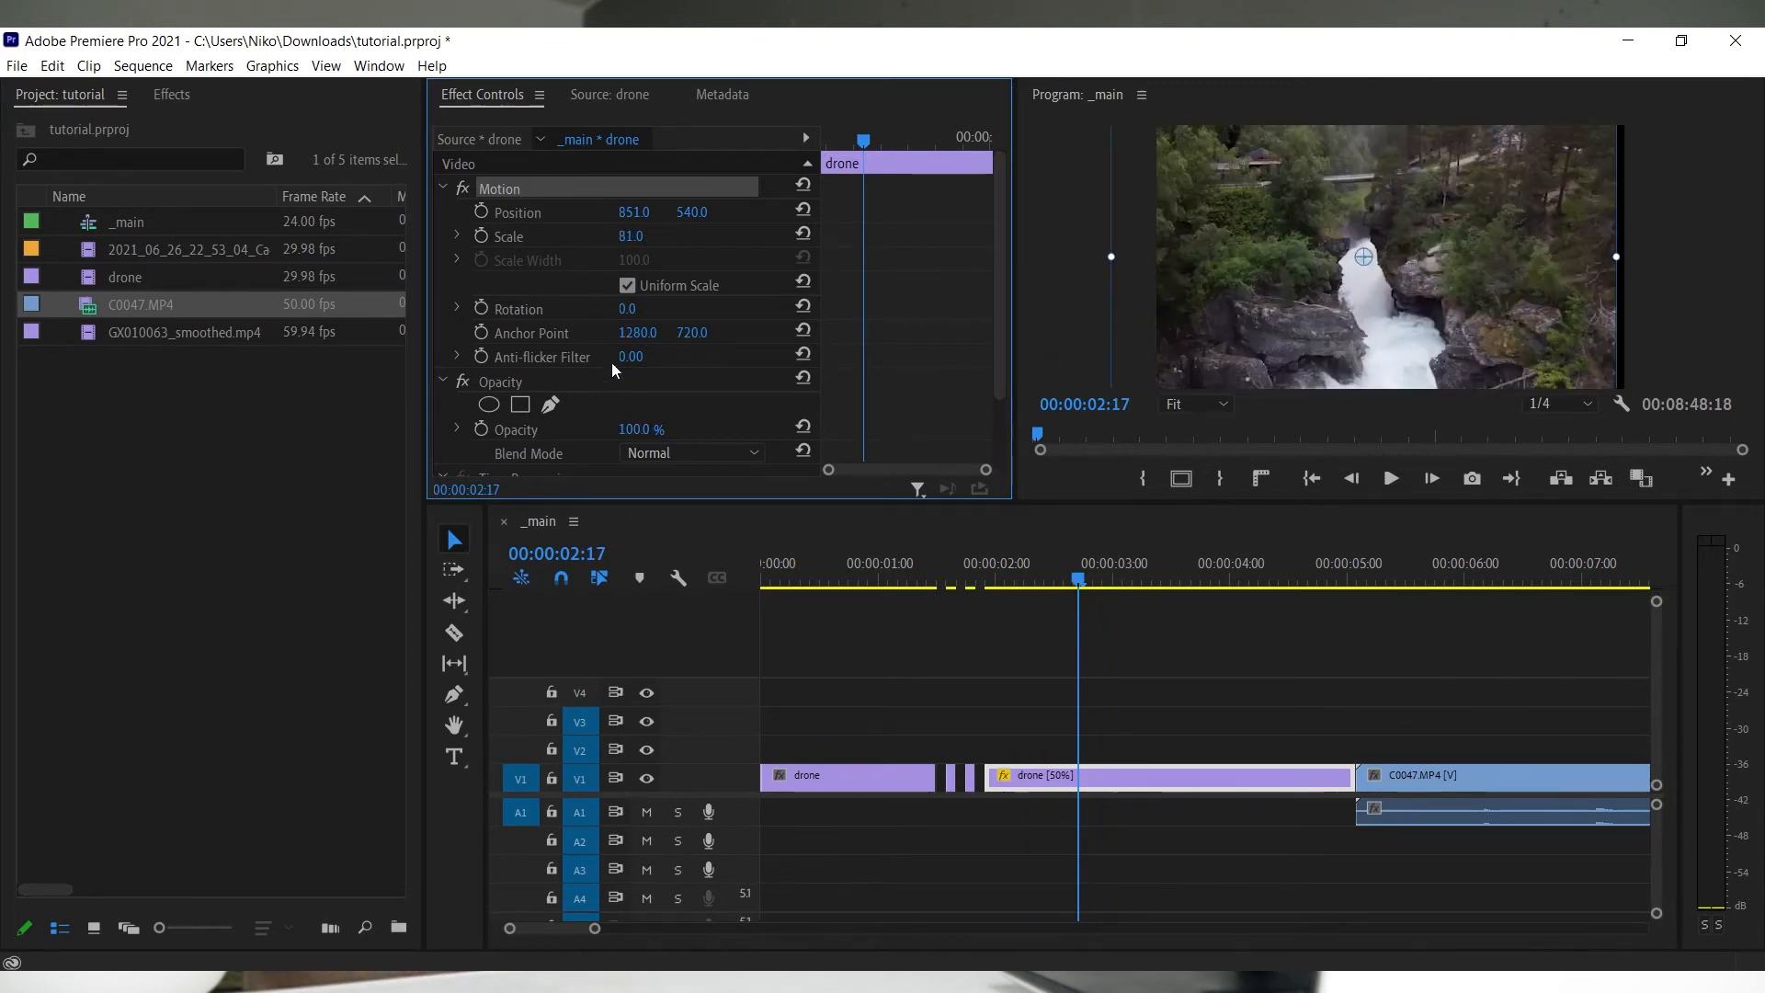
scroll("down", 3)
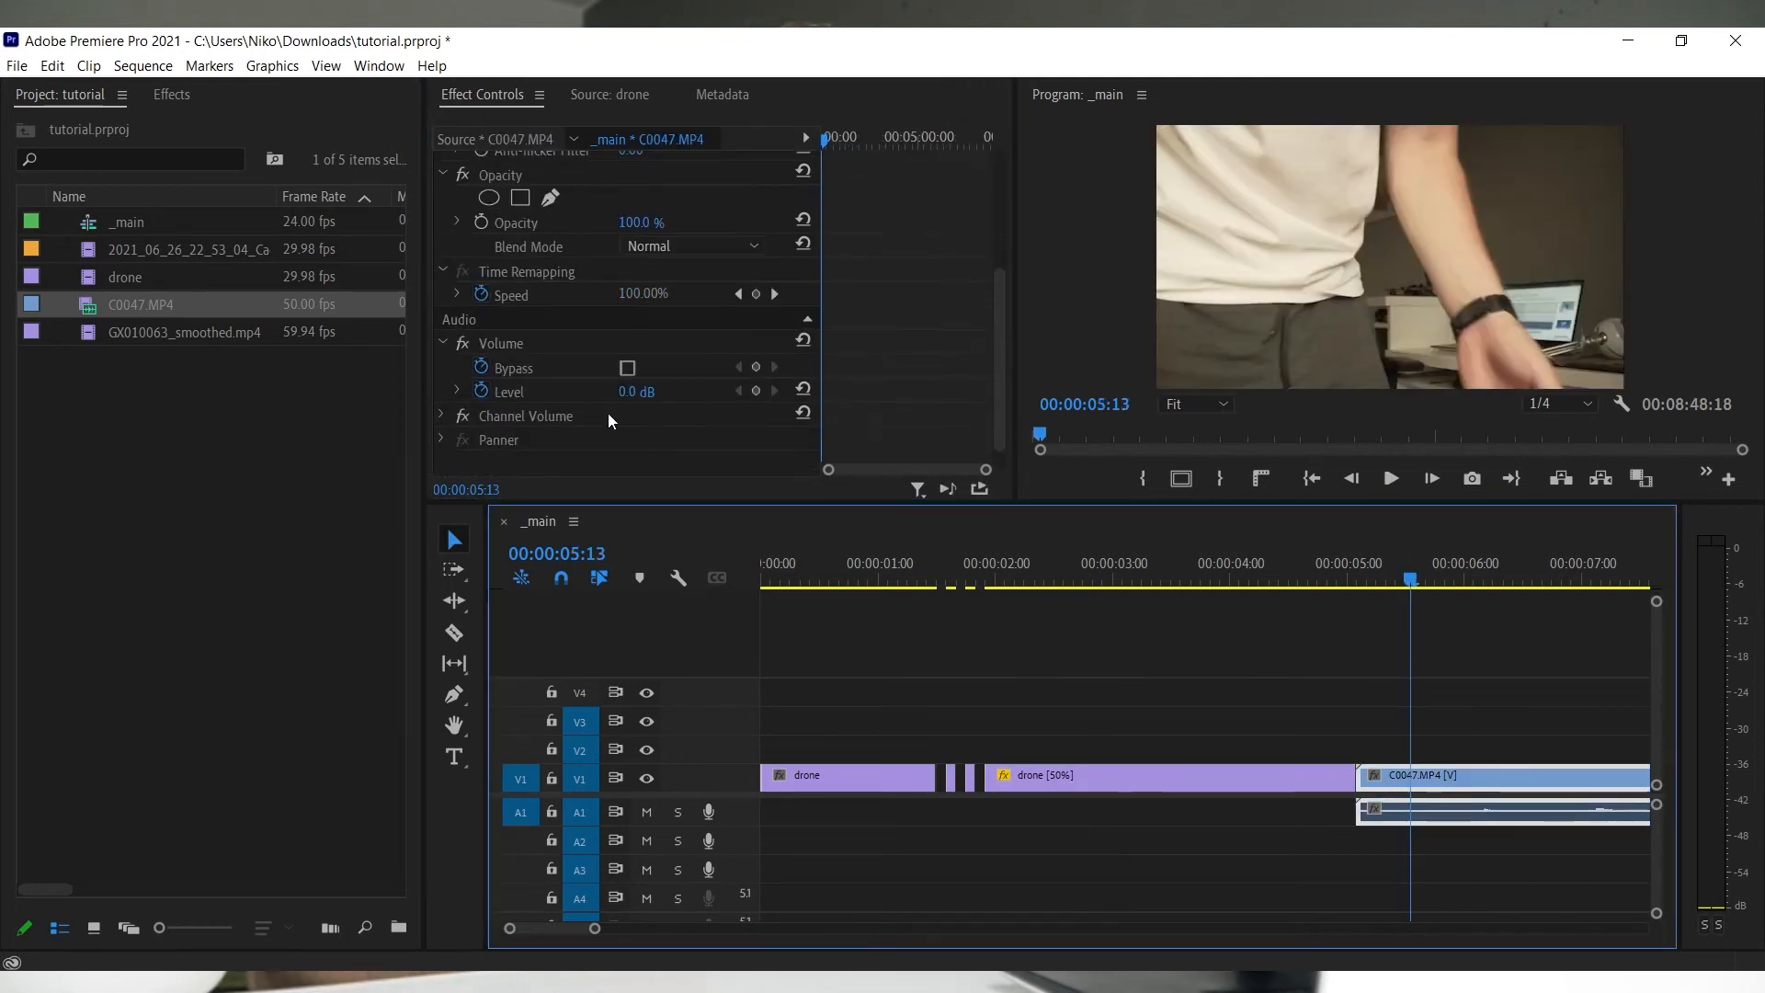
left_click_drag(637, 391, 637, 360)
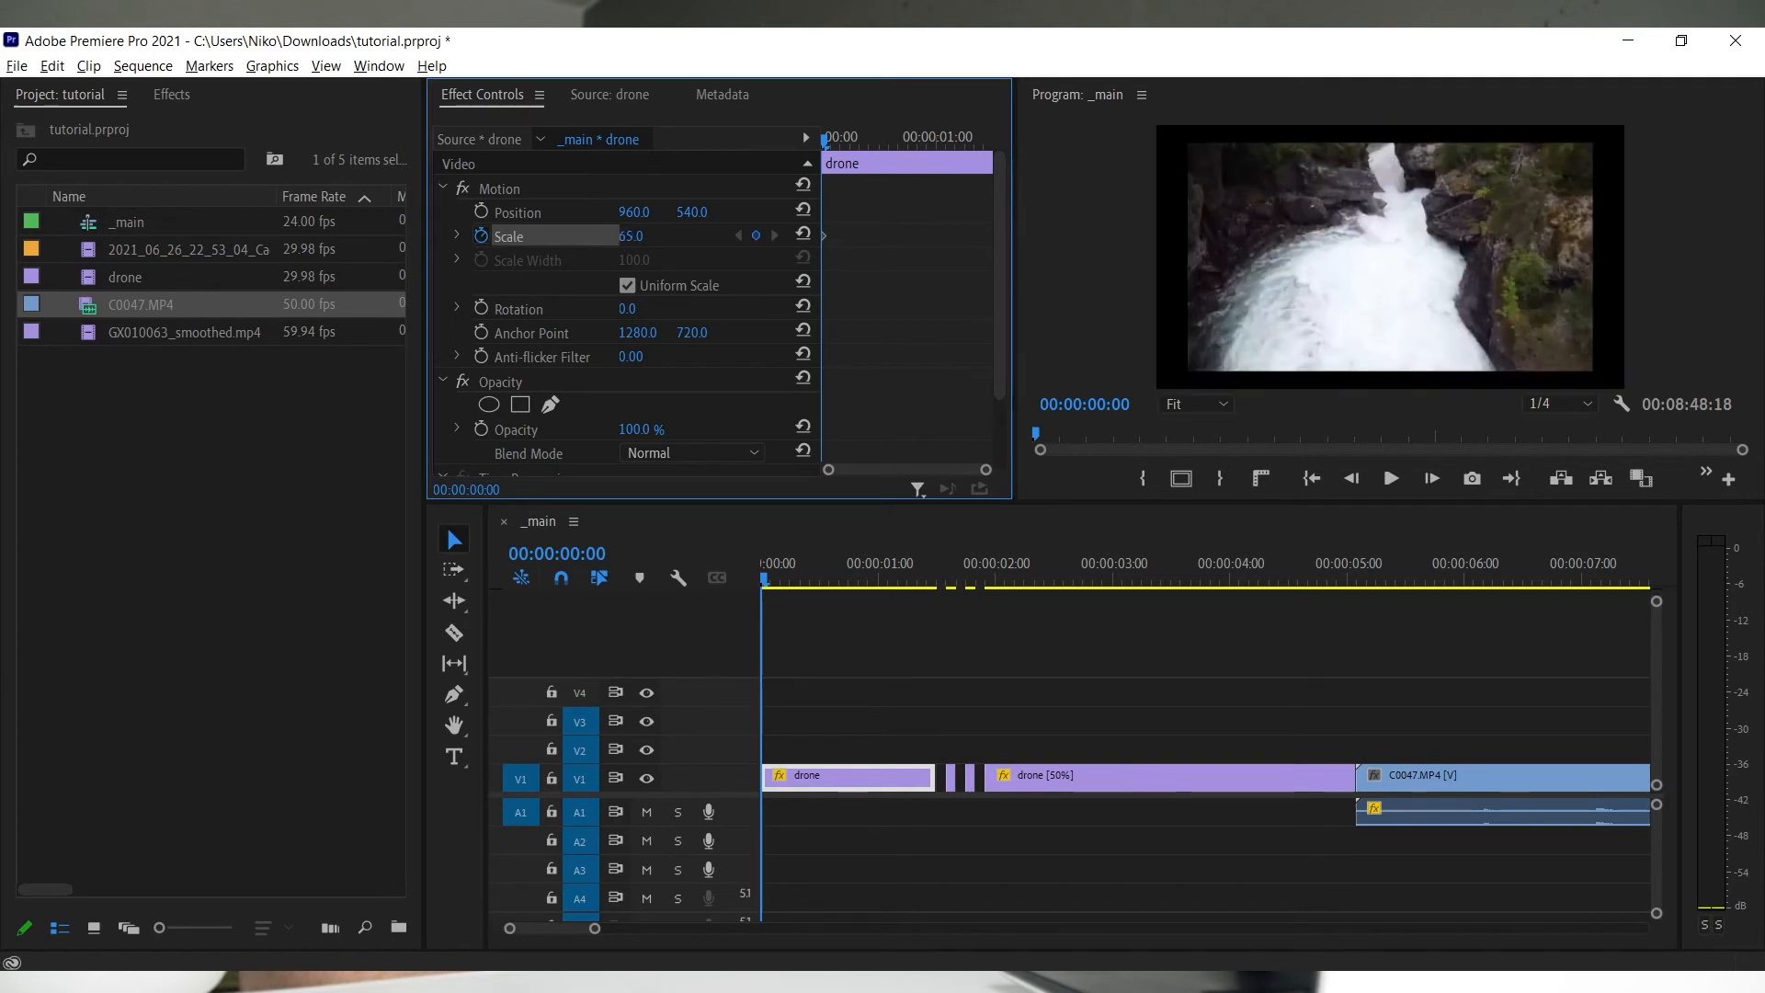
- Turn off the first drone piece's Scale stopwatch, deleting its keyframes, and keyframe Opacity at 21%
left_click_drag(632, 236, 586, 235)
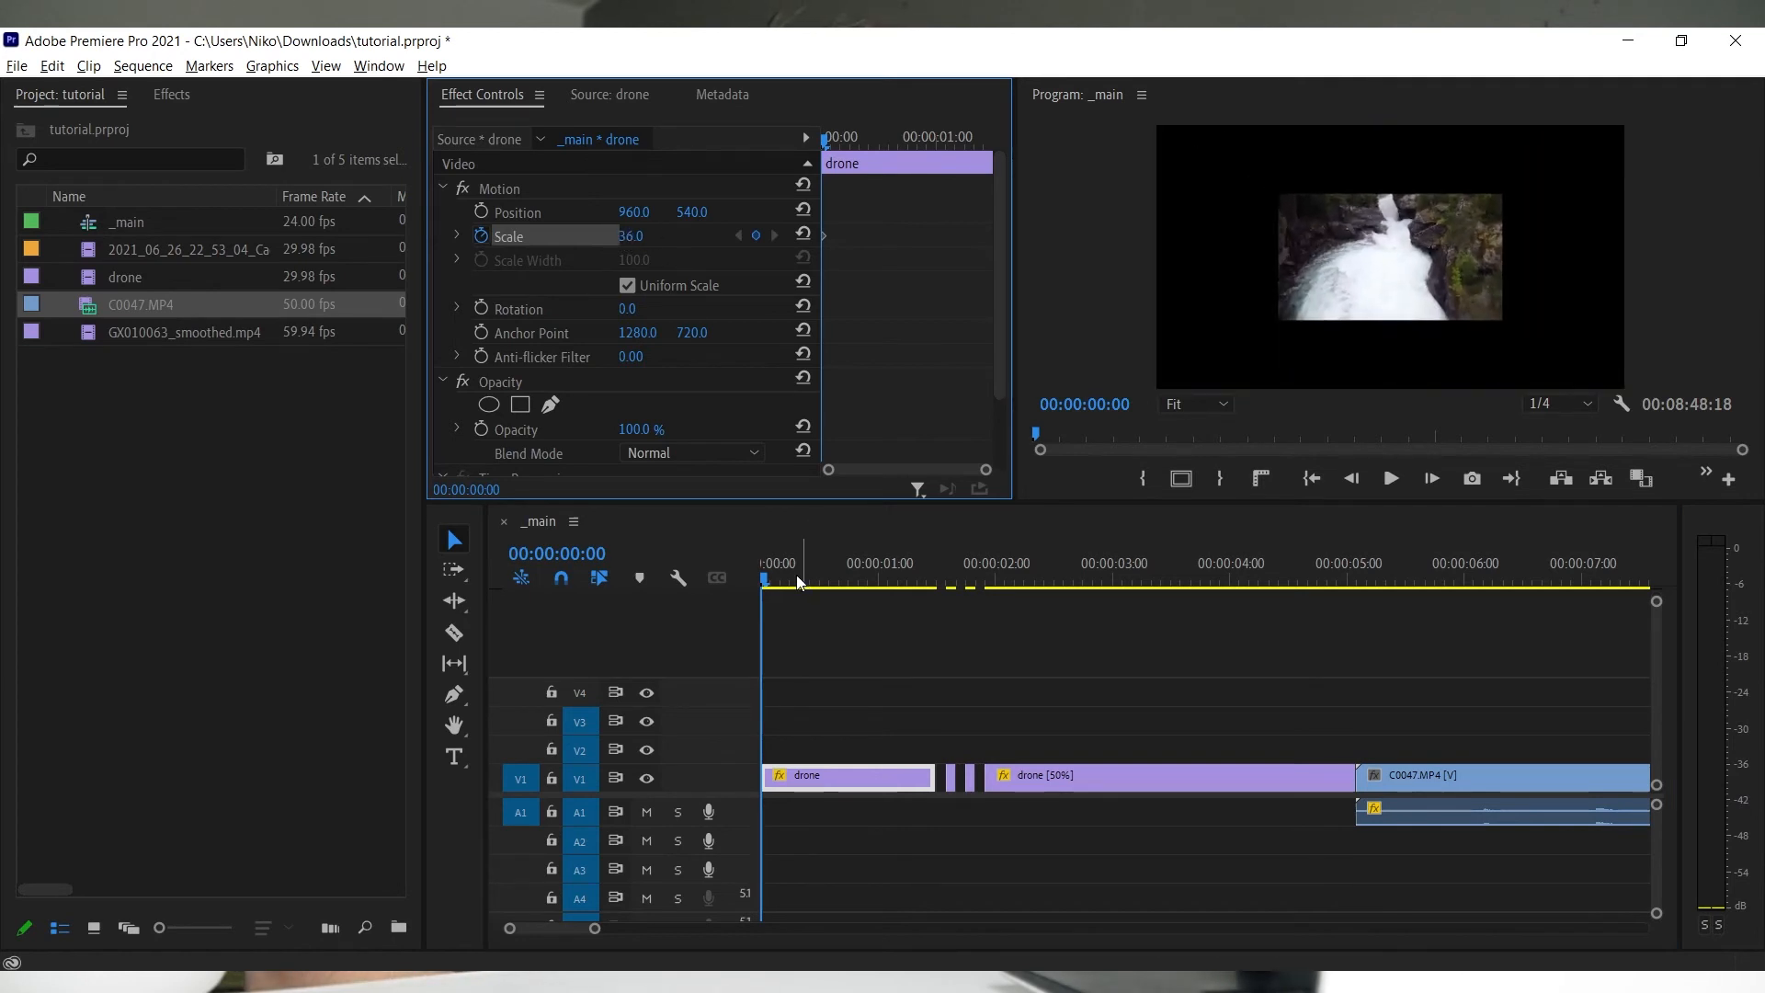
left_click(879, 579)
type("75")
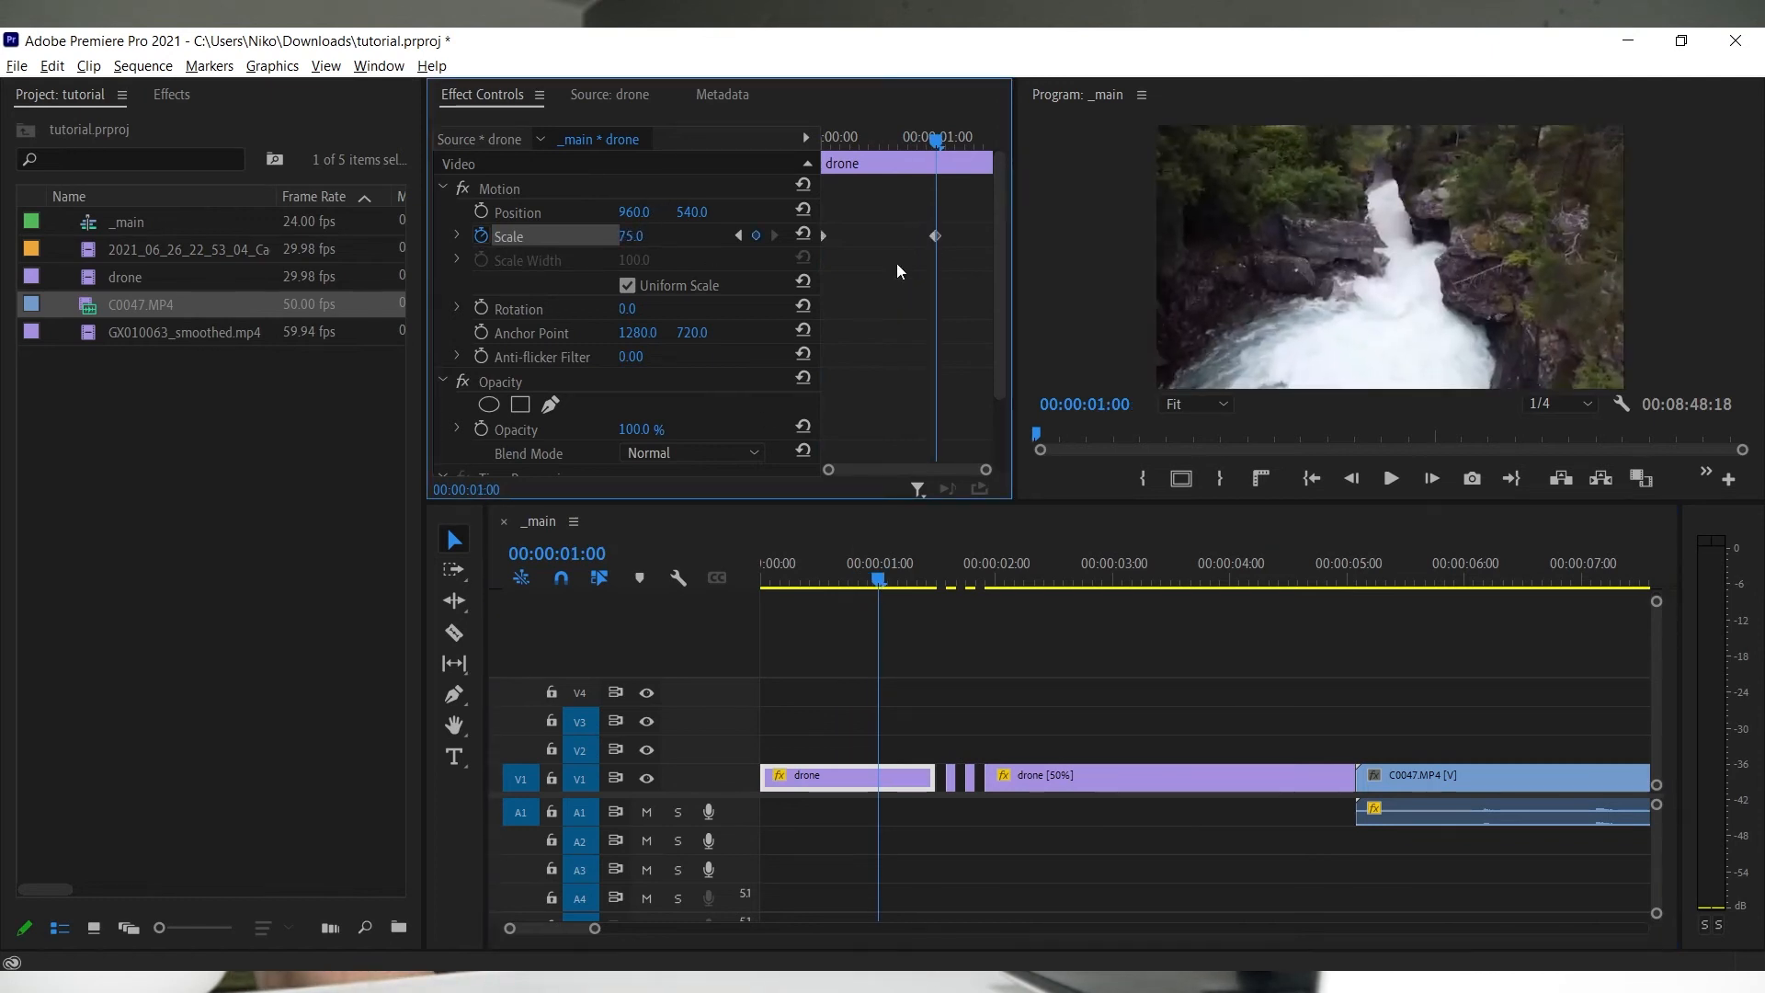
left_click(1391, 478)
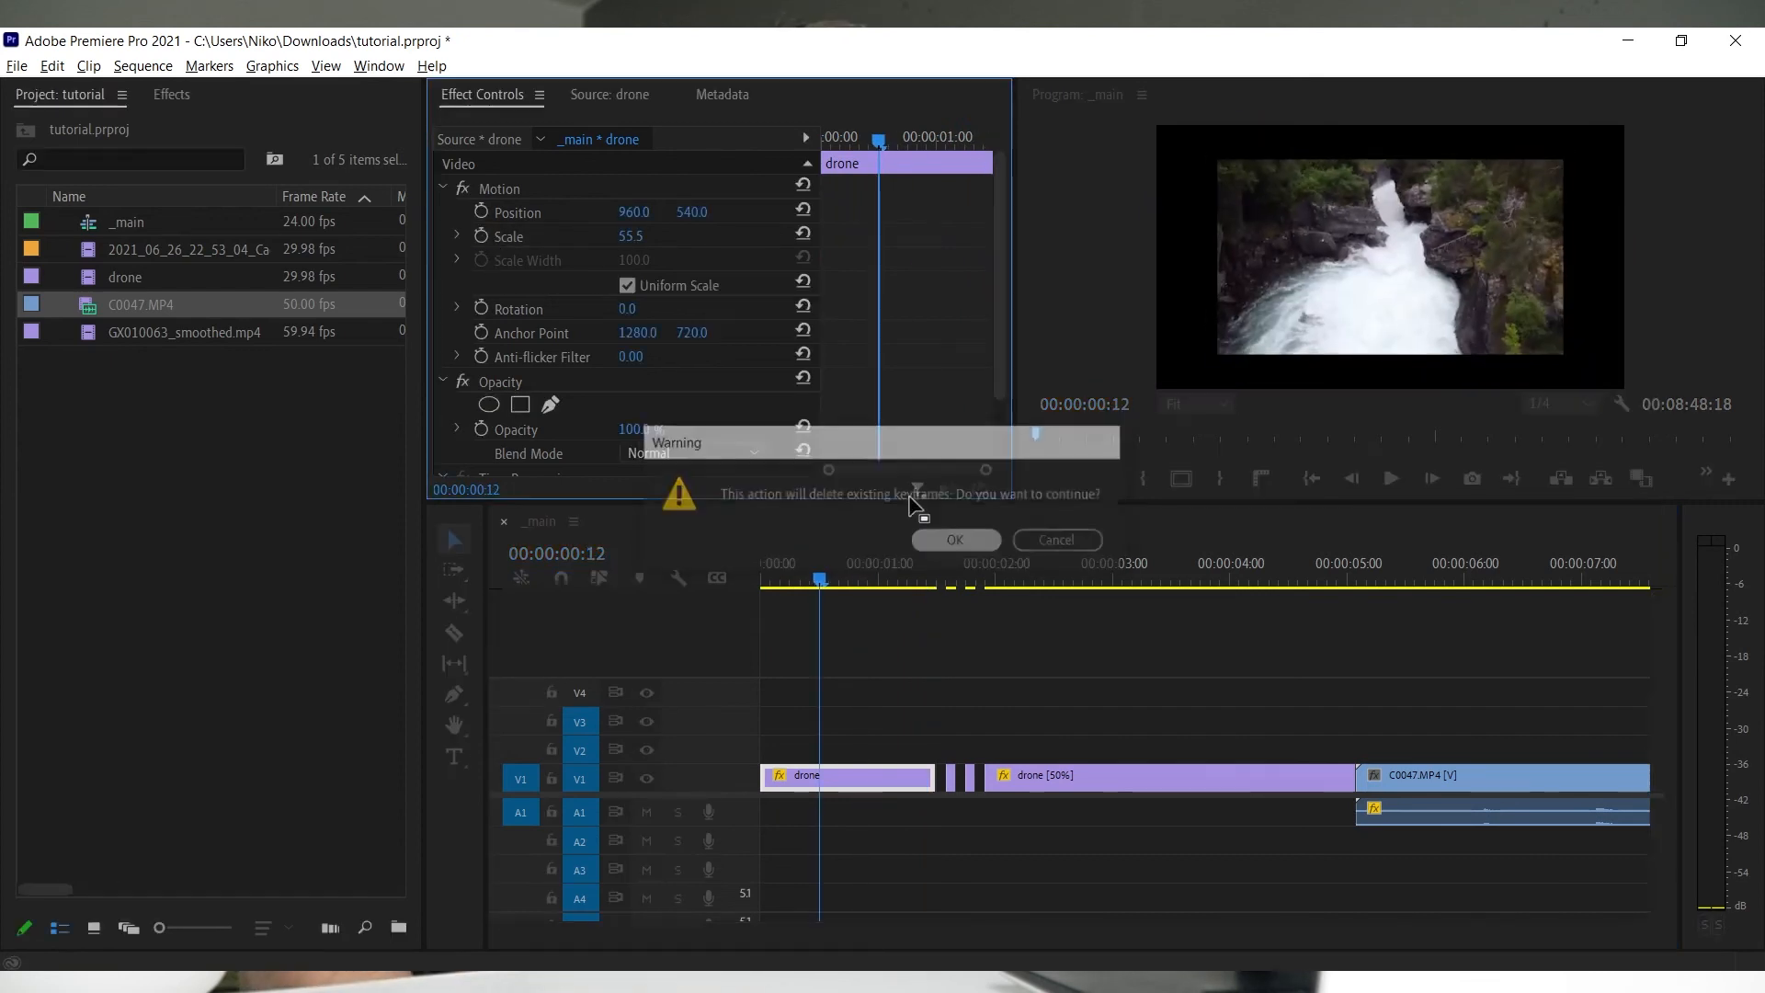
left_click(955, 540)
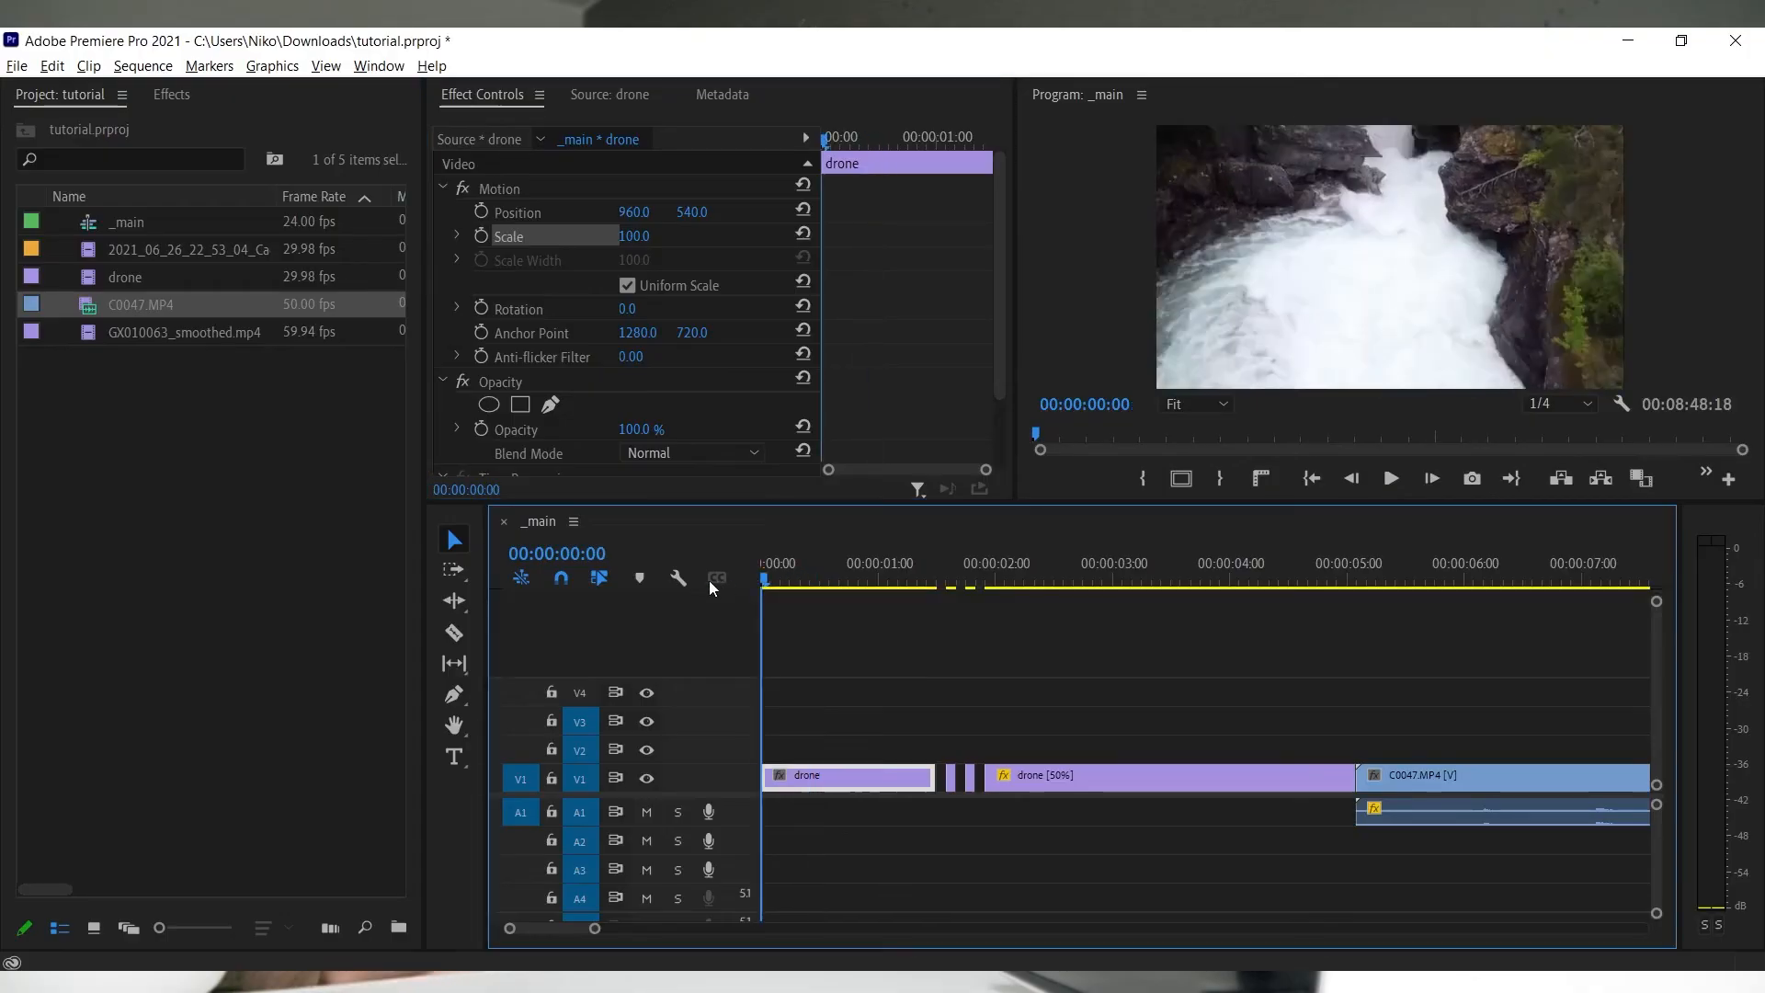
scroll("down", 3)
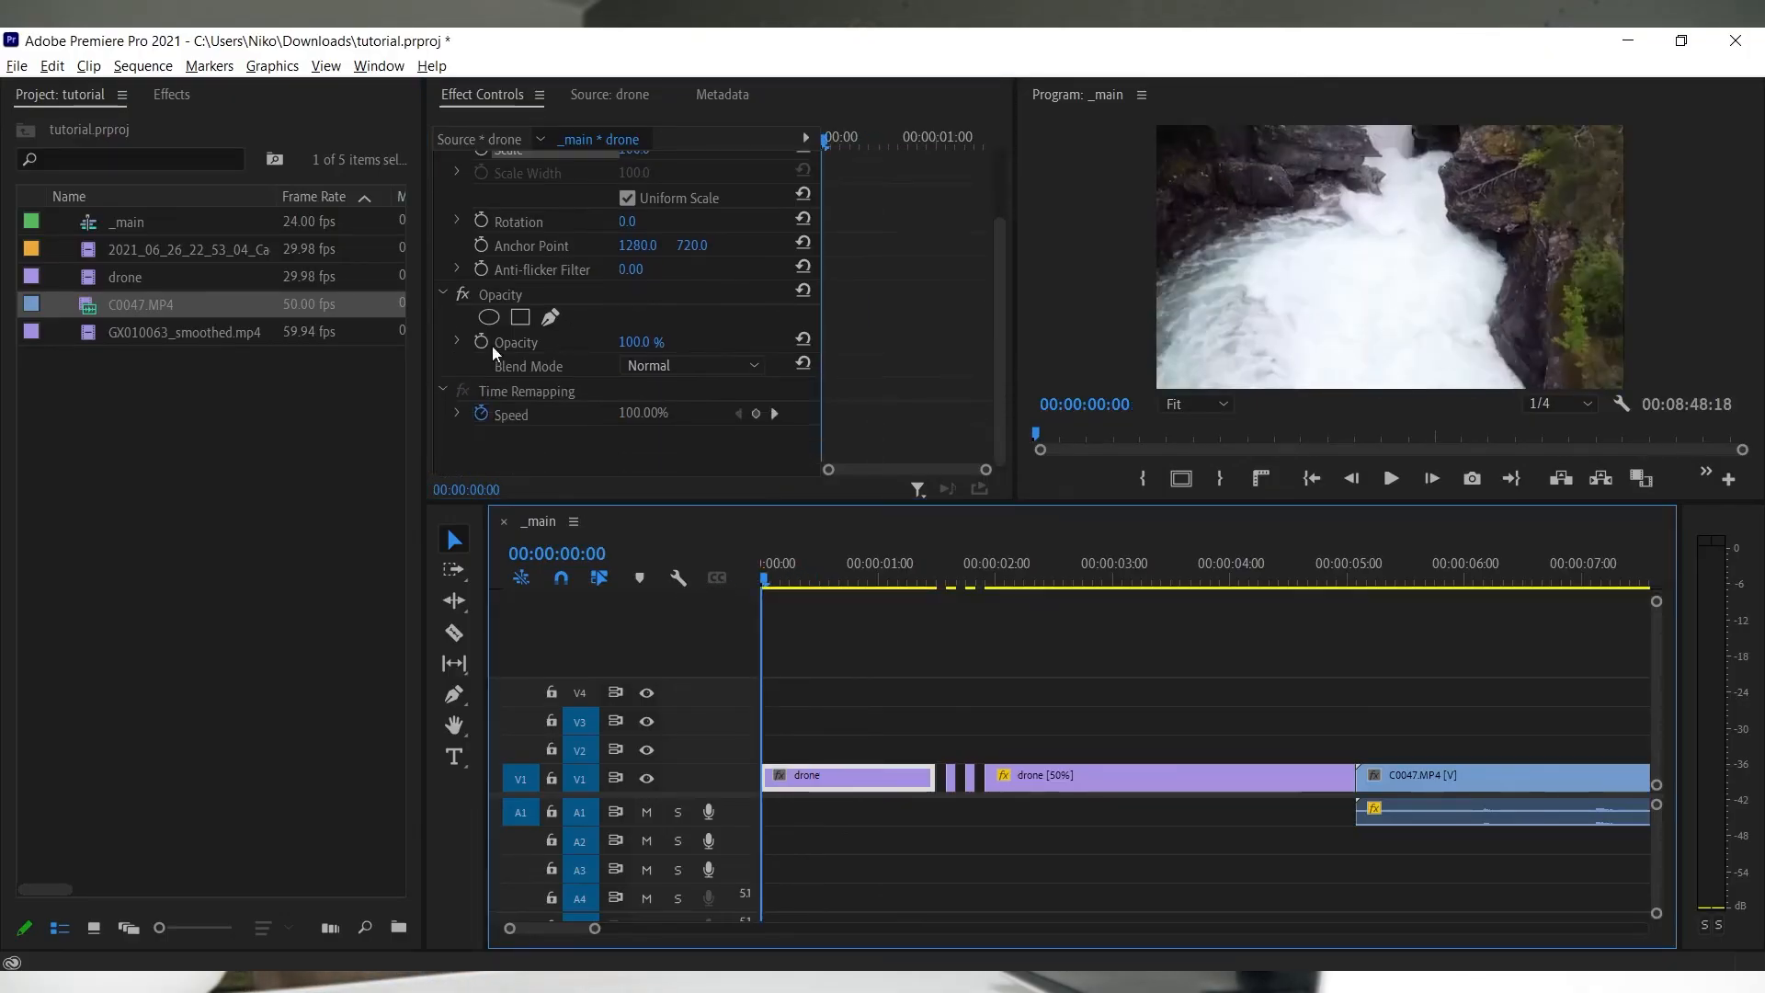
left_click_drag(642, 342, 585, 341)
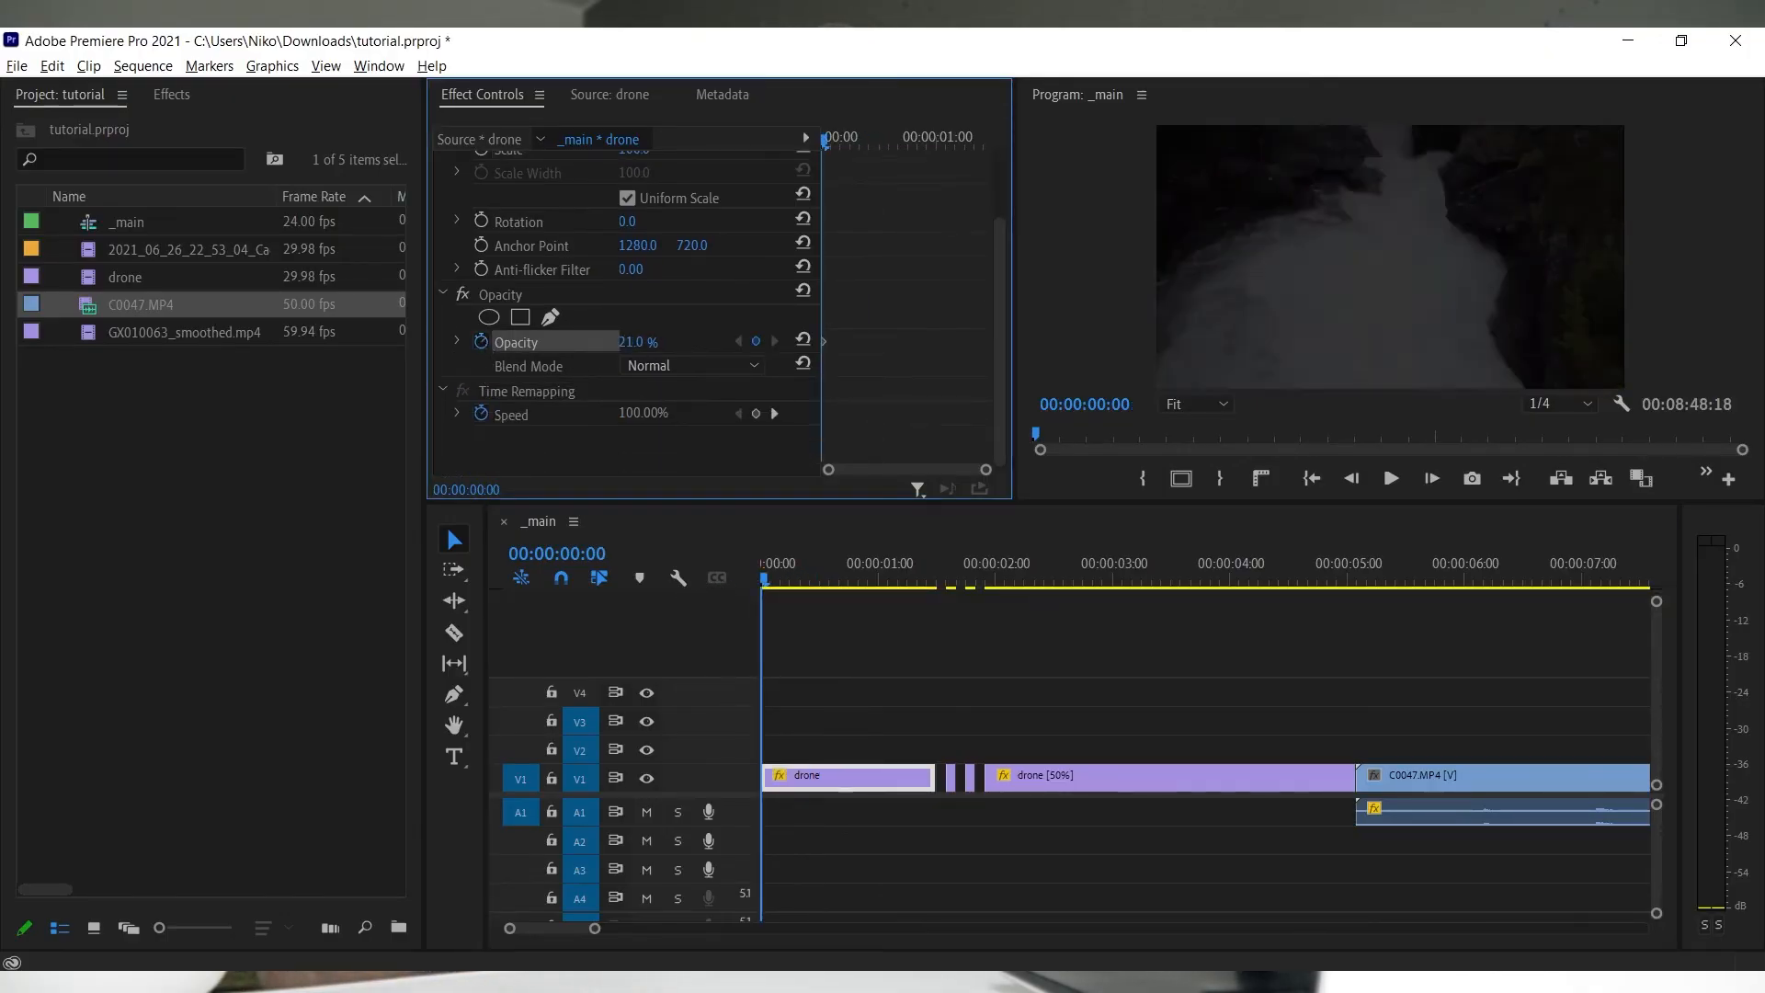